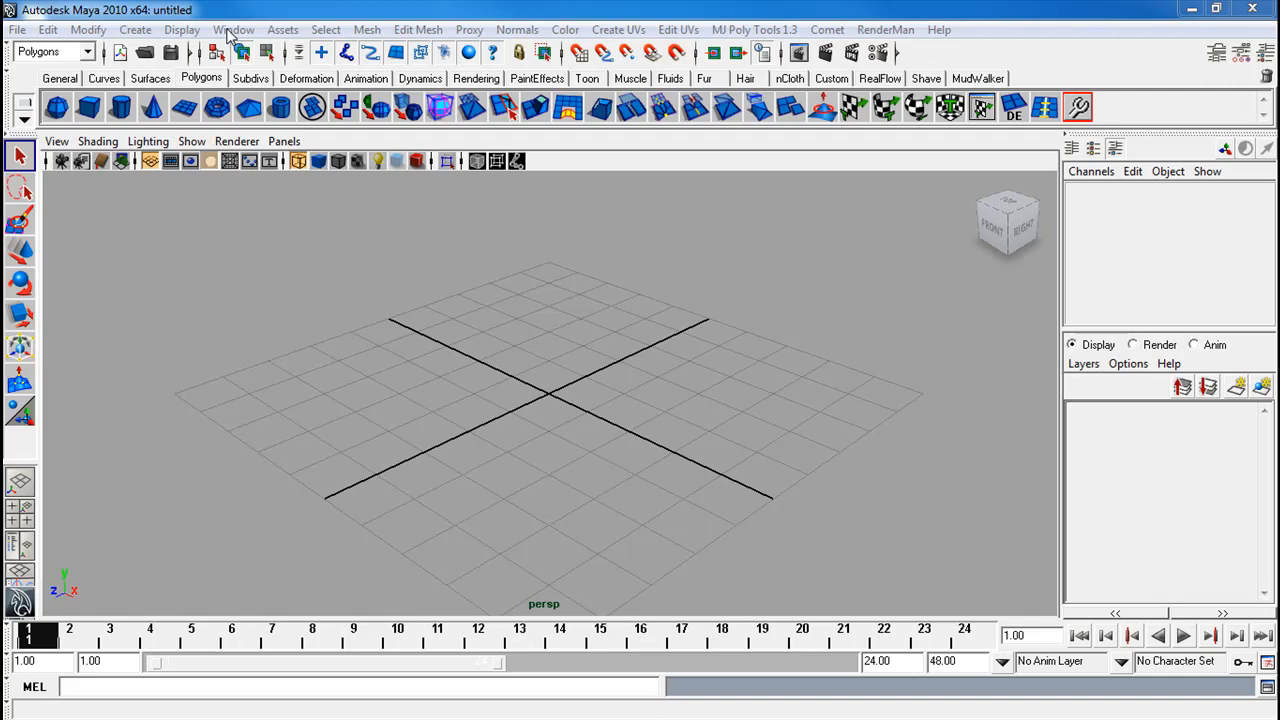
Set the grid to length 12, grid lines every 5, and 5 subdivisions
click(182, 29)
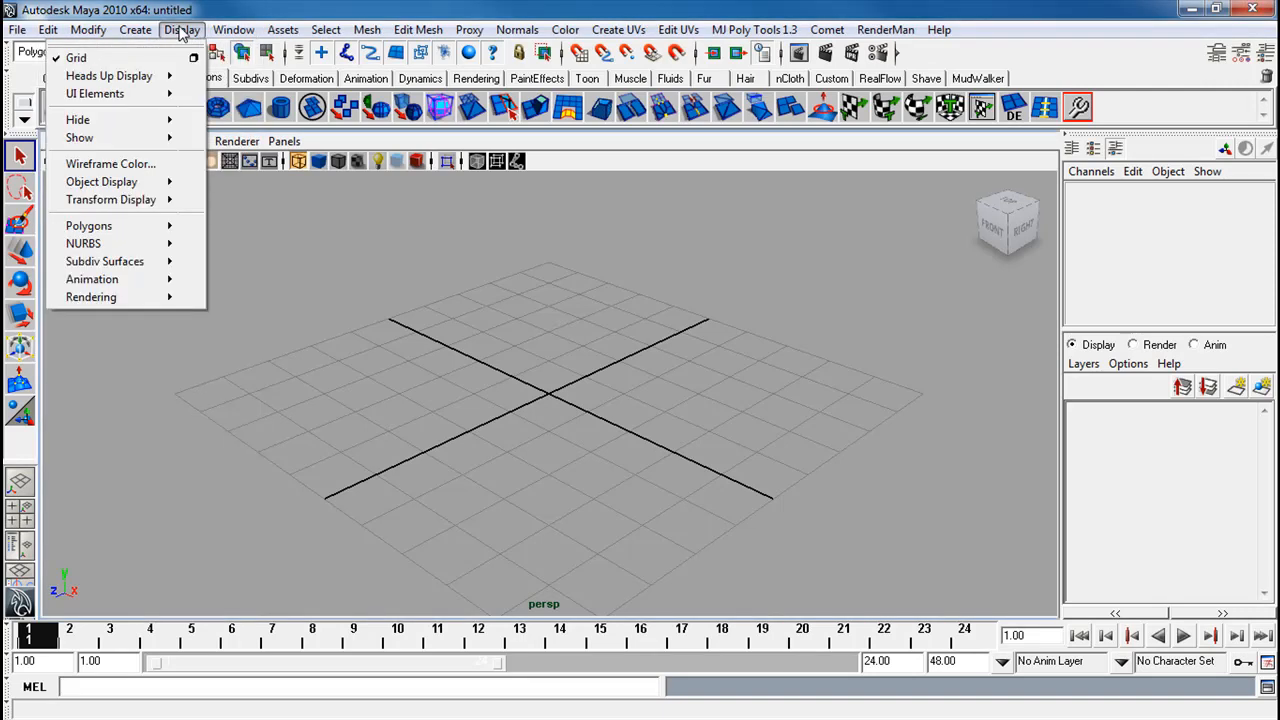
click(194, 57)
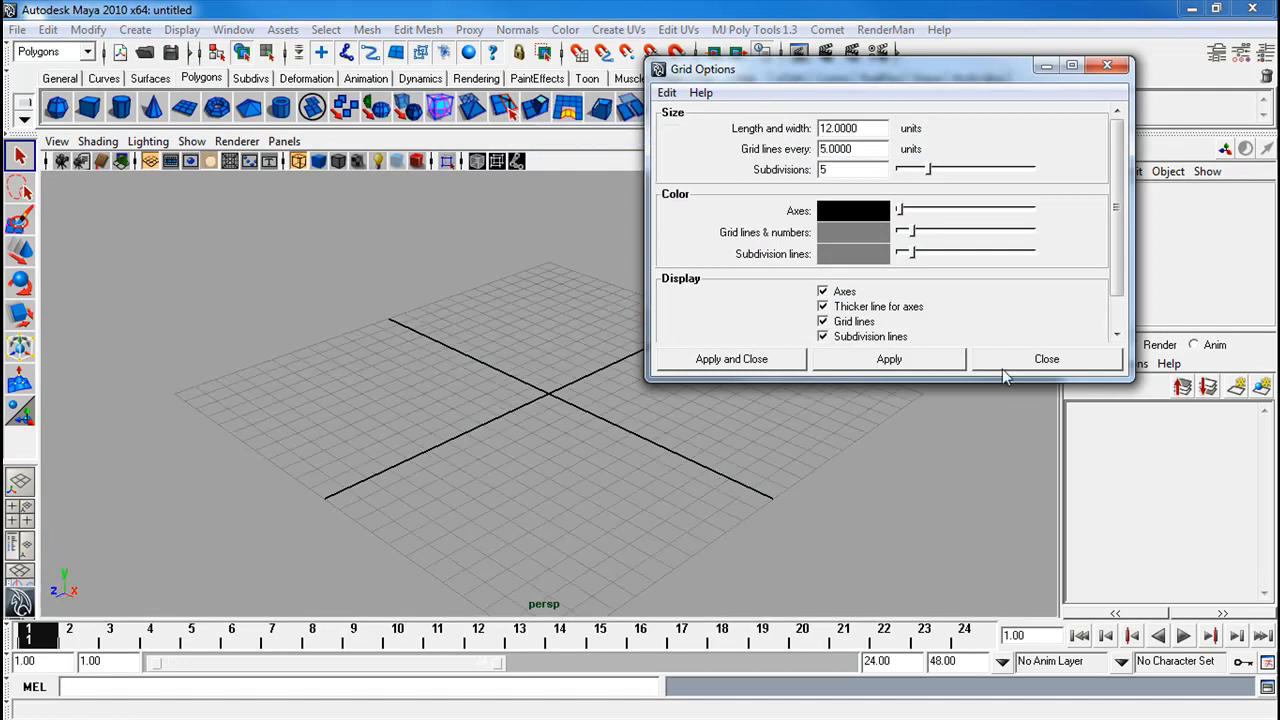
click(1046, 358)
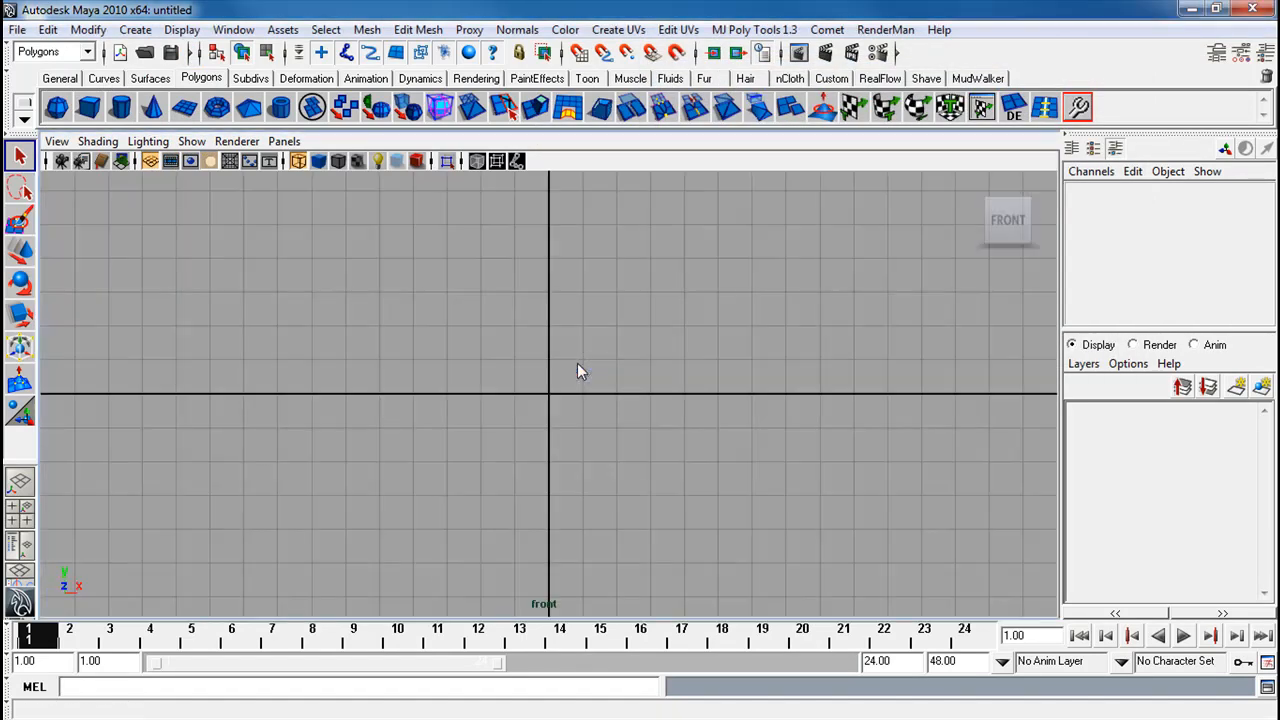
Activate the Joint Tool with xyz orientation and +y second-axis world orientation
click(365, 78)
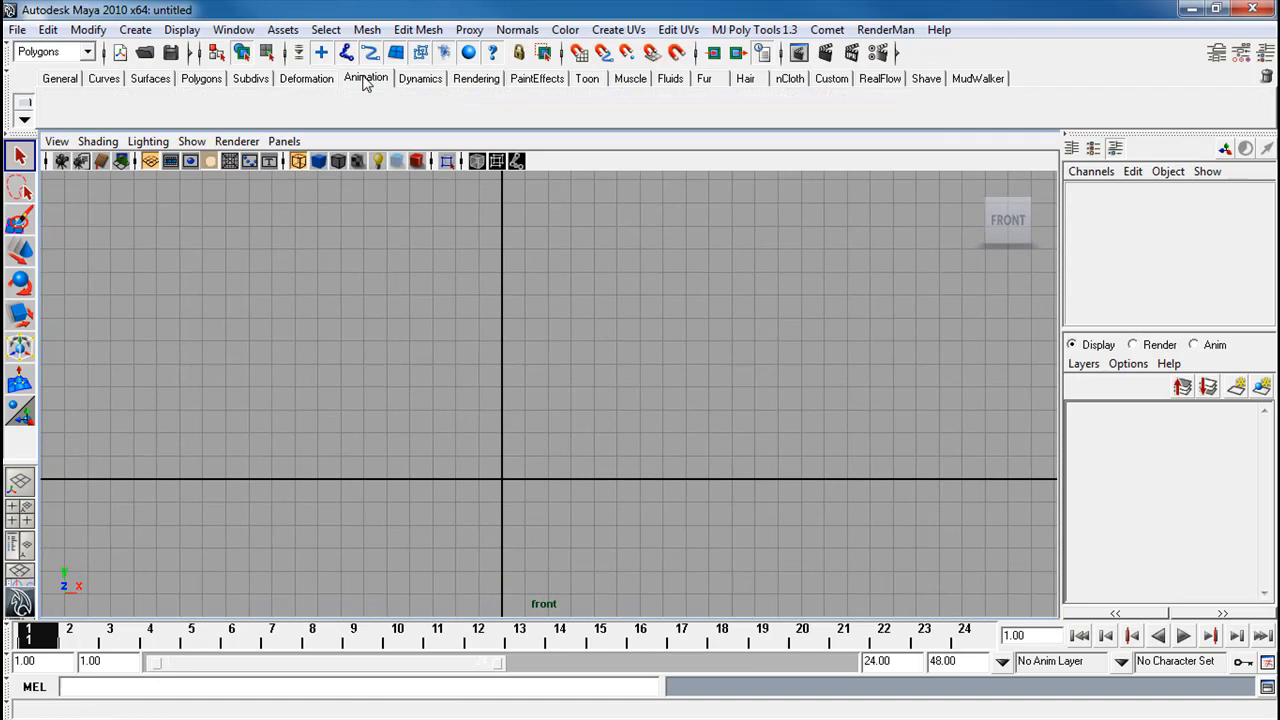
click(365, 78)
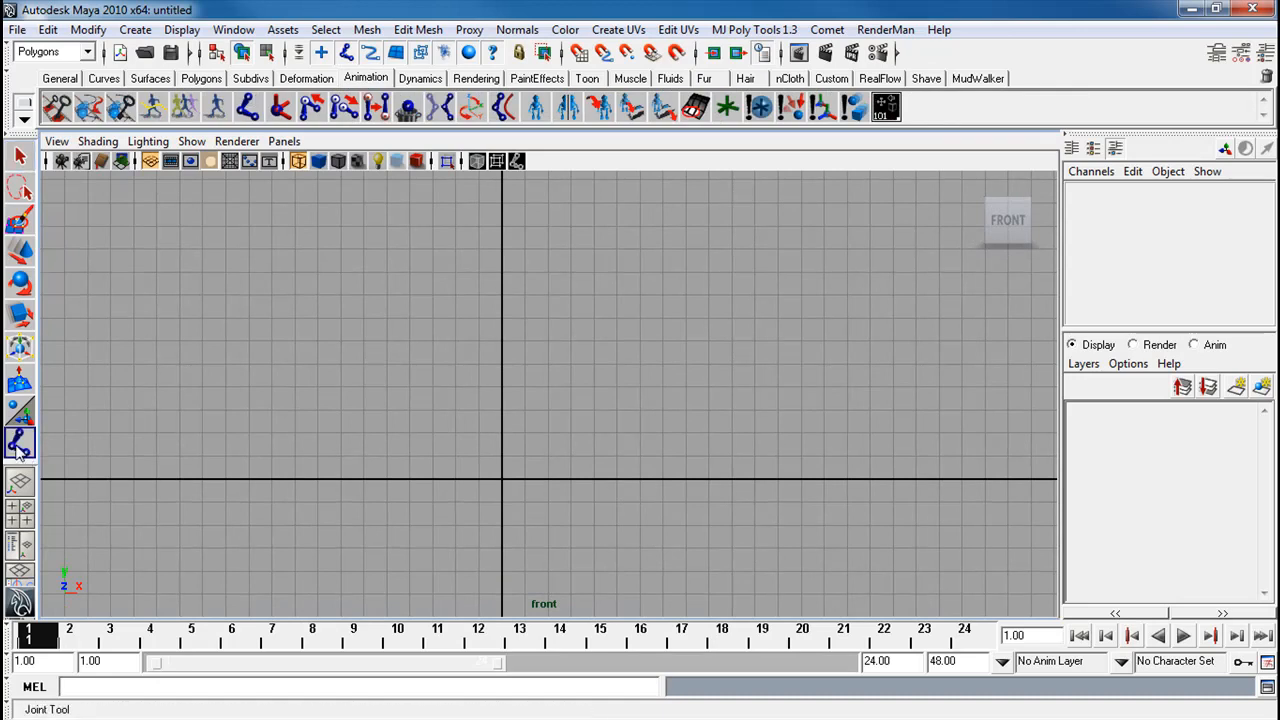
double_click(20, 443)
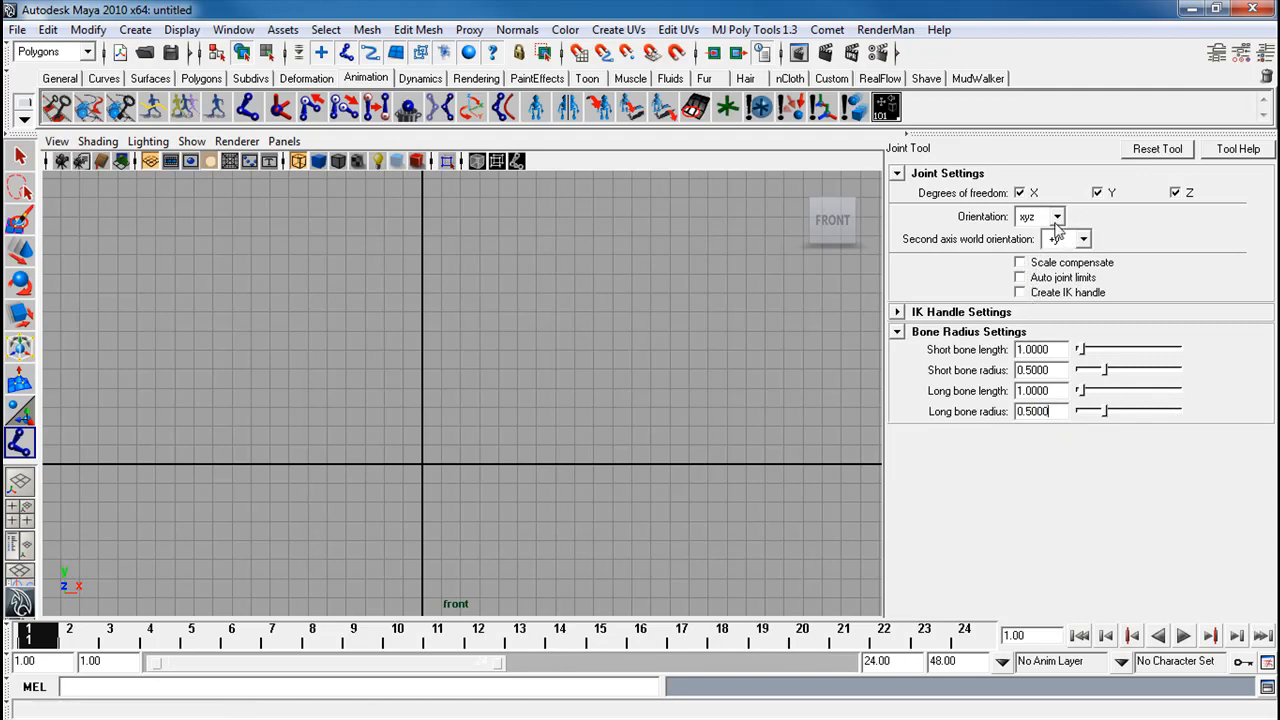
mouse_move(1057, 216)
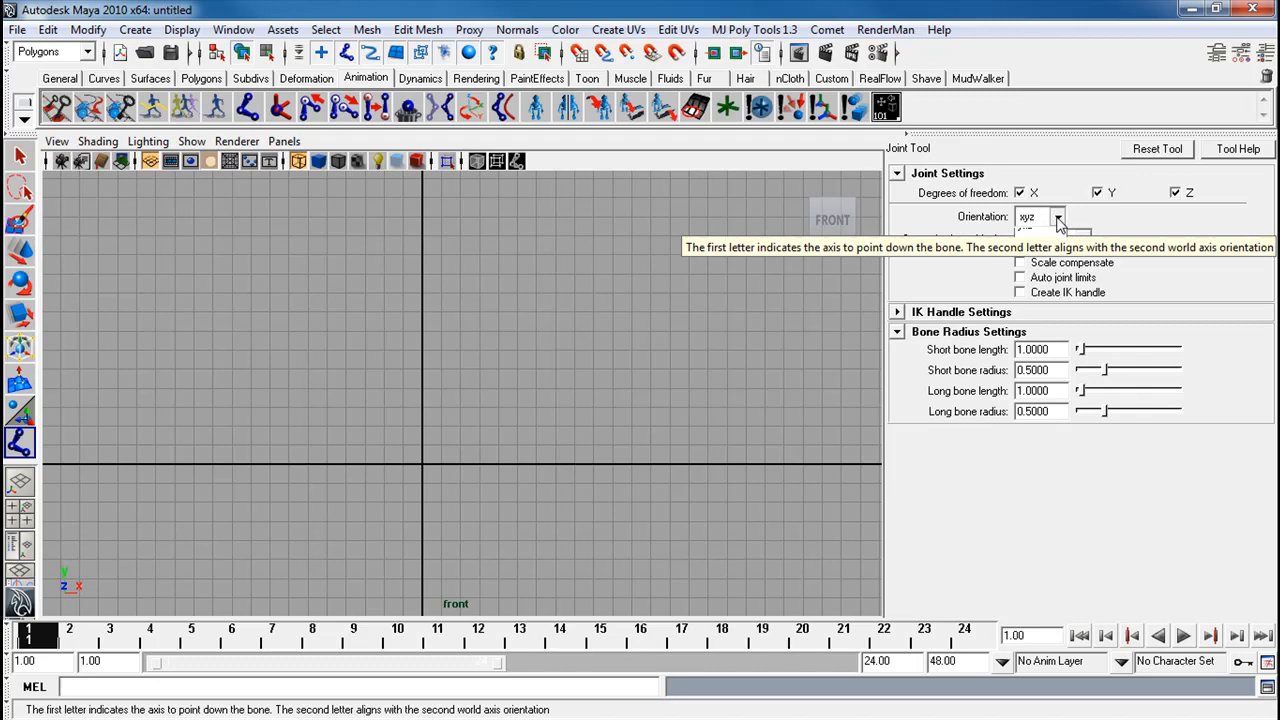
click(1057, 217)
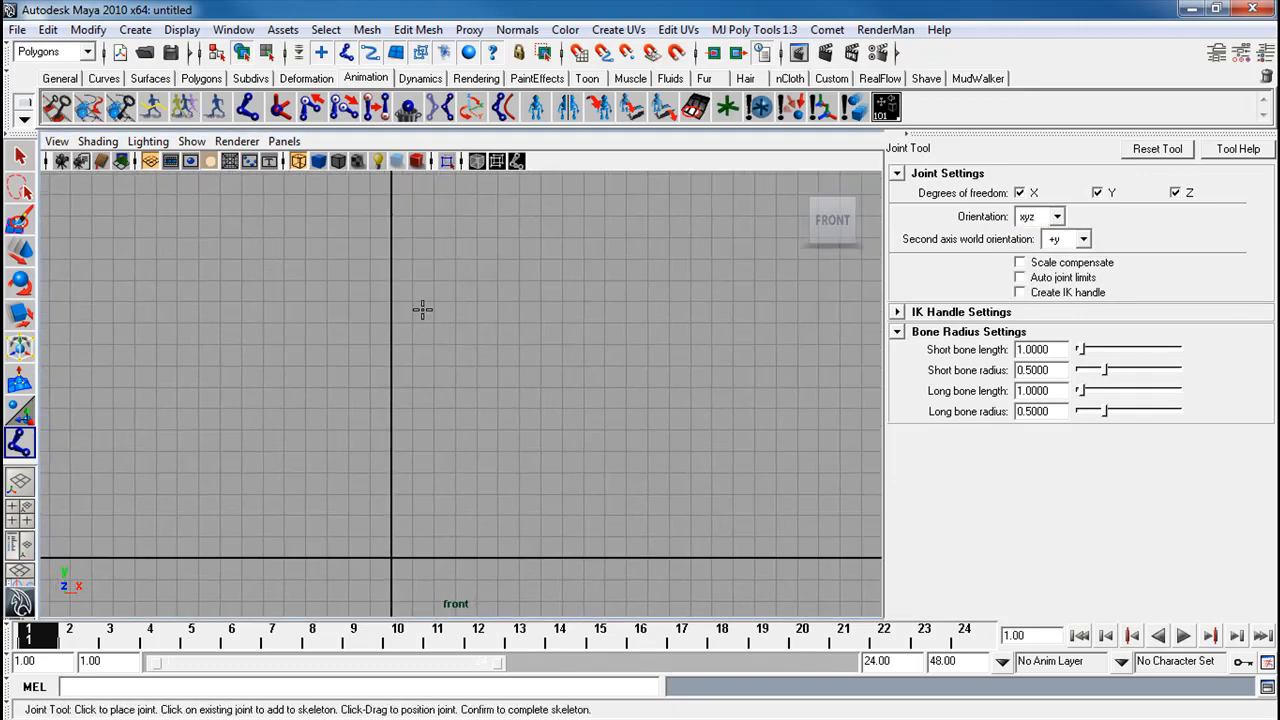
Place the three-joint arm chain in the front view, then adjust joint positions
click(423, 311)
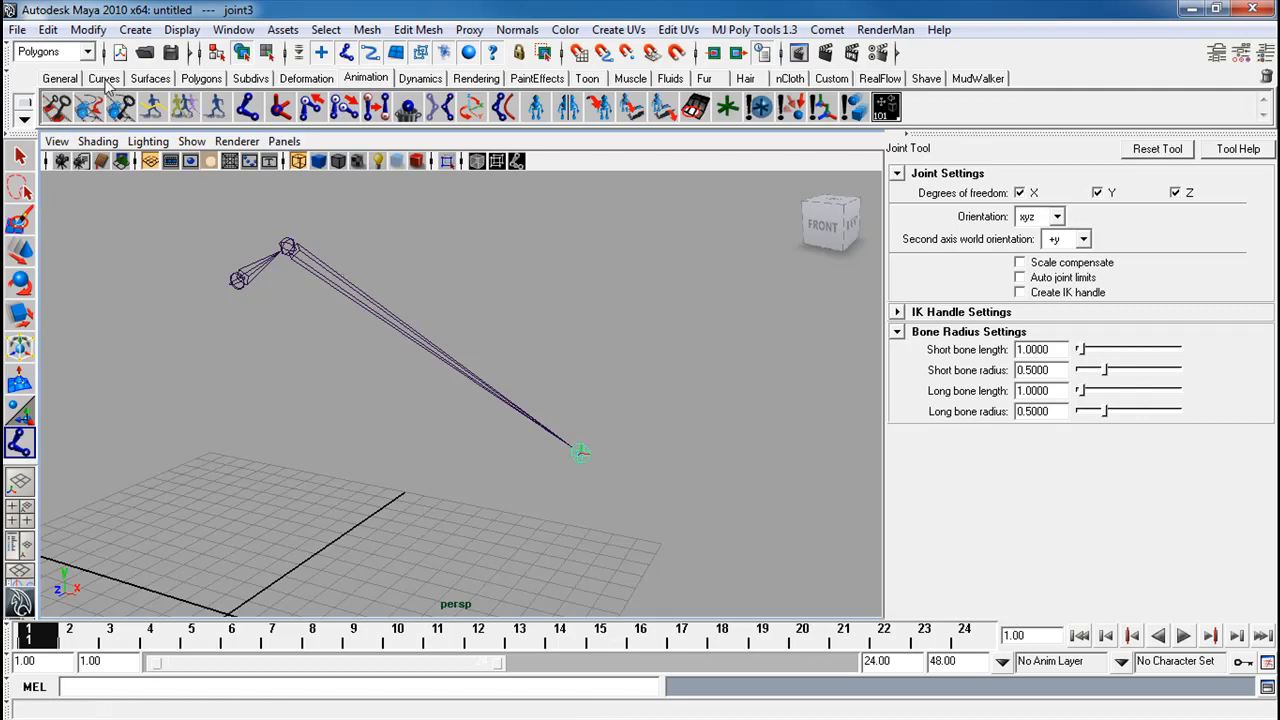
click(53, 51)
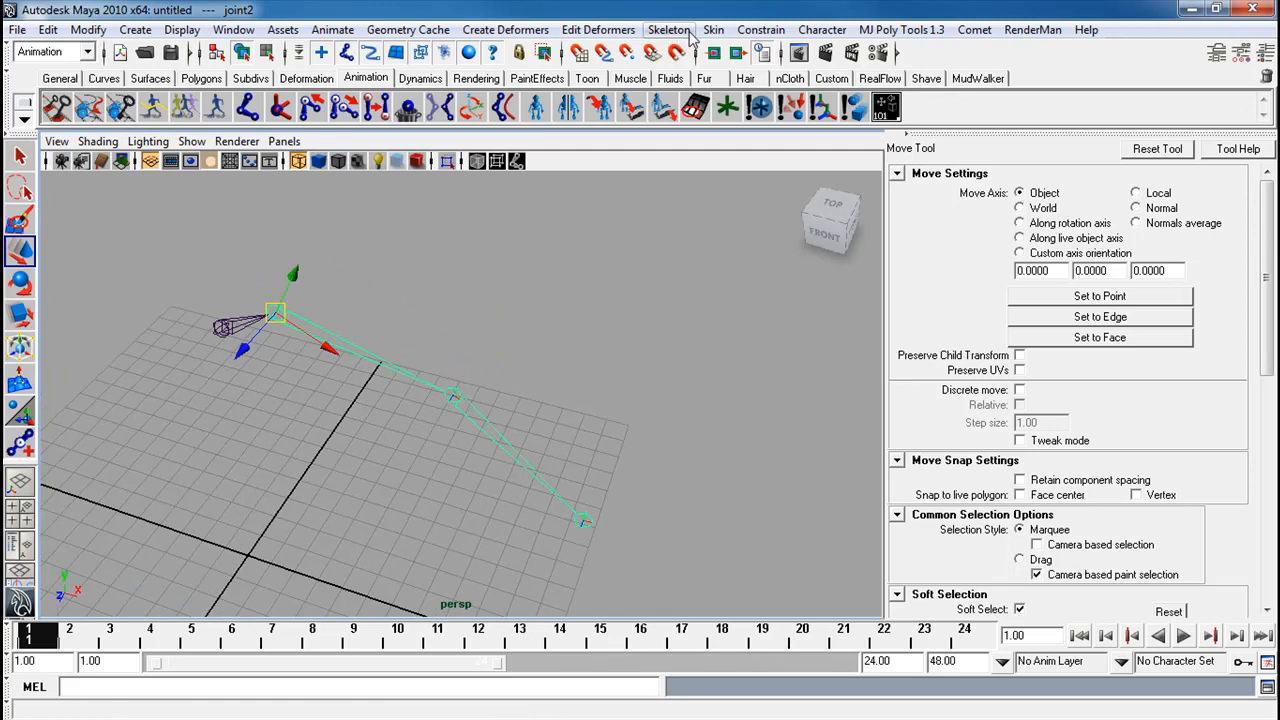
Orient the whole arm chain with XYZ orientation and +y second-axis world orientation
click(668, 29)
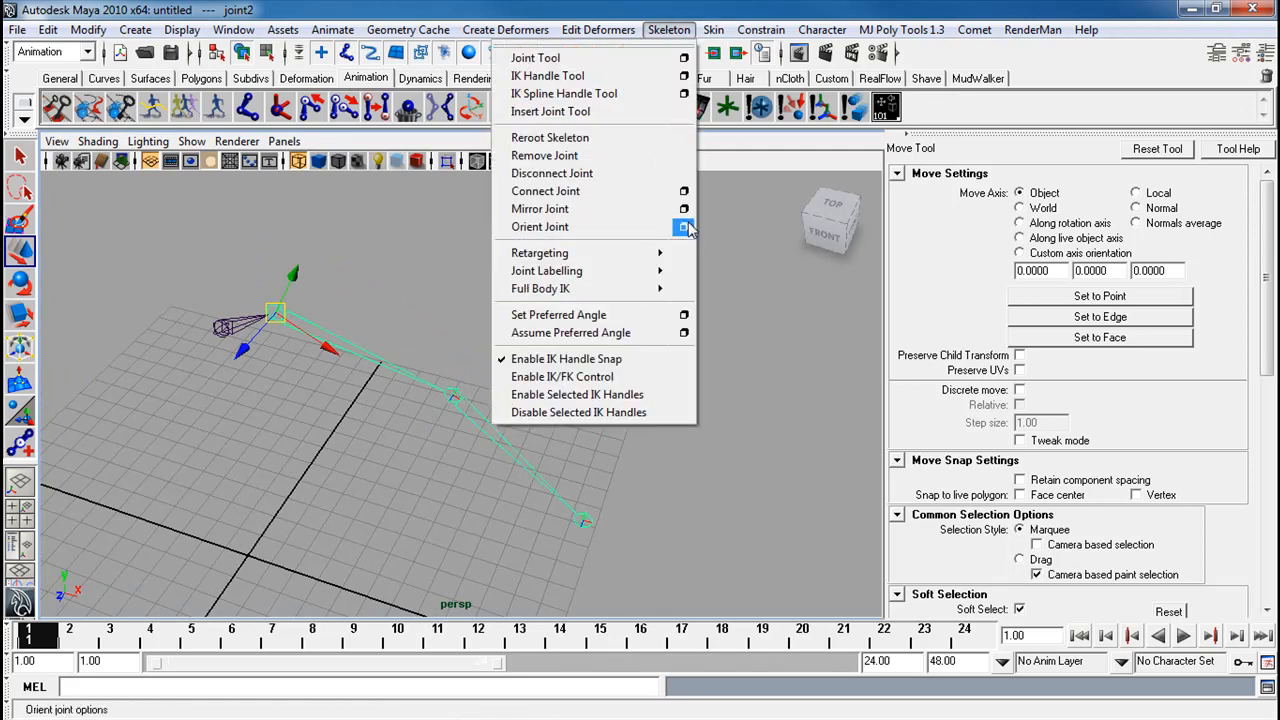
click(684, 227)
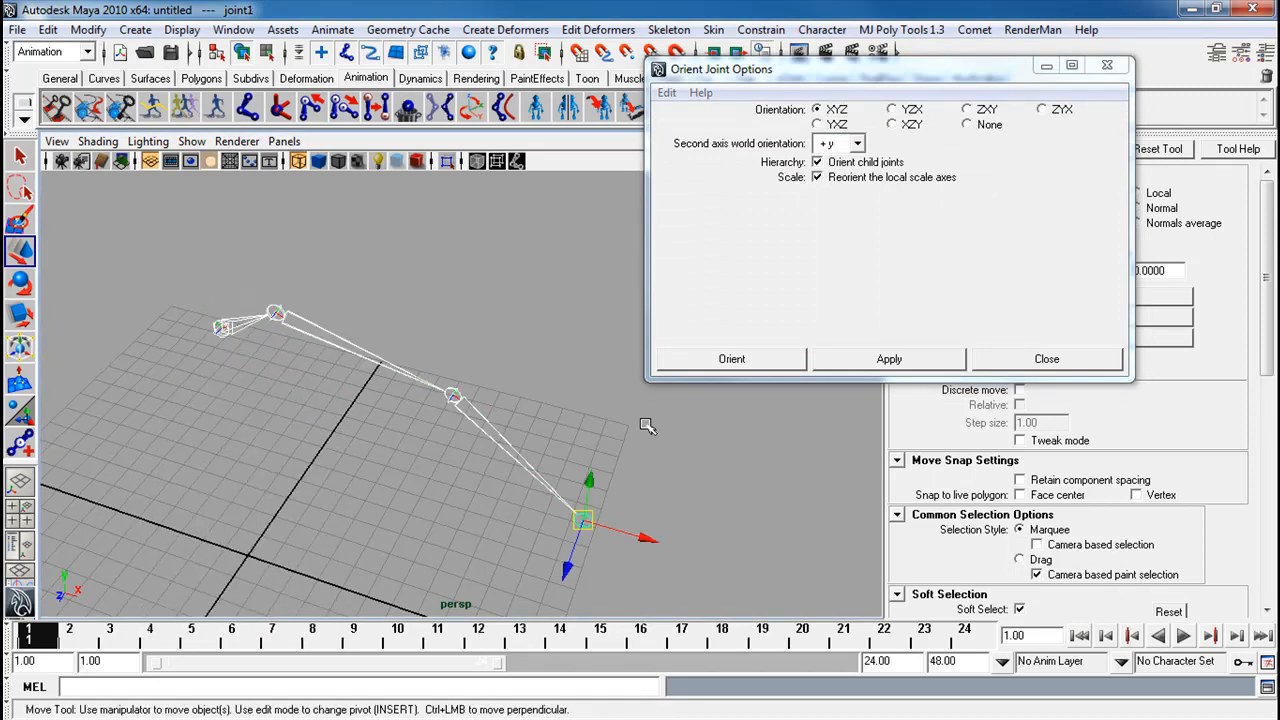
click(1046, 358)
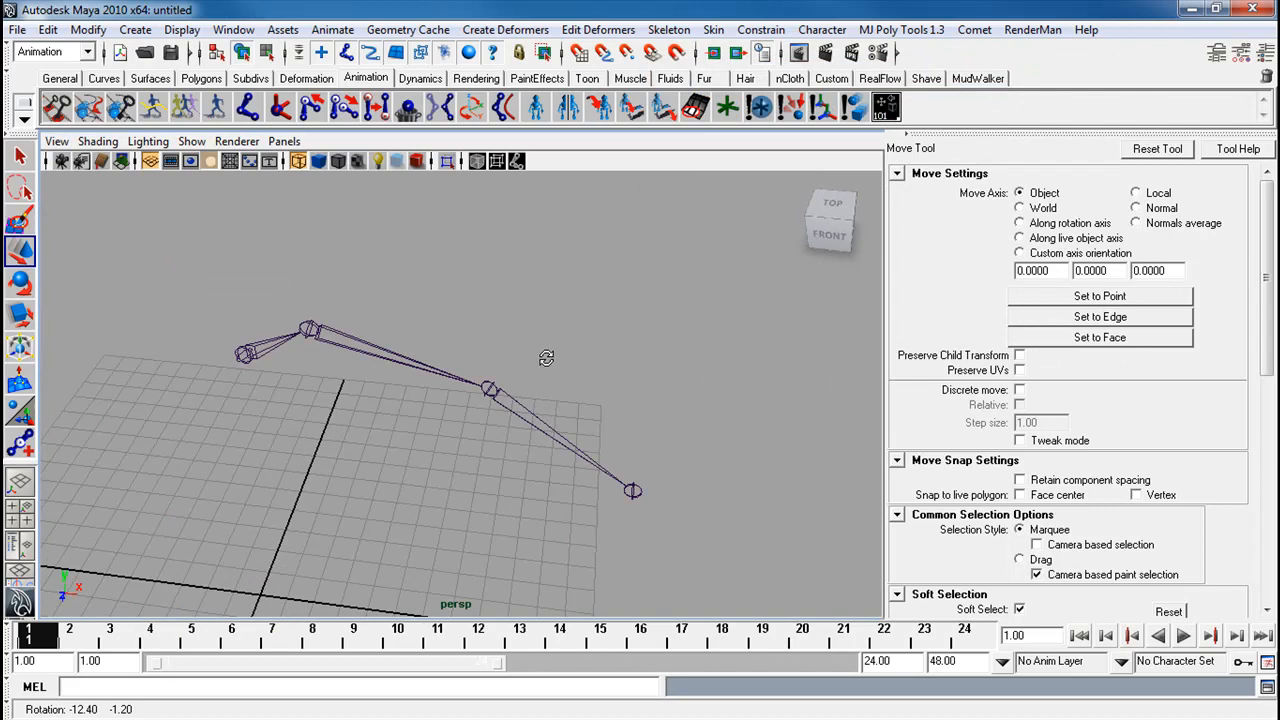
click(20, 283)
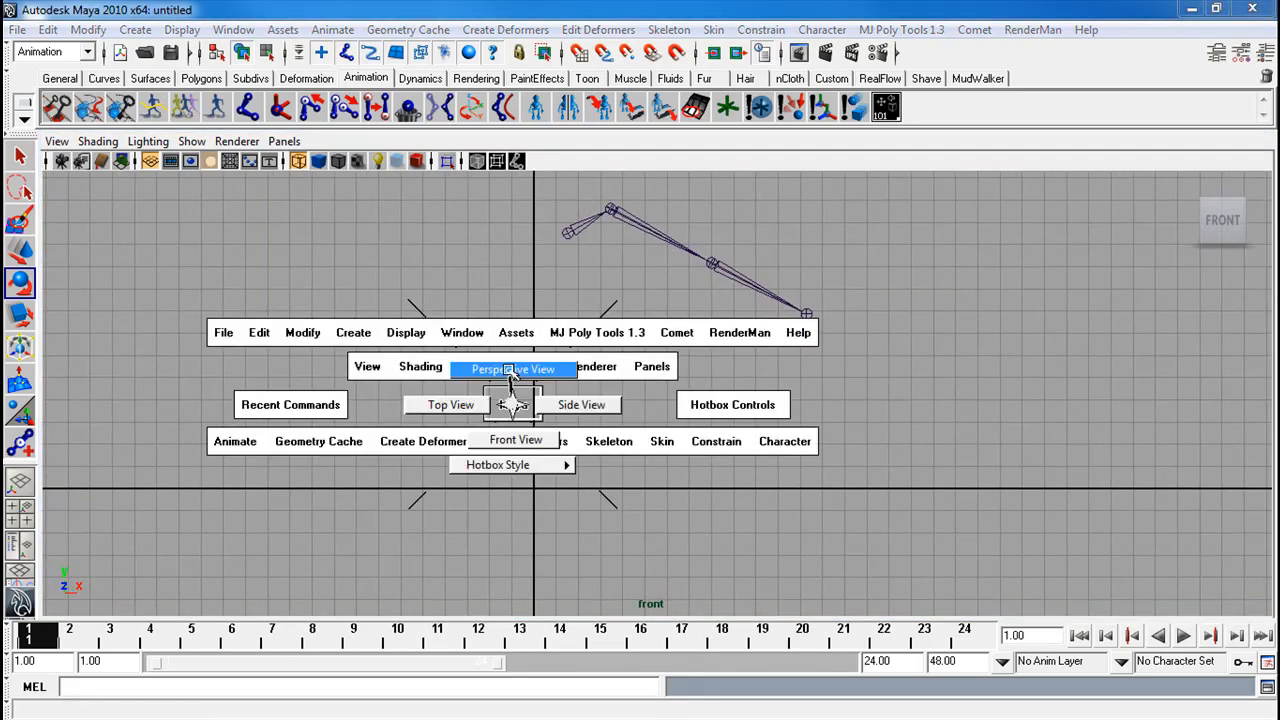
Create a NURBS circle, rotate it, and group it as group1
click(513, 369)
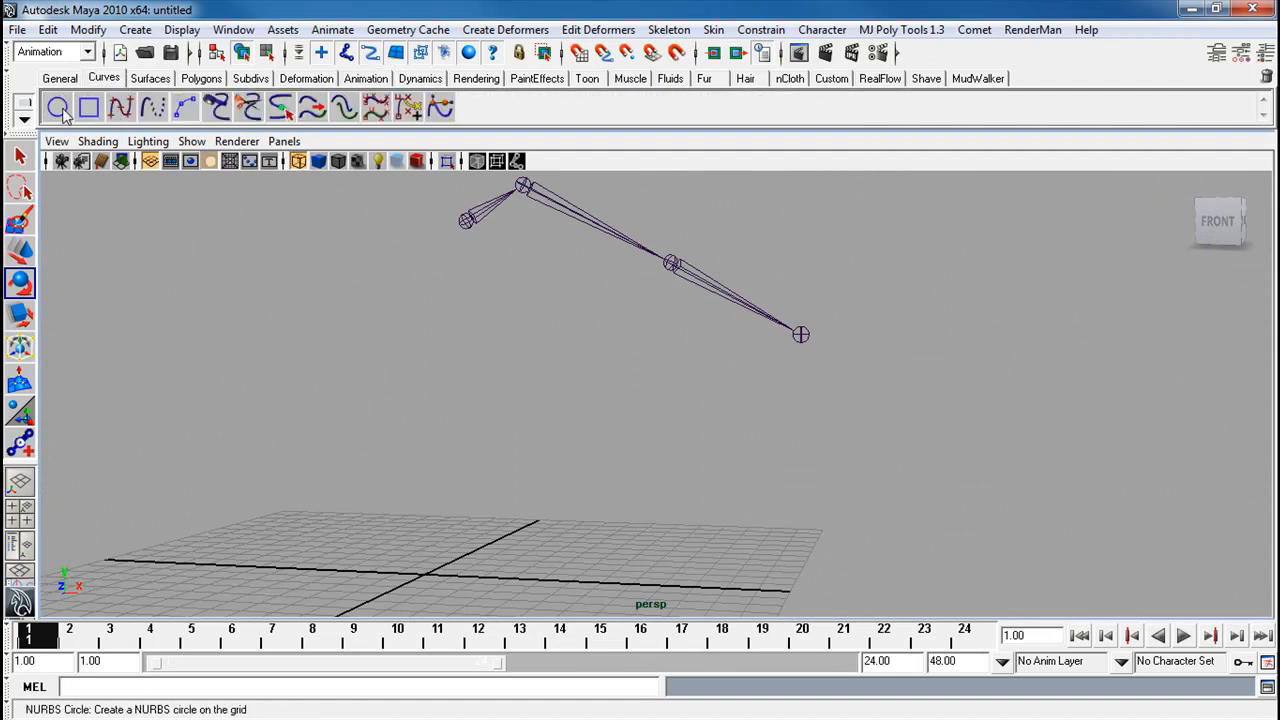
click(57, 106)
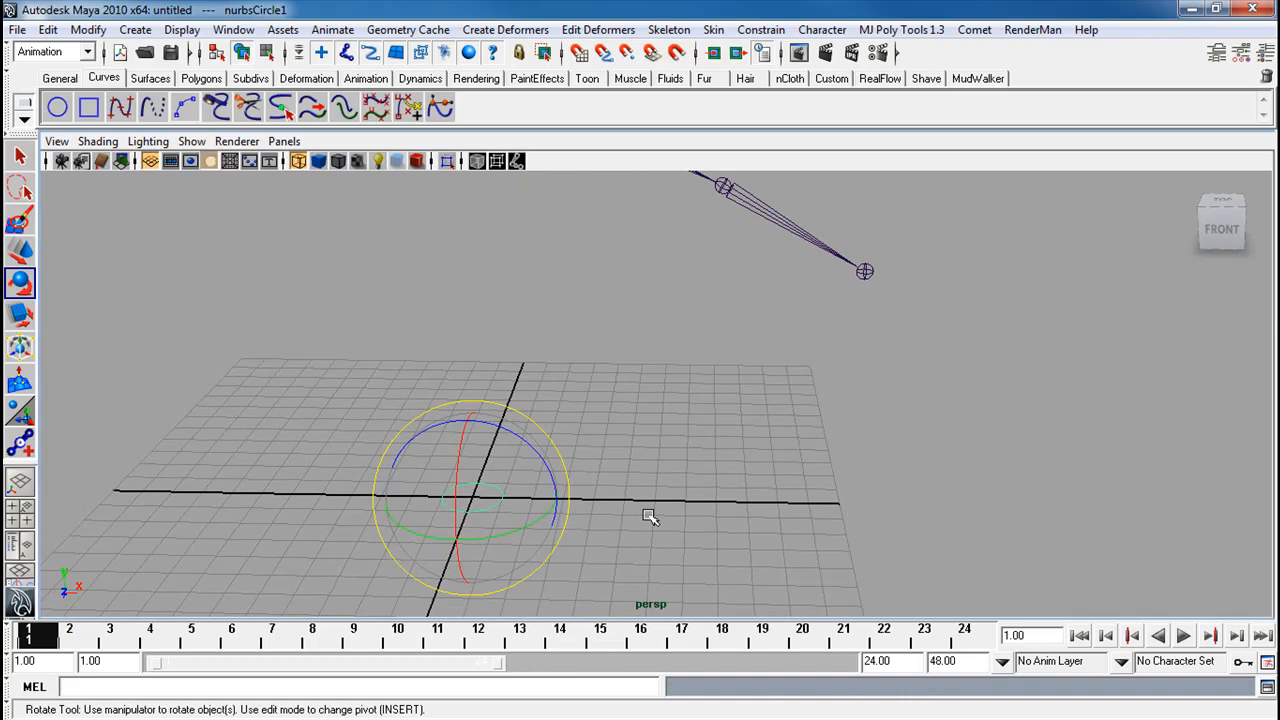
click(47, 29)
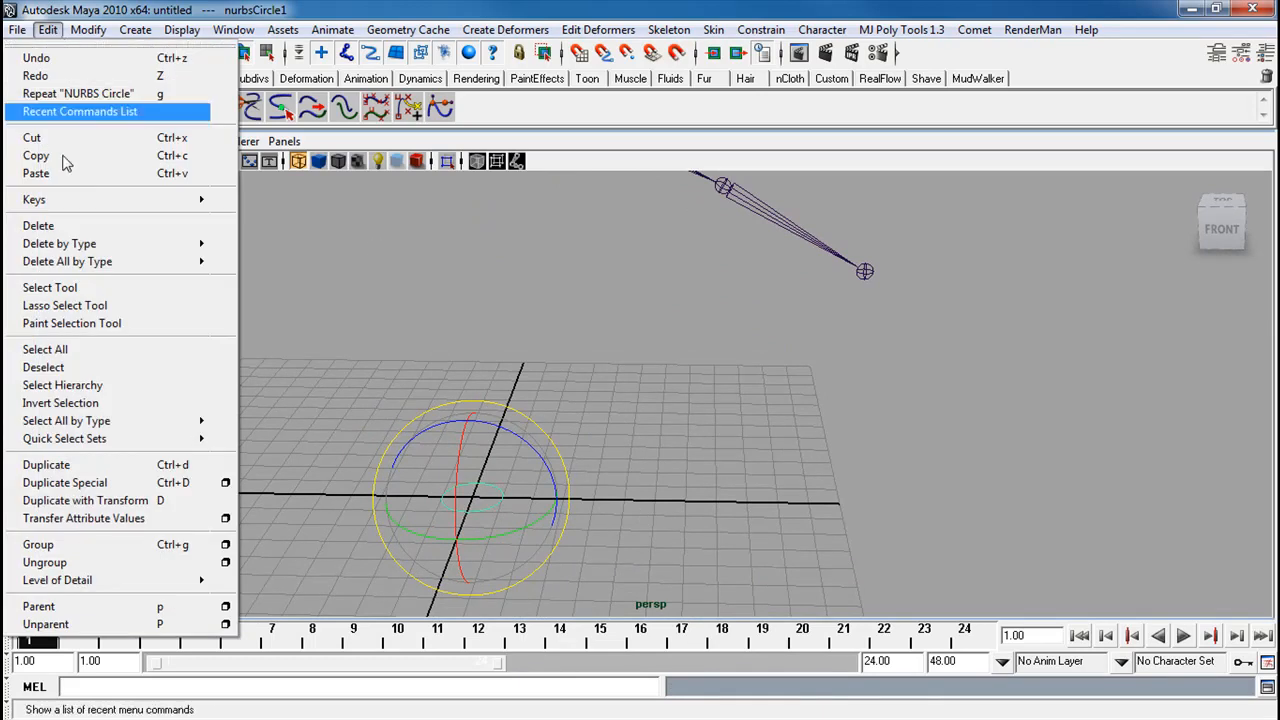
click(38, 544)
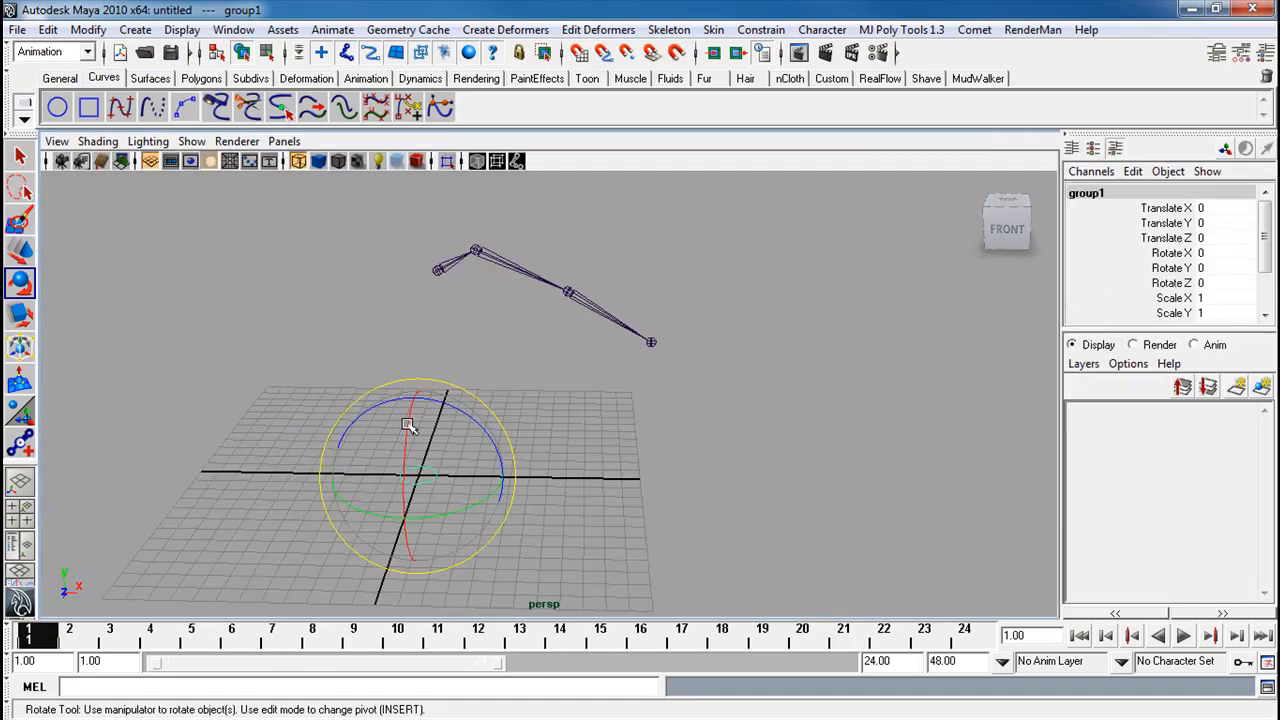
click(20, 251)
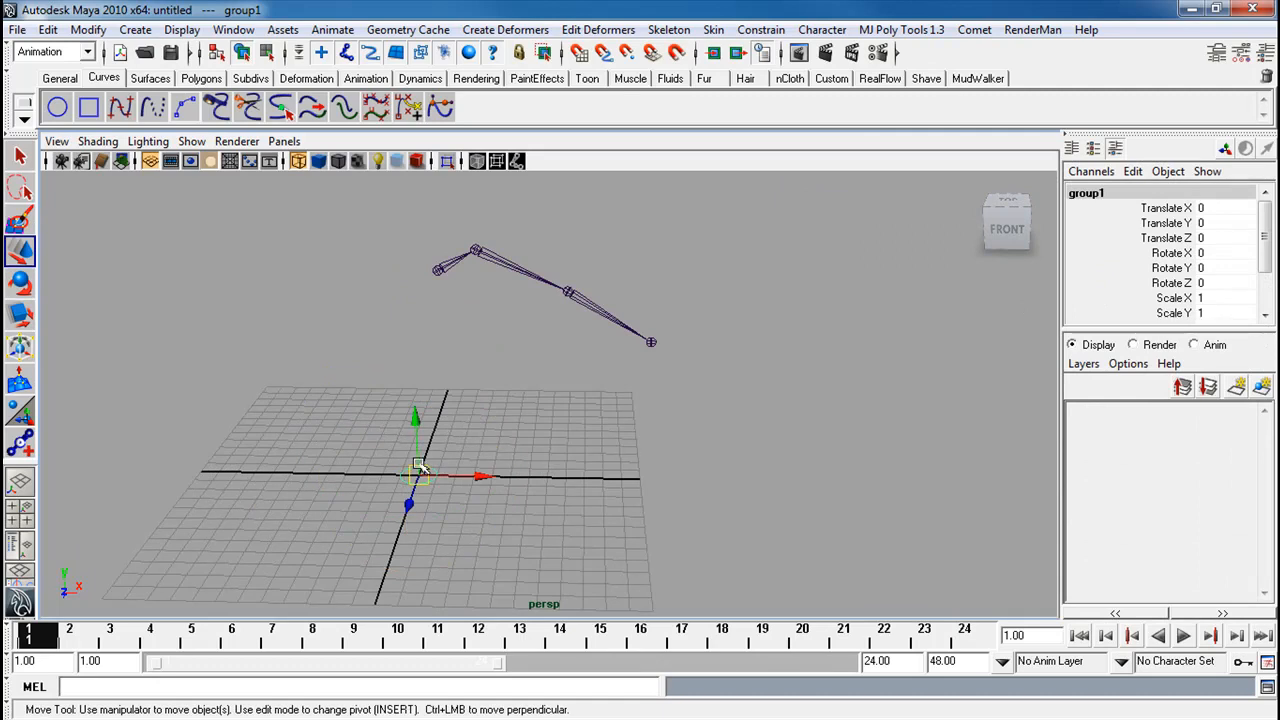
mouse_move(615, 462)
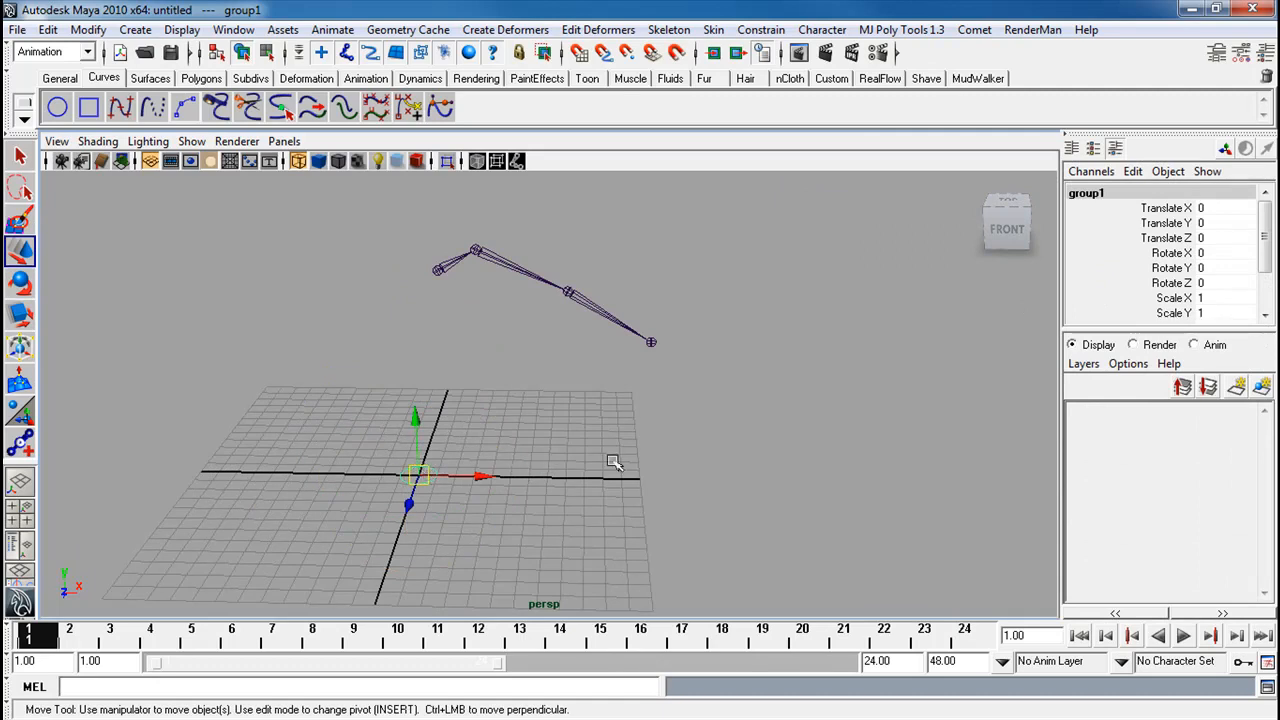
mouse_move(567, 434)
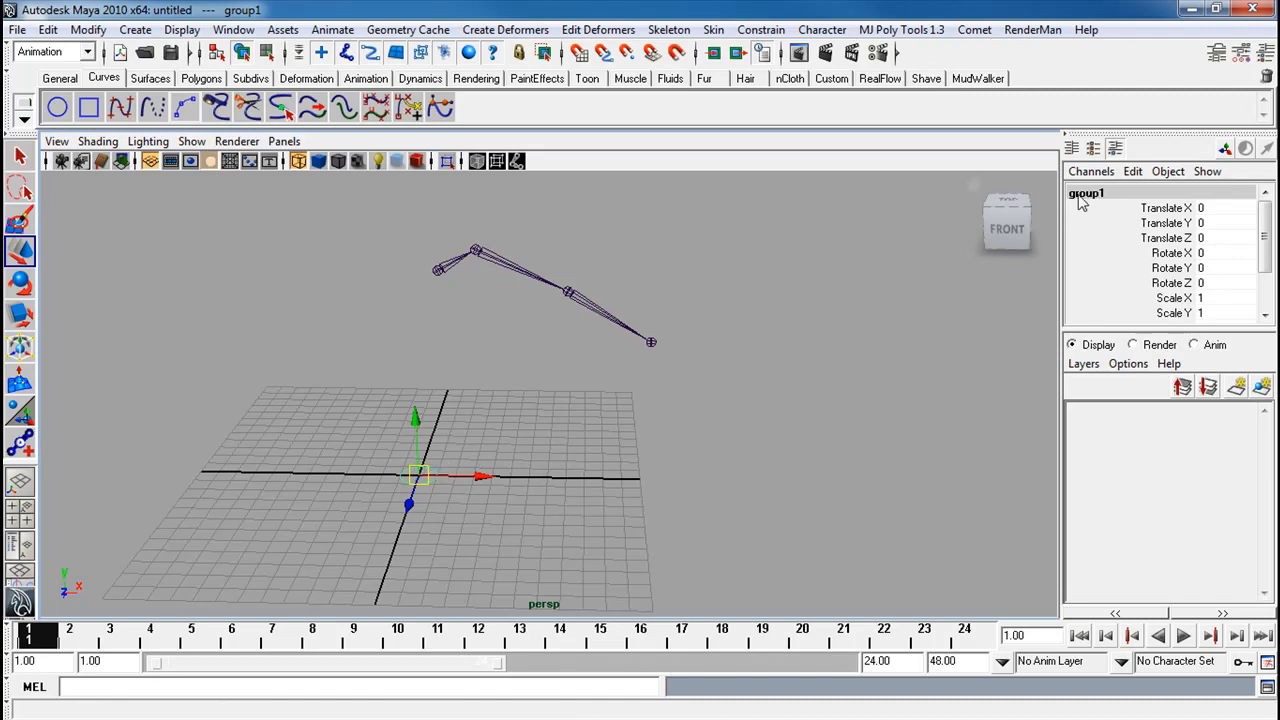
Move group1 onto the elbow joint and freeze its transformations
drag(415, 475, 565, 290)
text(90)
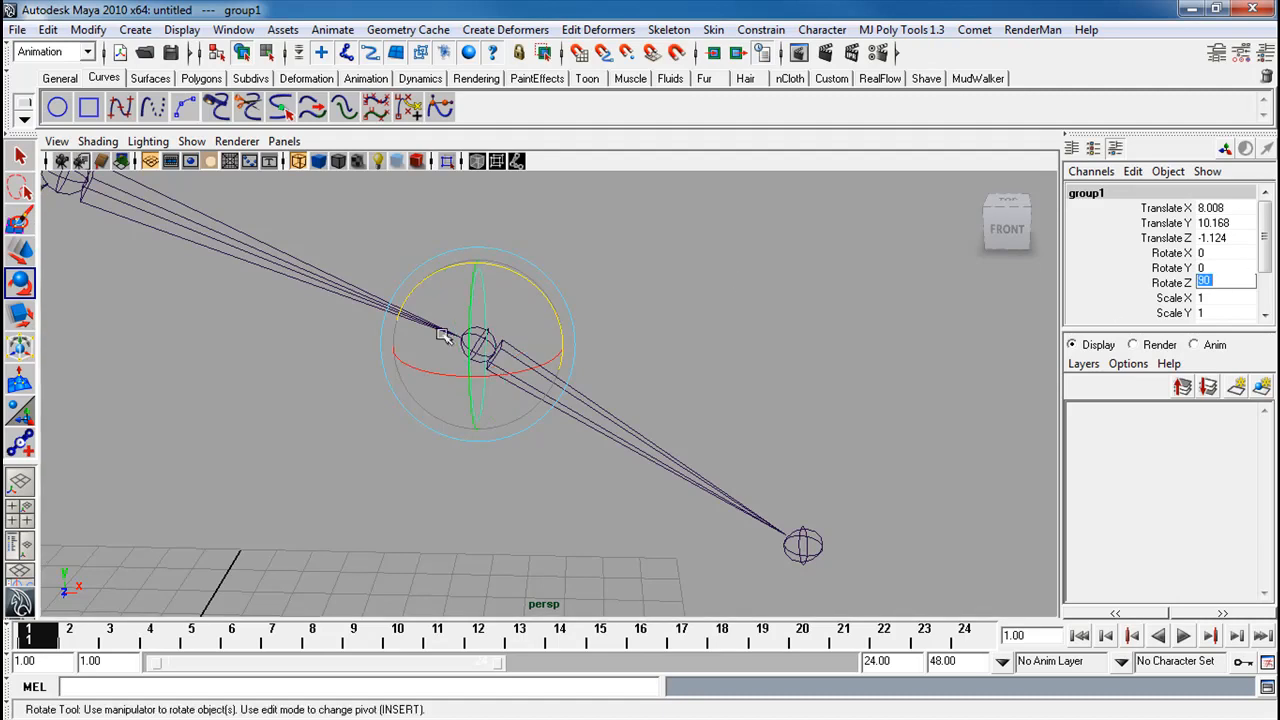
click(88, 29)
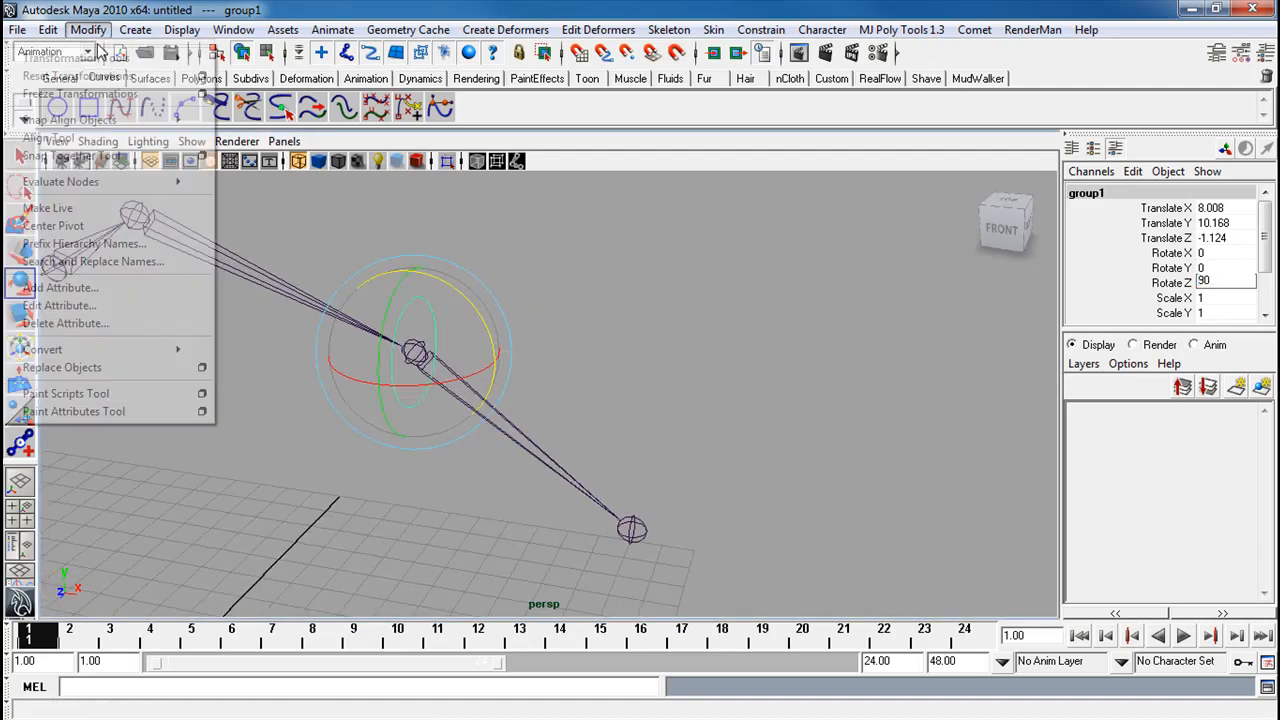
click(82, 93)
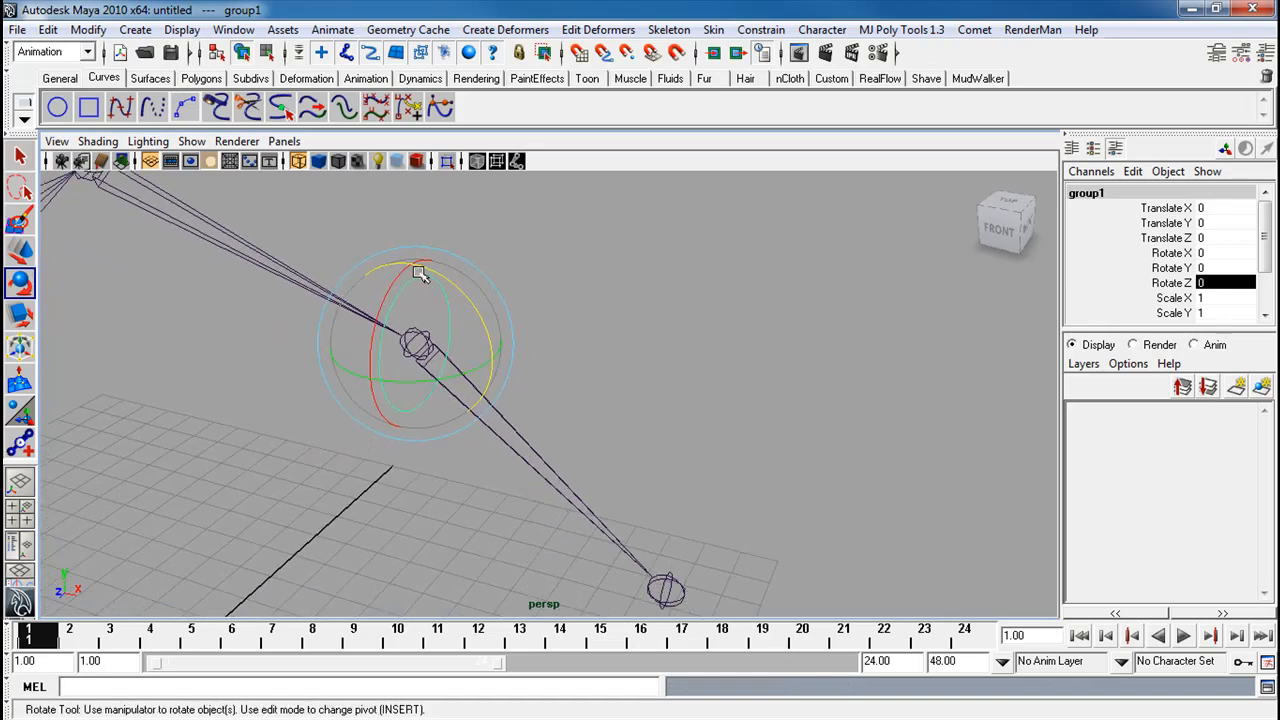
mouse_move(450, 442)
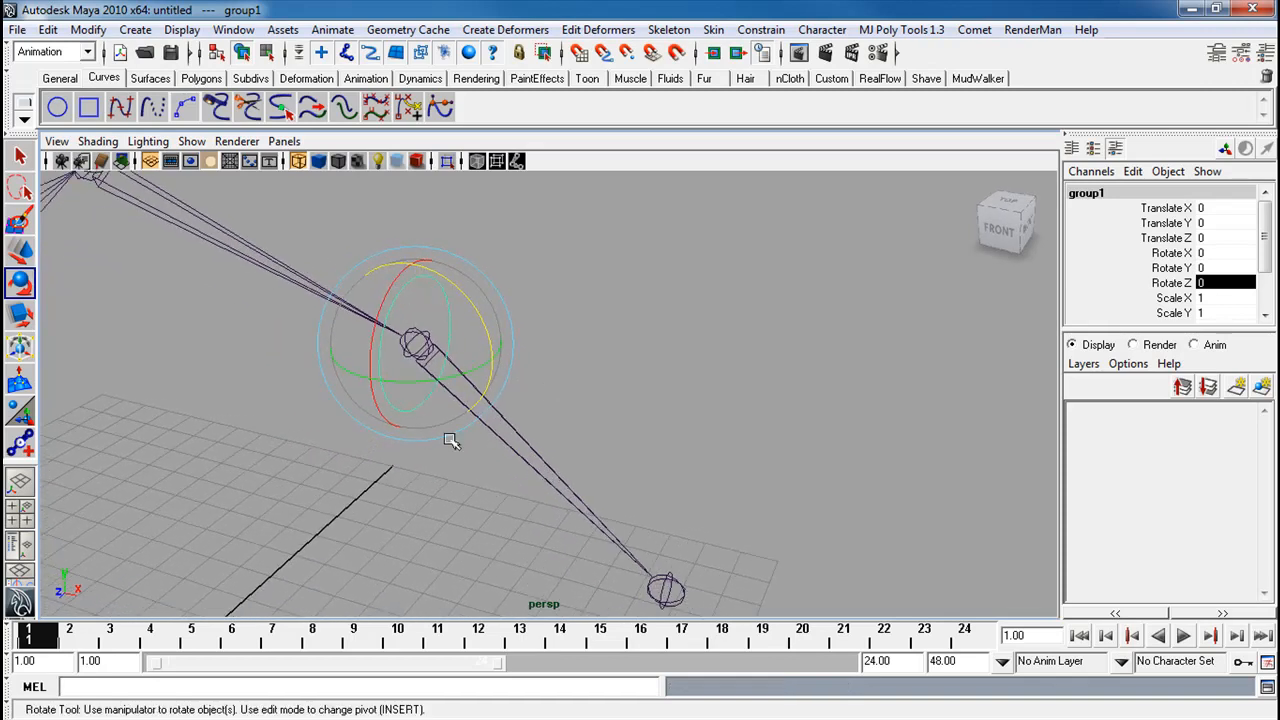
click(233, 29)
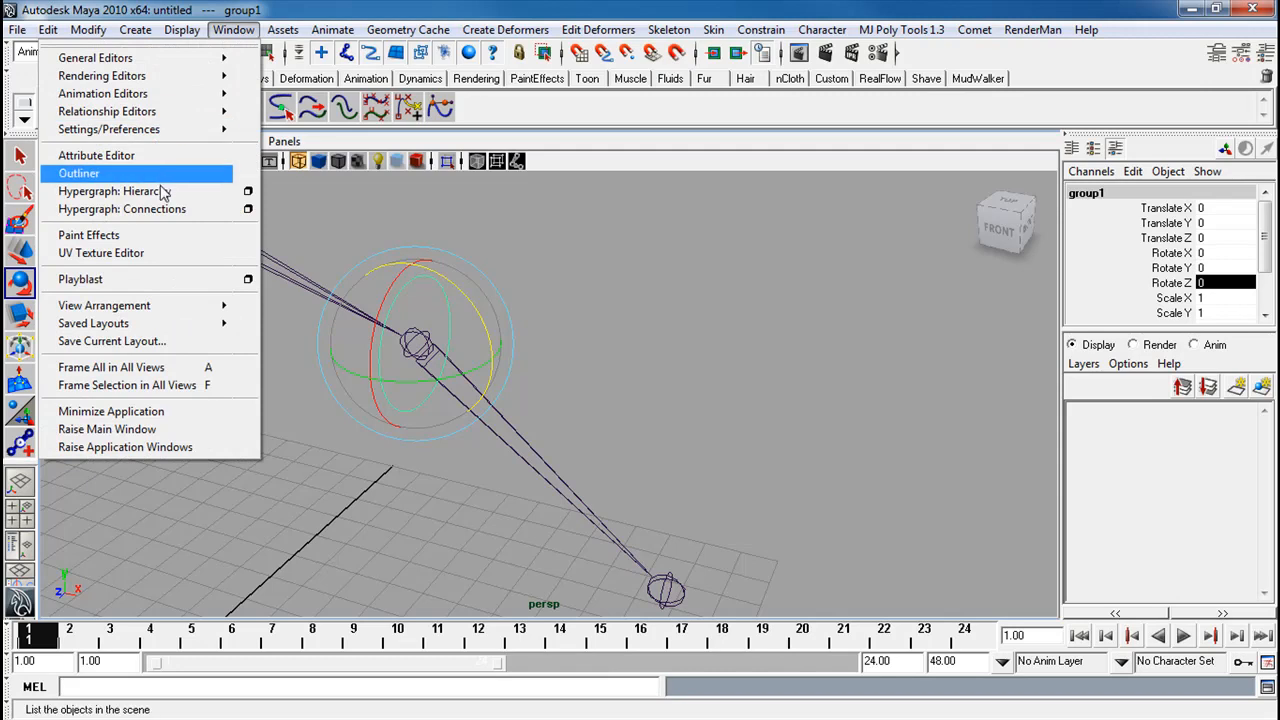
In the Hypergraph Hierarchy, select joint4 then group1 and orient-constrain group1
click(78, 173)
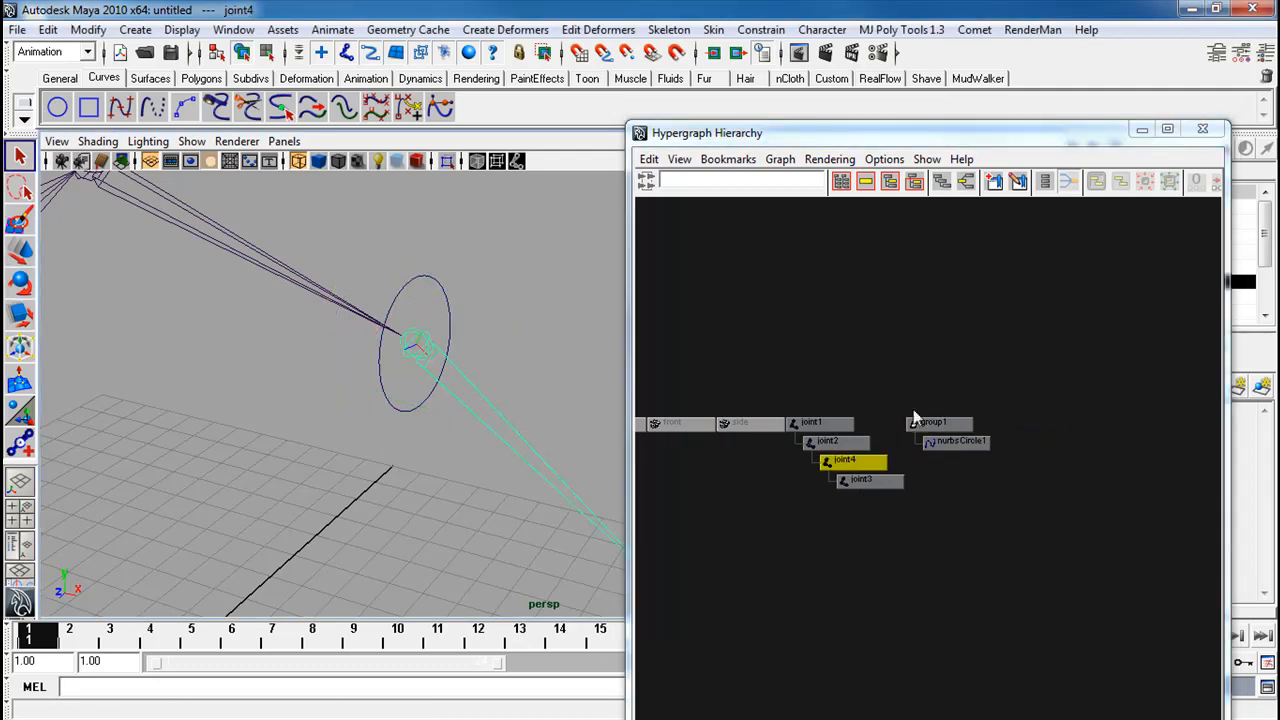
click(931, 421)
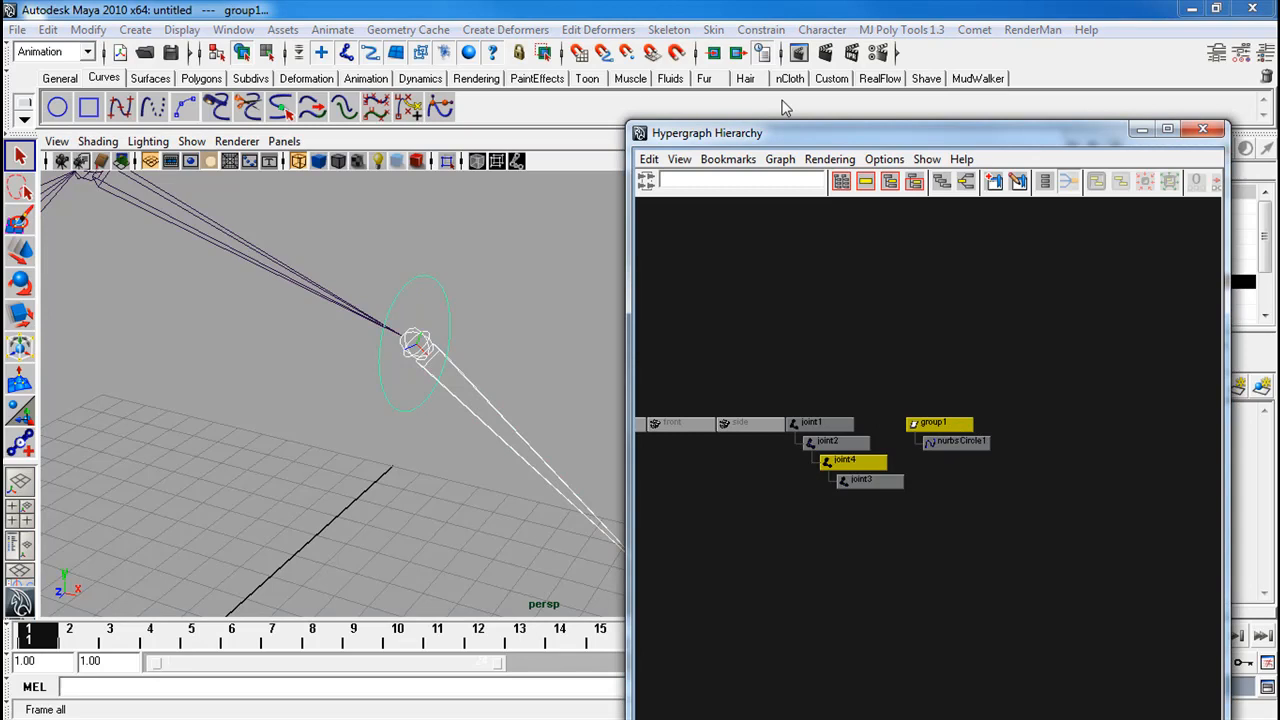
mouse_move(752, 28)
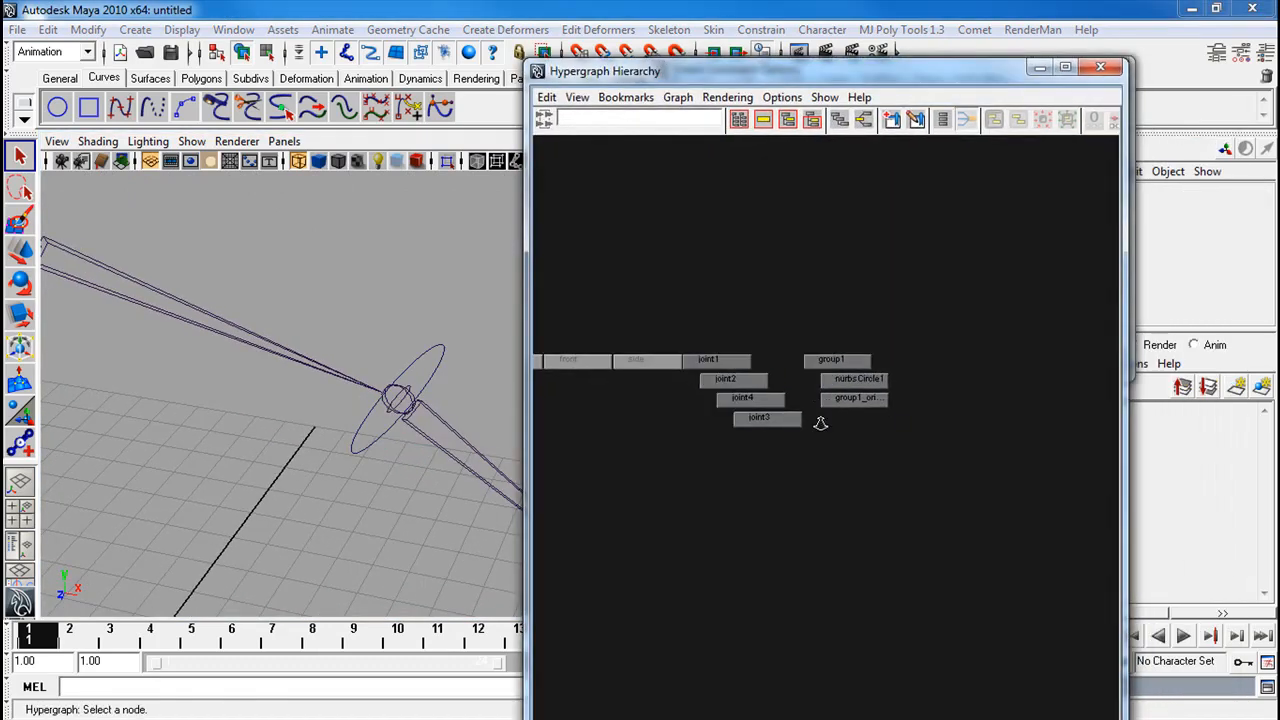
Delete group1_orientConstraint1 and rename nurbsCircle1 to elbow_CON
click(855, 397)
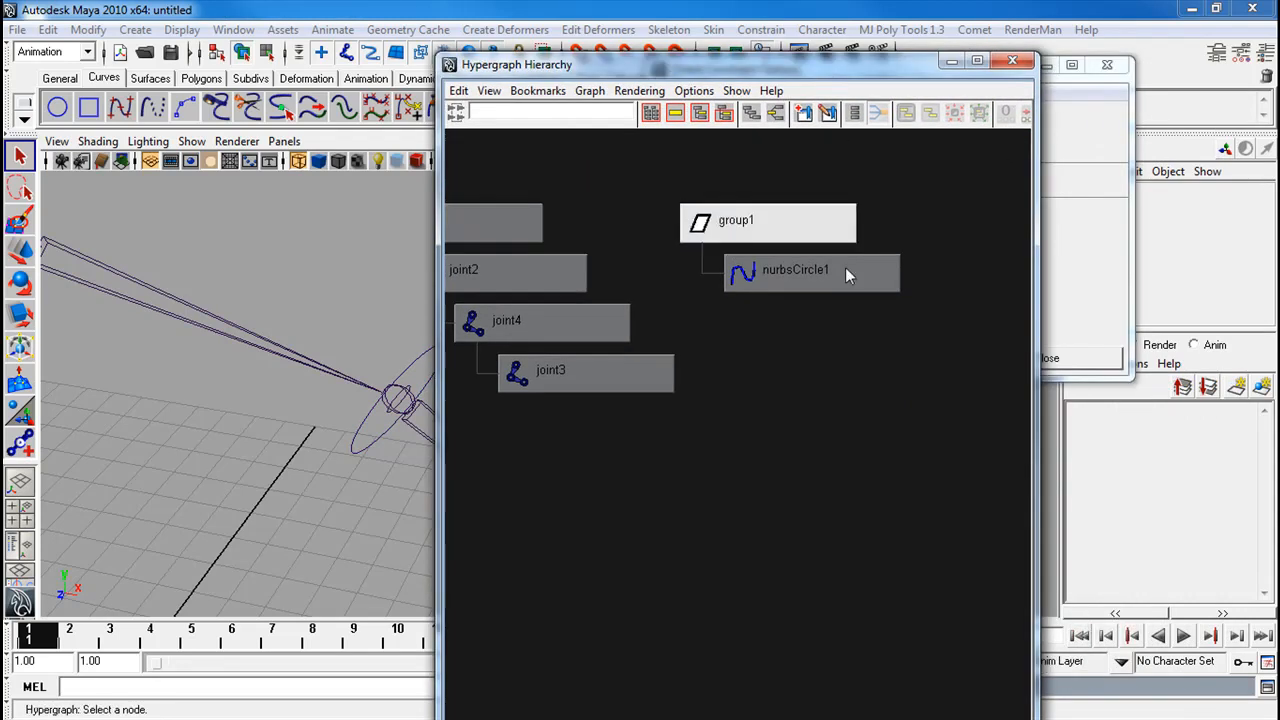
click(795, 269)
text(elbow_)
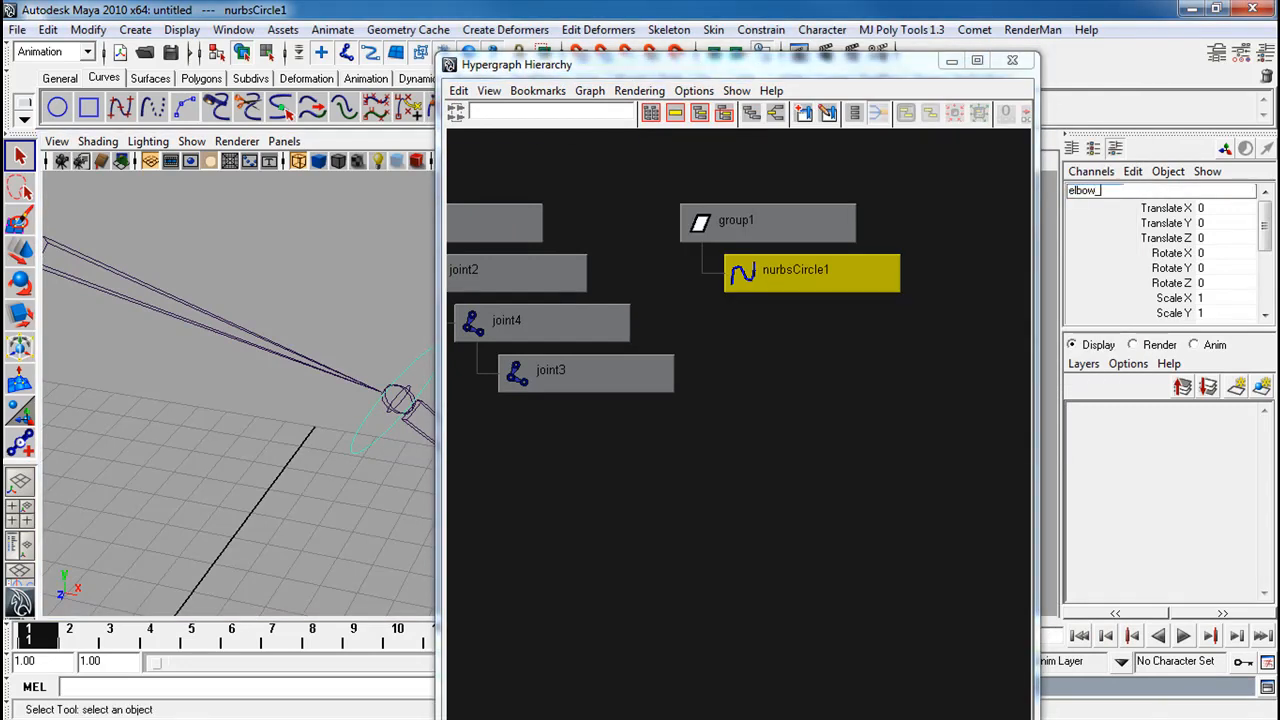
click(768, 220)
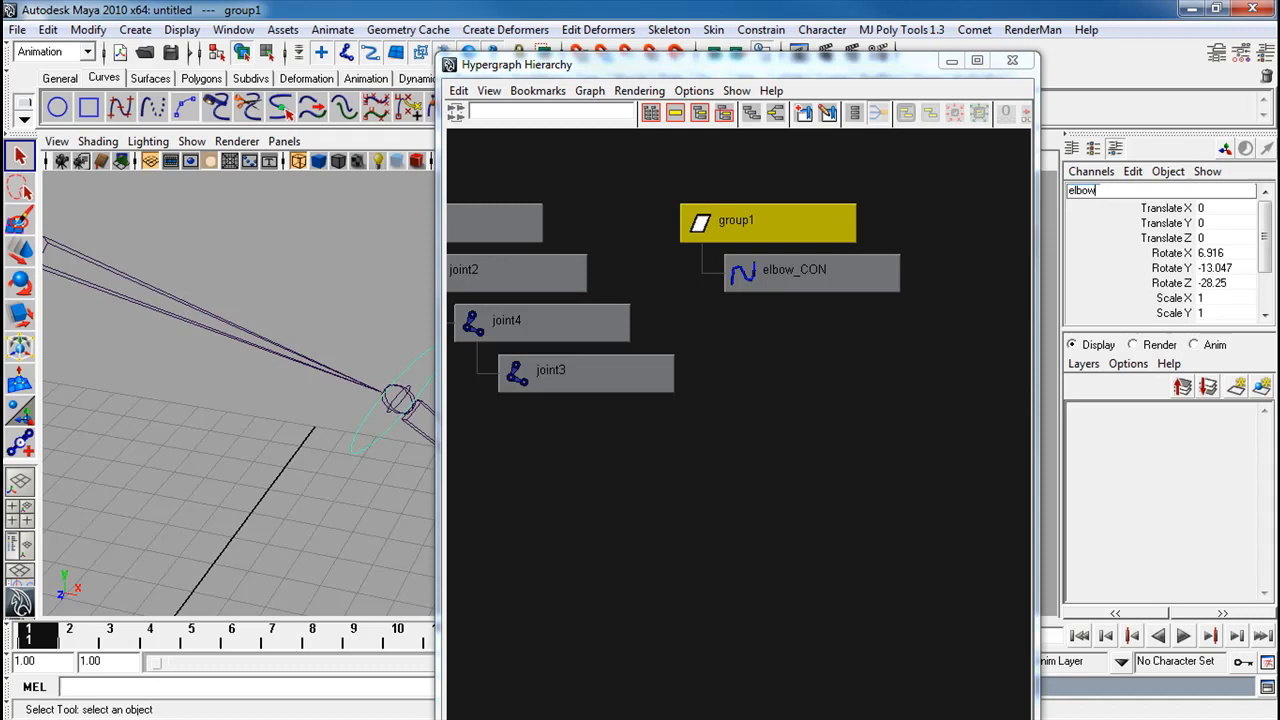
text(CON_NULL)
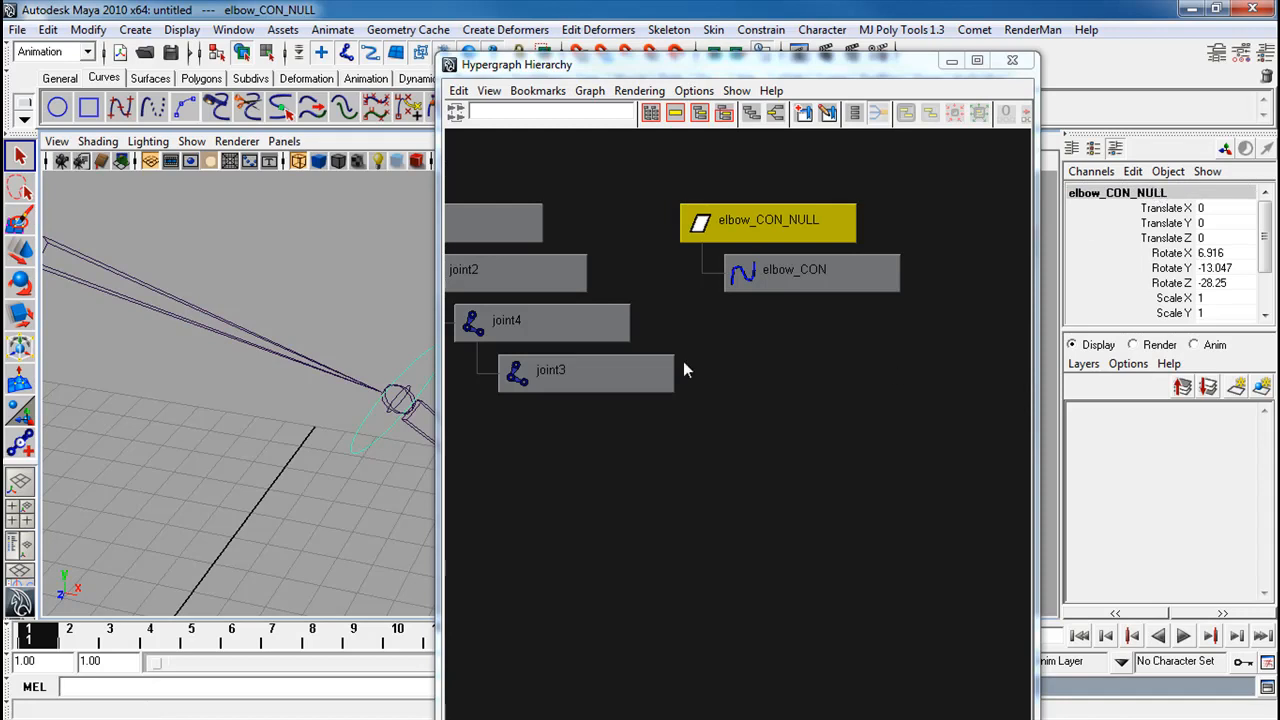
mouse_move(387, 335)
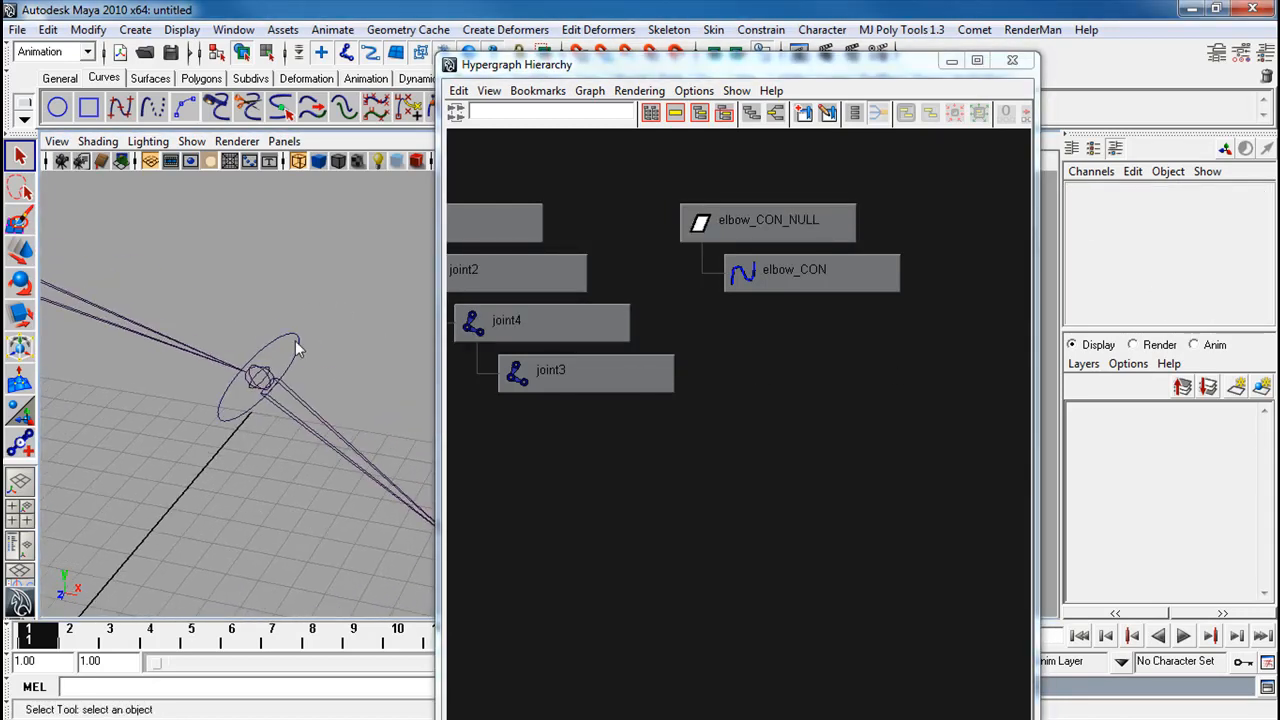
Rename group1 to elbow_CON_NULL and scale up the elbow_CON circle
click(810, 269)
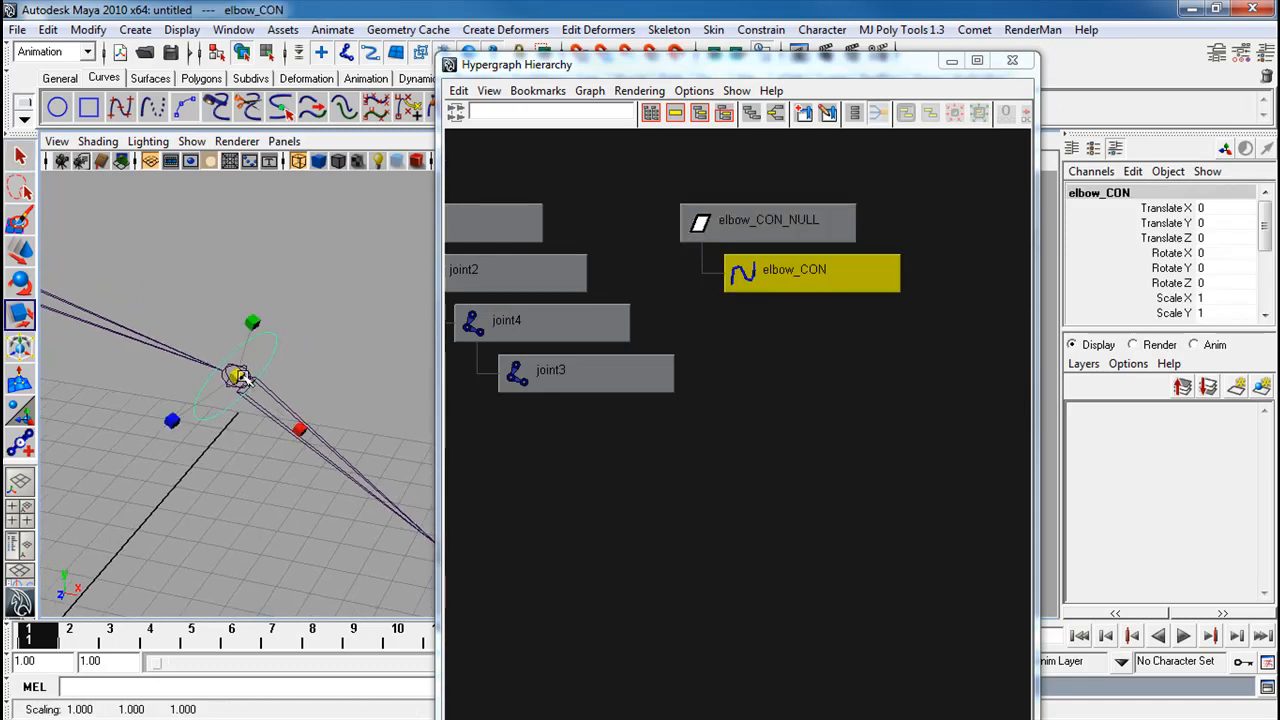
click(88, 29)
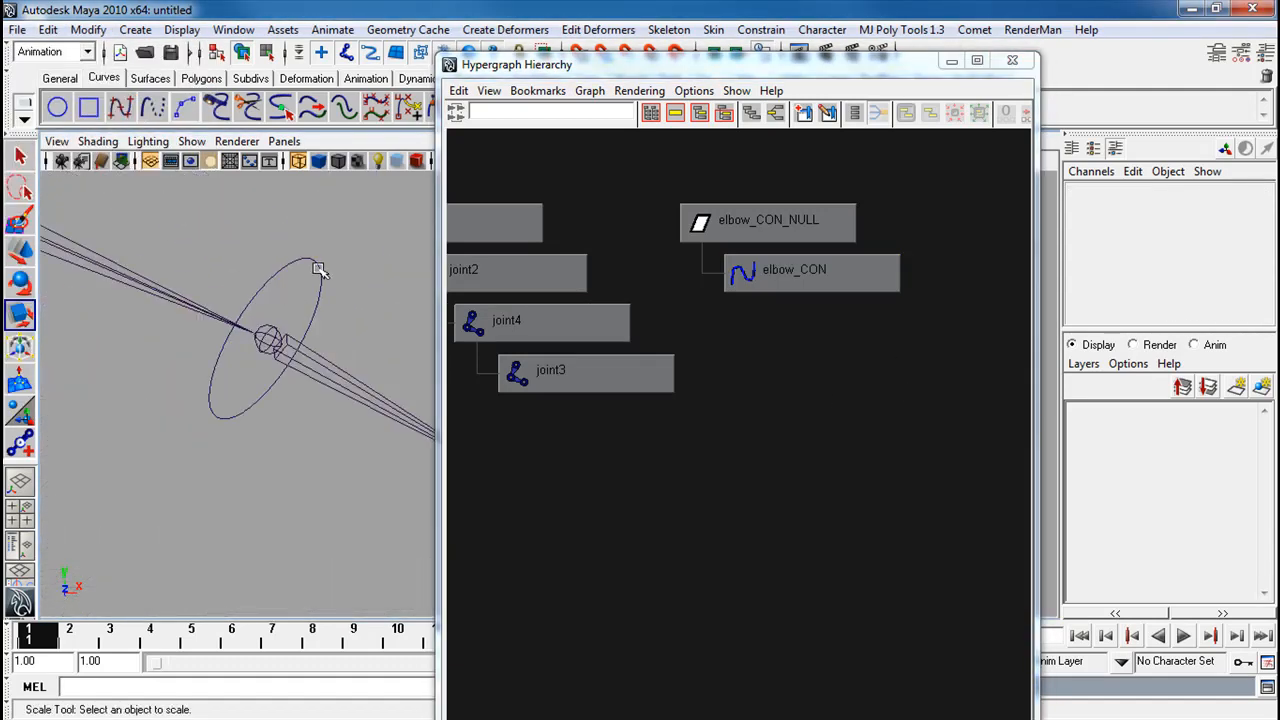
click(793, 269)
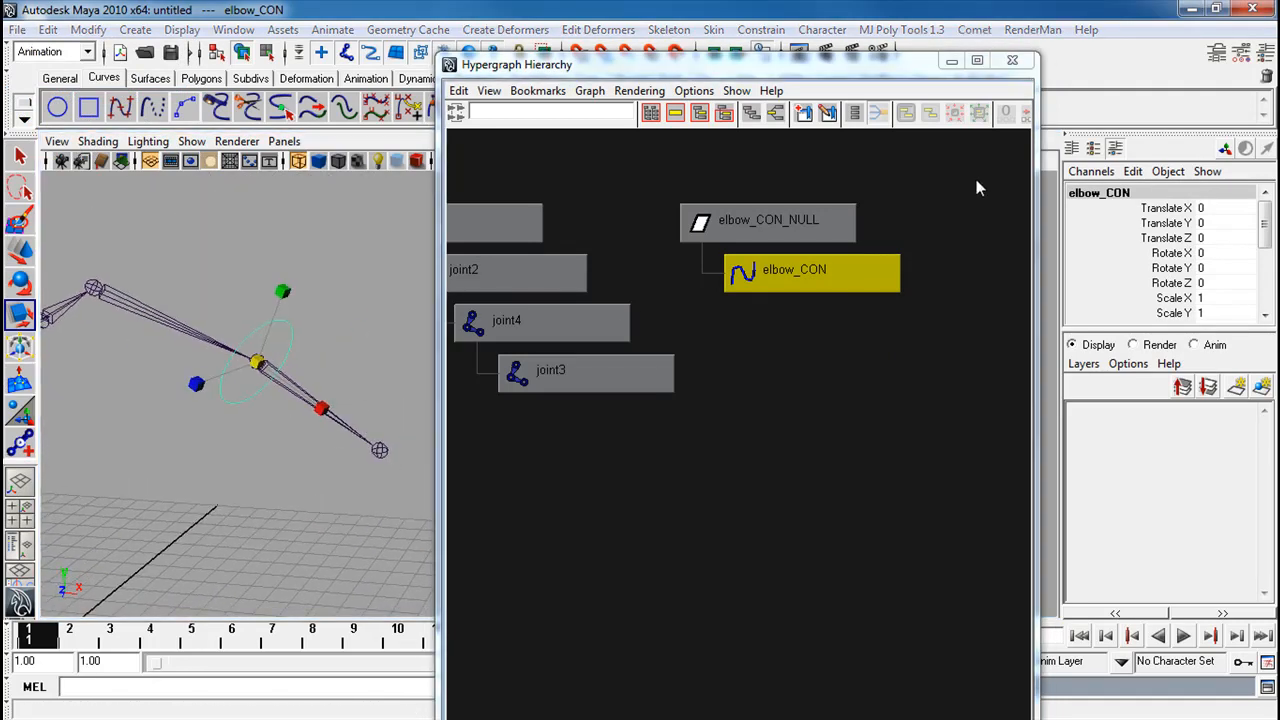
Close the Hypergraph, test-rotate elbow_CON, then reset and deselect it
click(1012, 60)
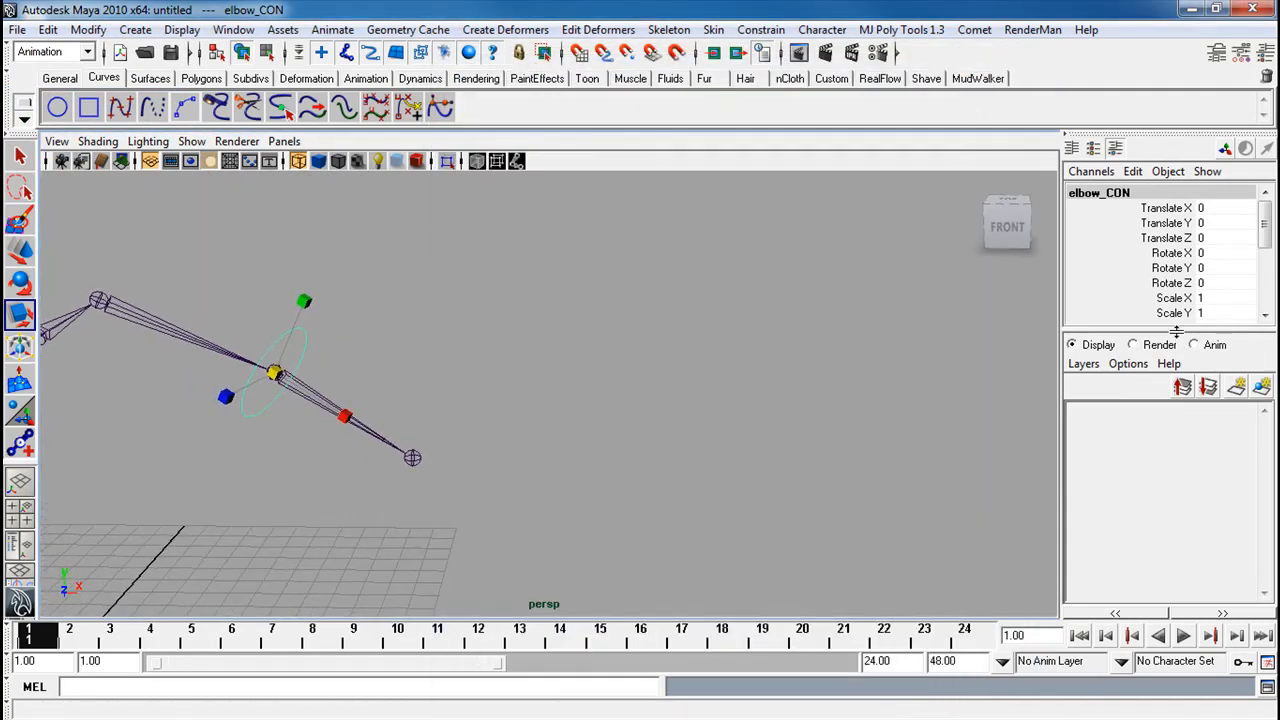
click(20, 313)
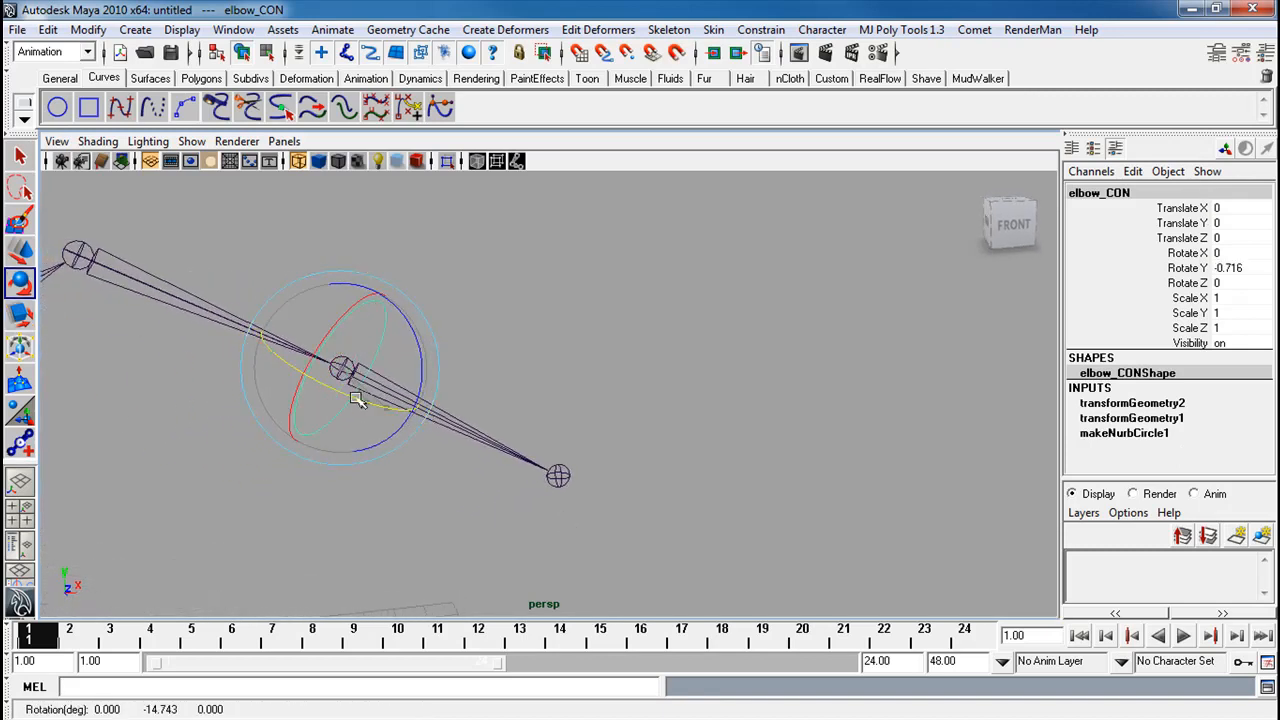
drag(360, 400, 450, 465)
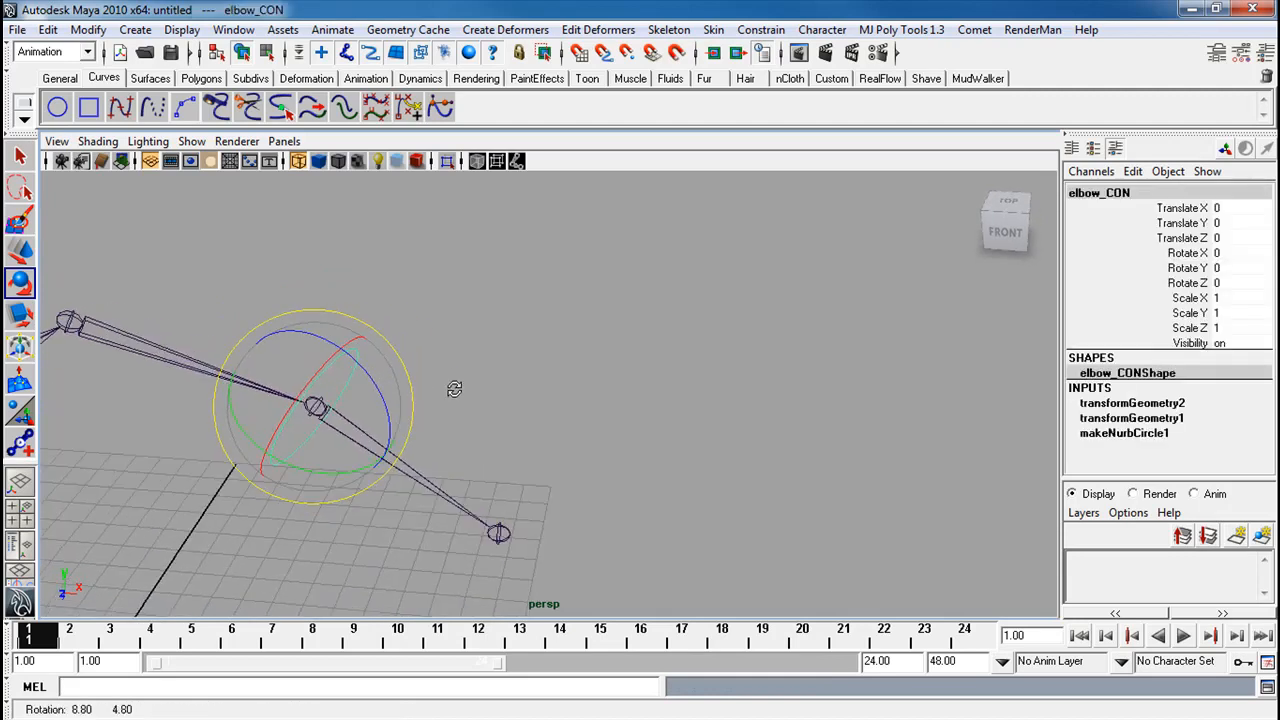
click(761, 29)
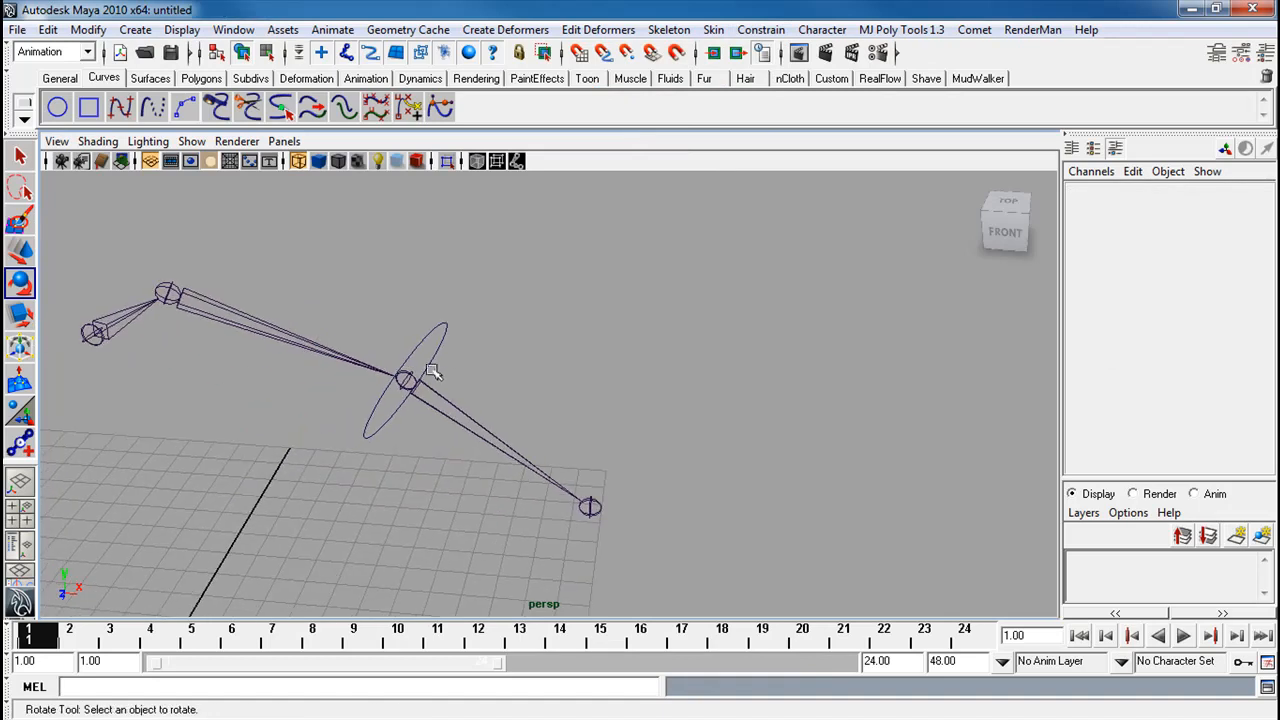
Orient-constrain joint4 to elbow_CON, then create a new NURBS circle grouped as group1
click(405, 380)
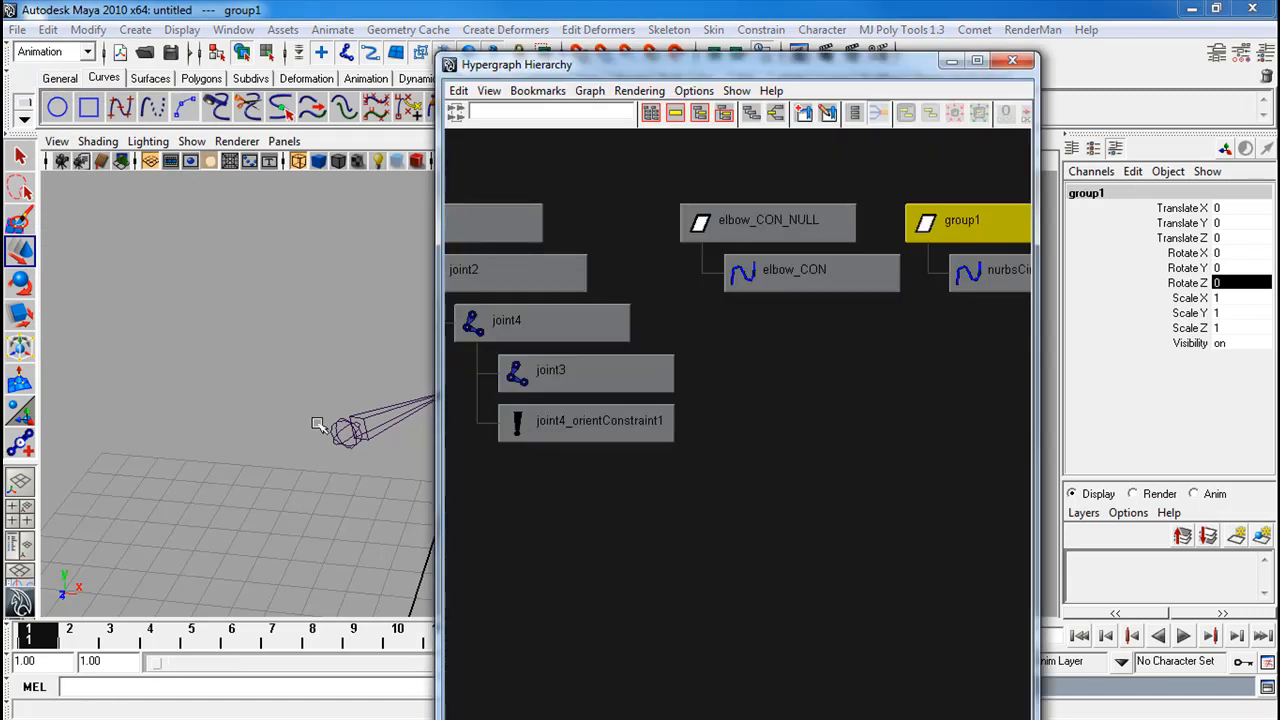
Match group1 and nurbsCircle1 to joint2's orientation using temporary orient constraints, then remove them
click(515, 269)
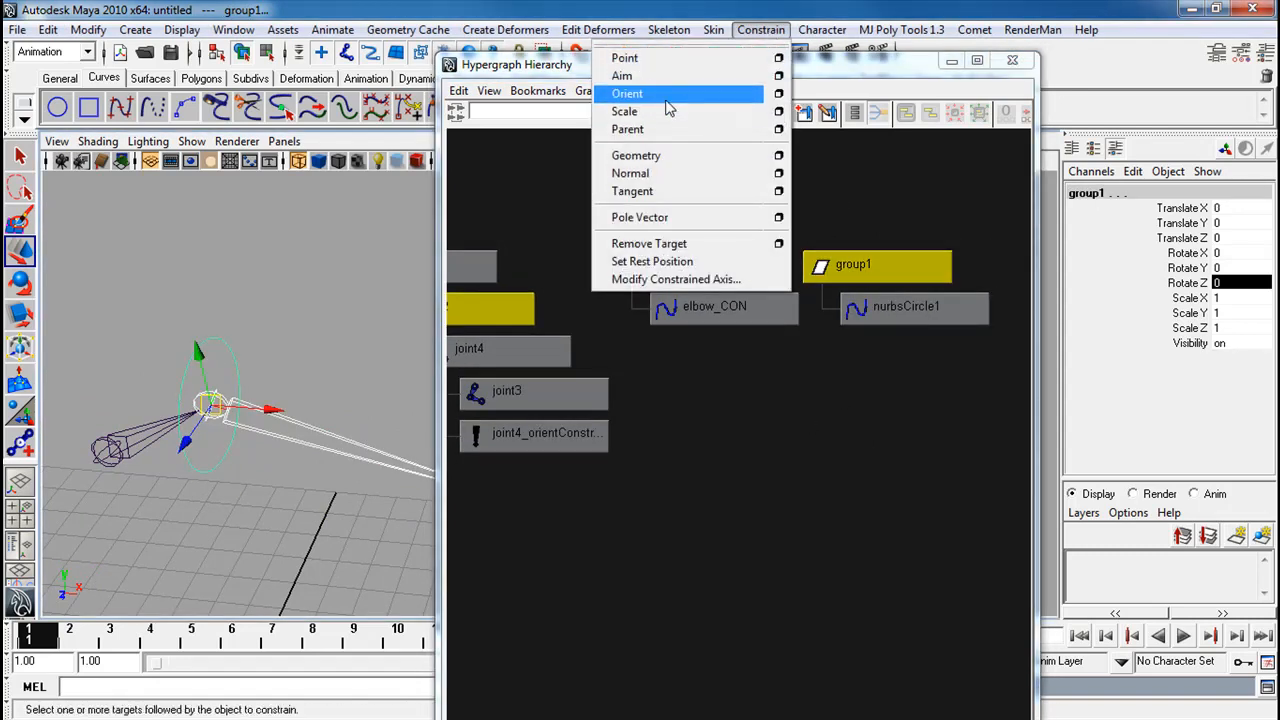
click(627, 93)
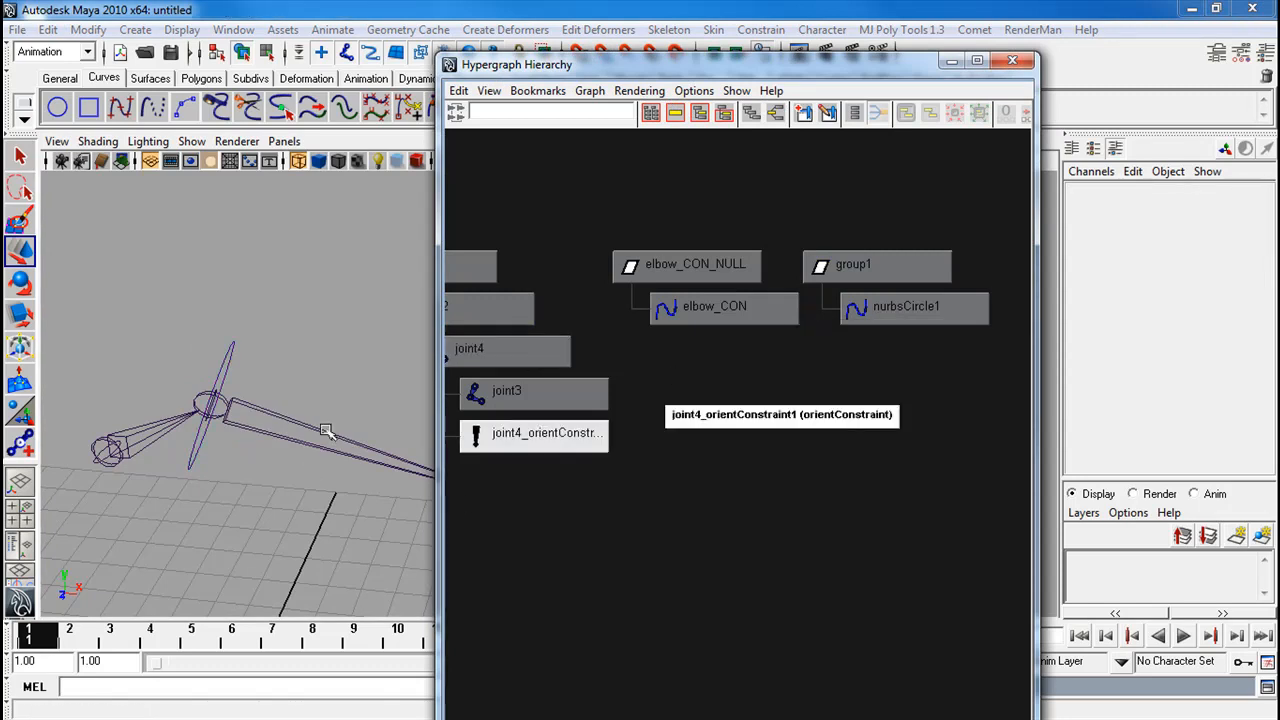
click(905, 306)
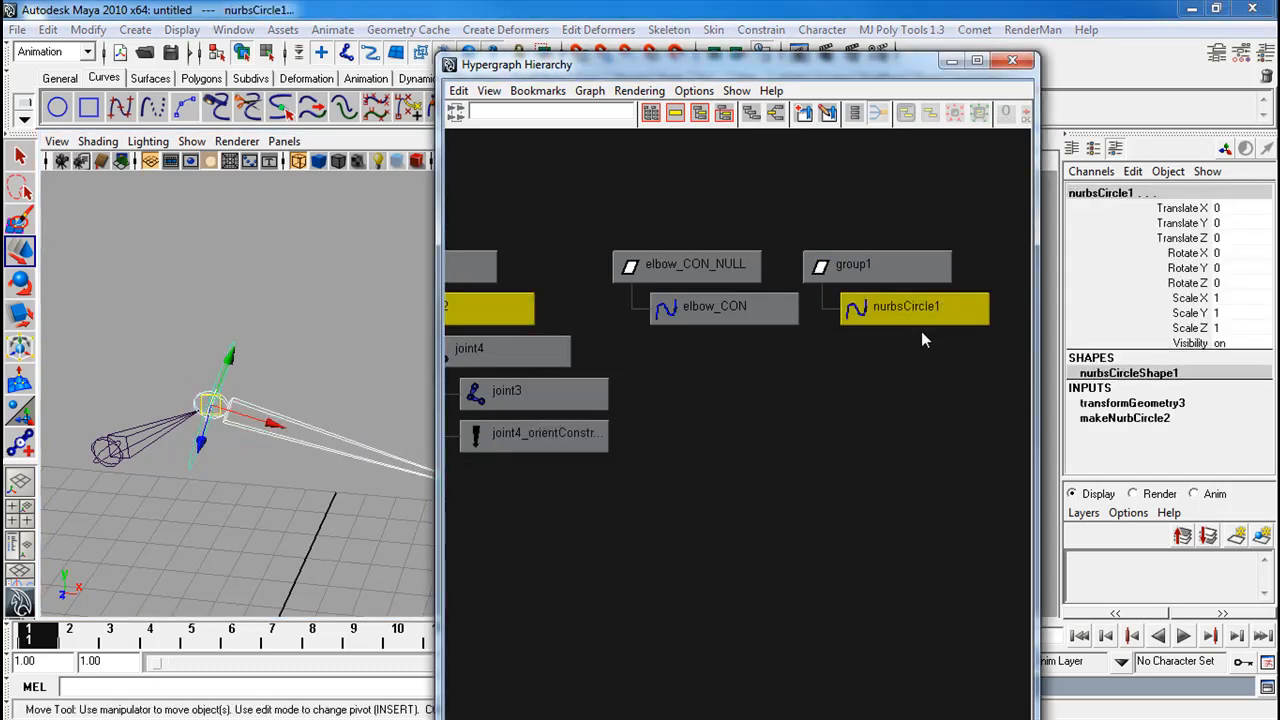
click(761, 29)
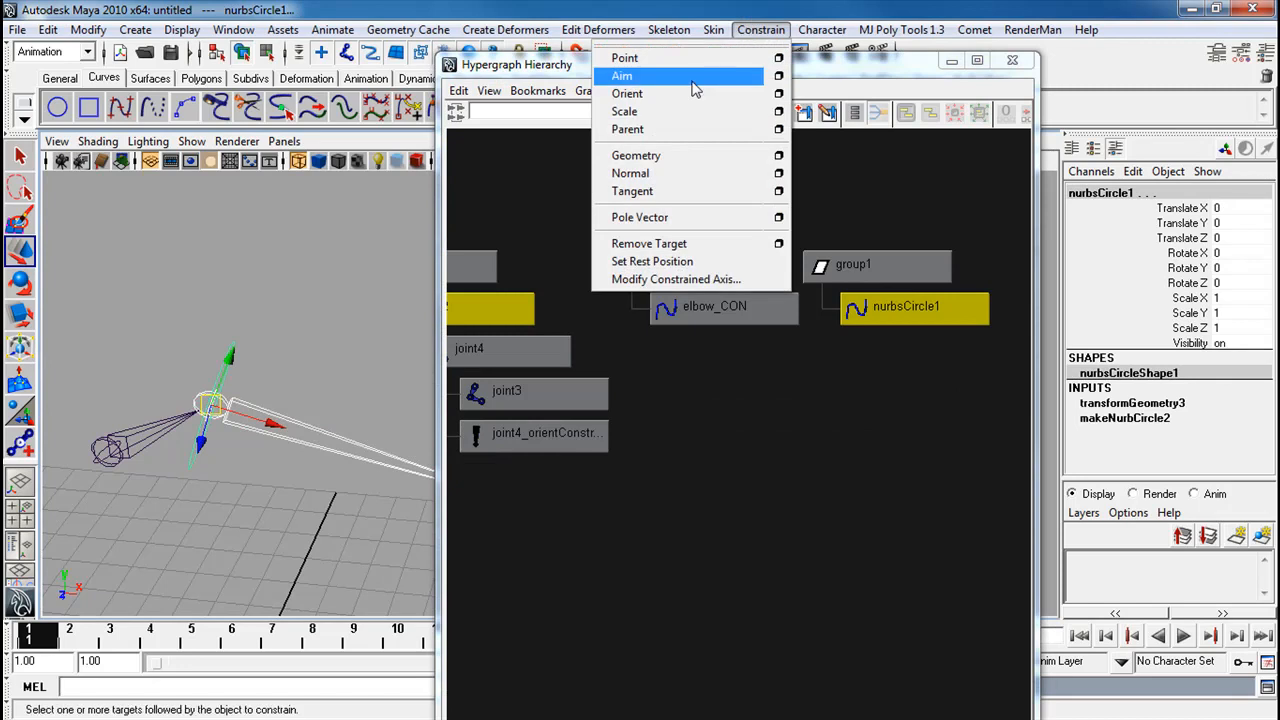
click(621, 76)
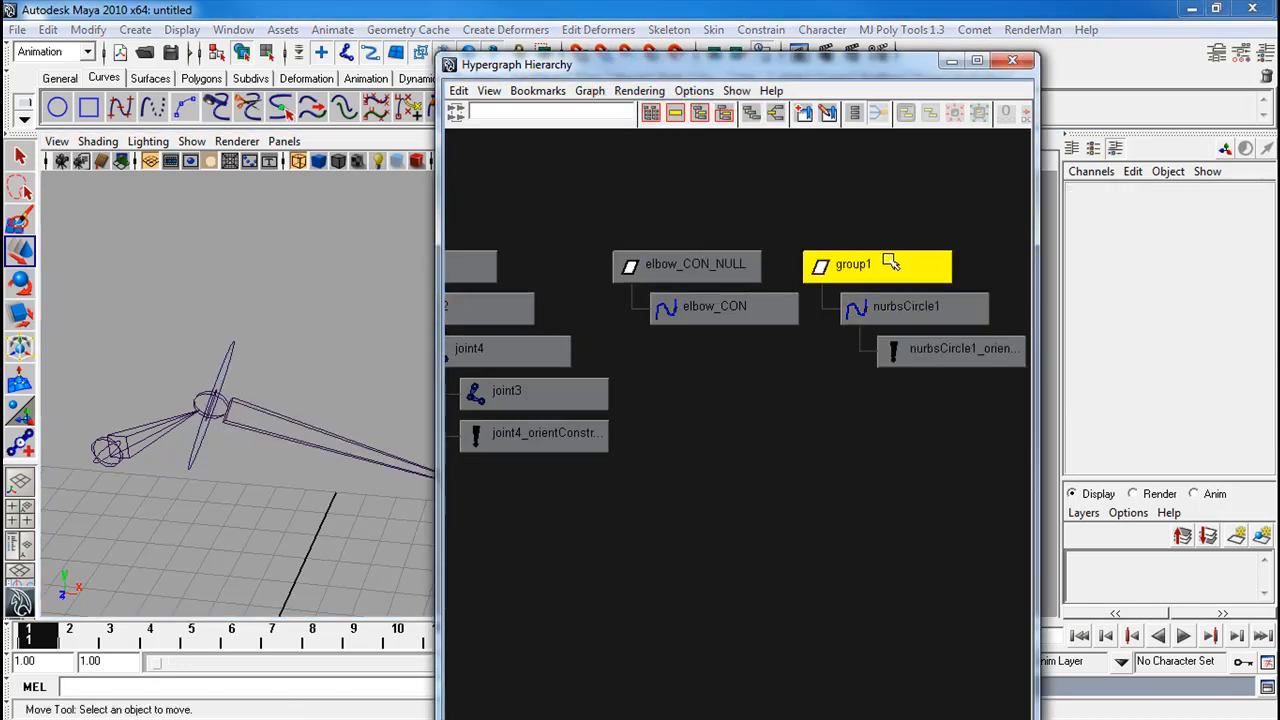
click(853, 264)
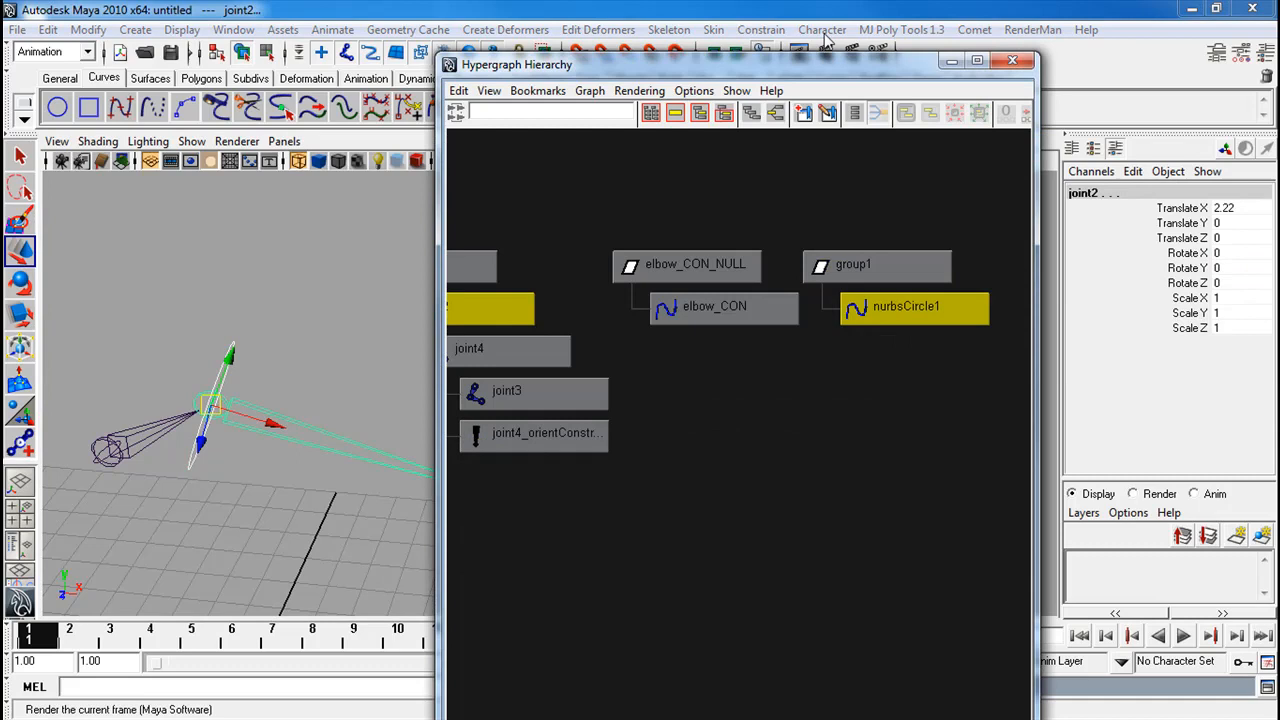
Rename group1 to shoulder_CON_NULL in the Channel Box
click(930, 450)
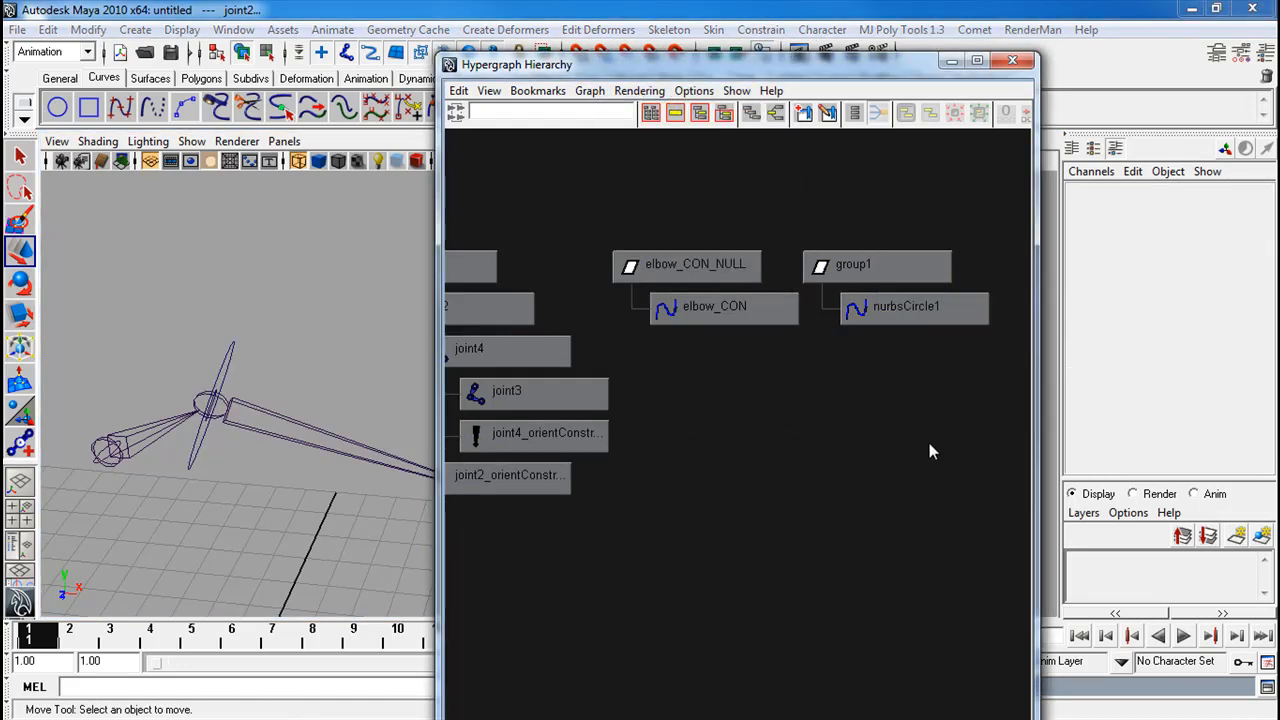
click(853, 264)
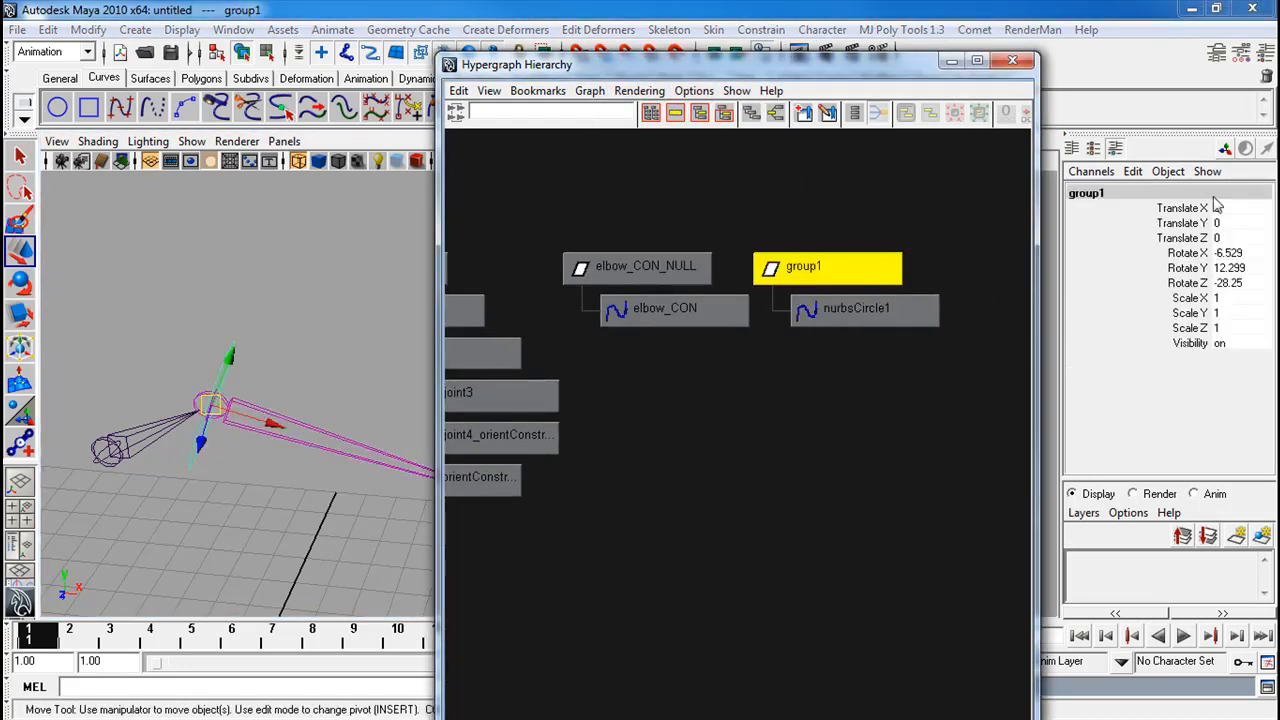
text(shoulder)
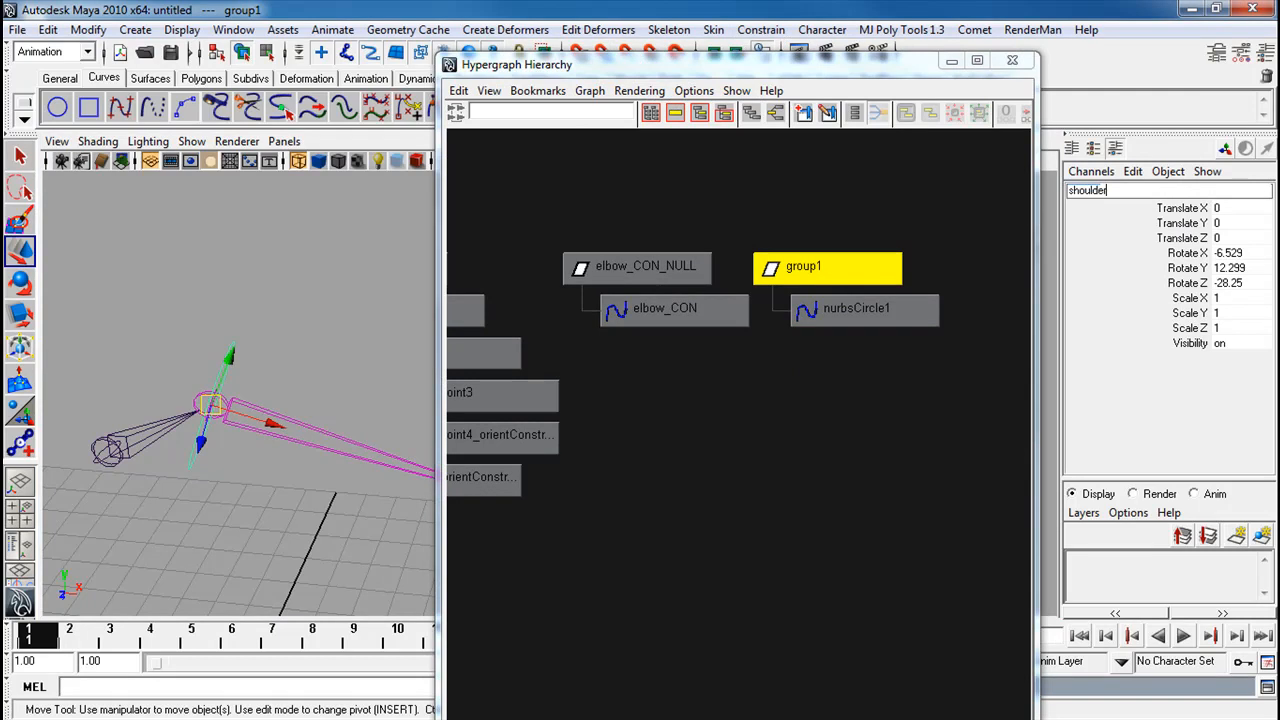
text(shoulder_CON_NULL)
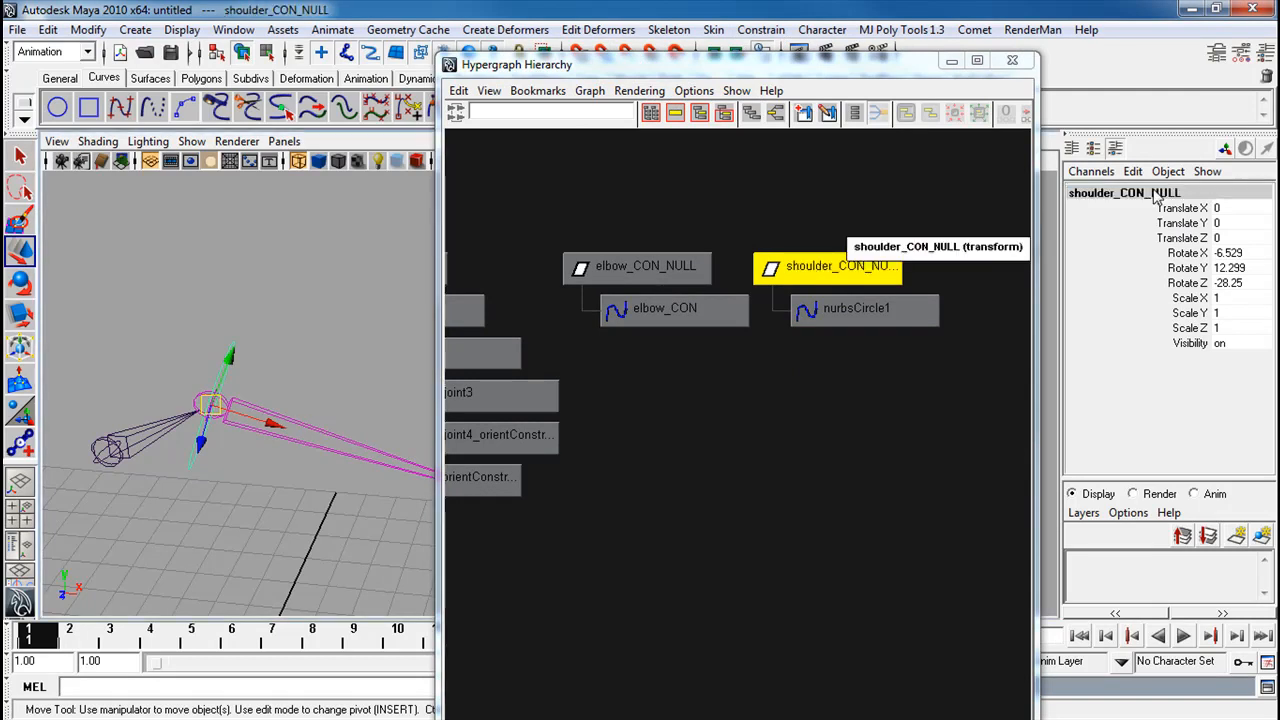
Rotate the shoulder group's circle so it wraps around the shoulder joint
click(856, 308)
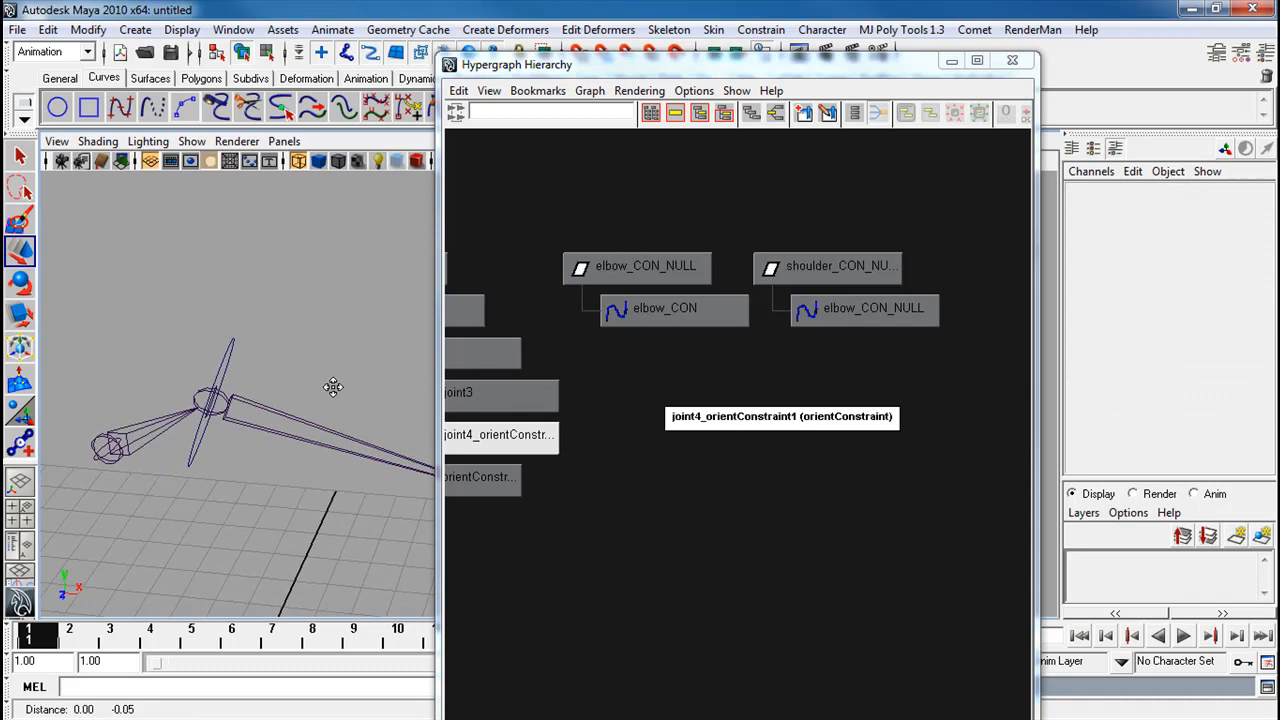
click(863, 308)
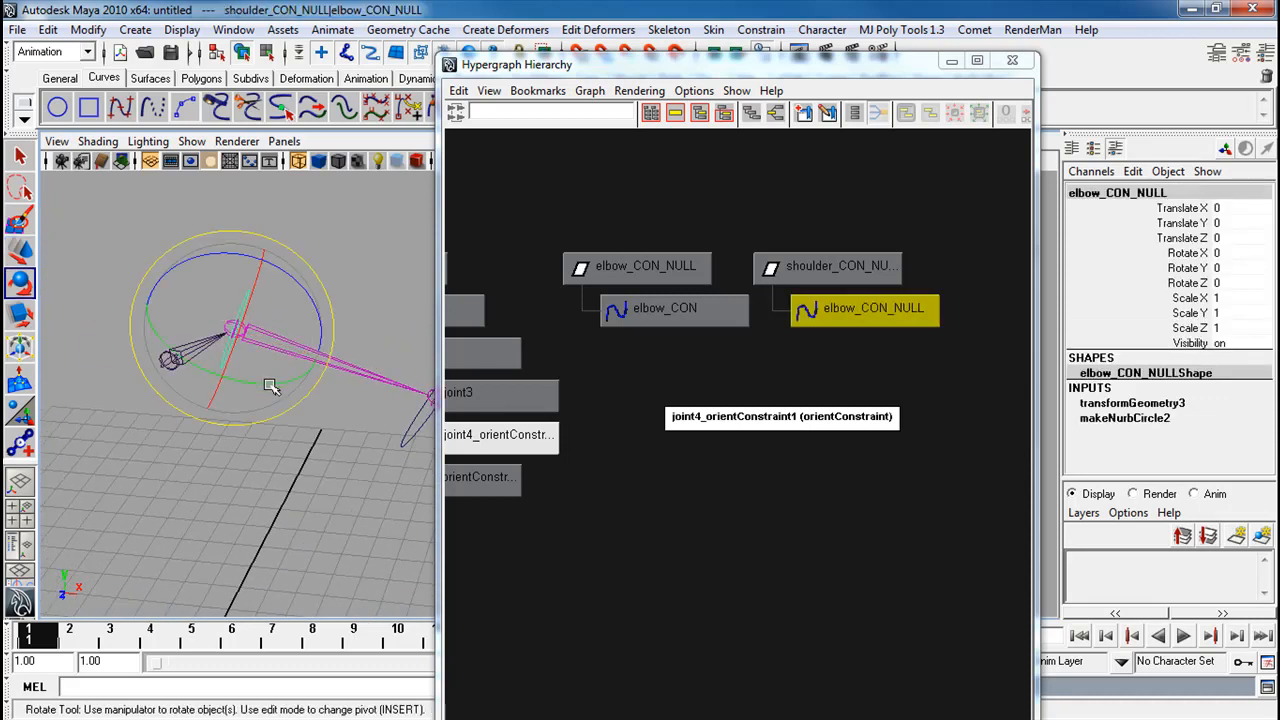
drag(270, 387, 318, 424)
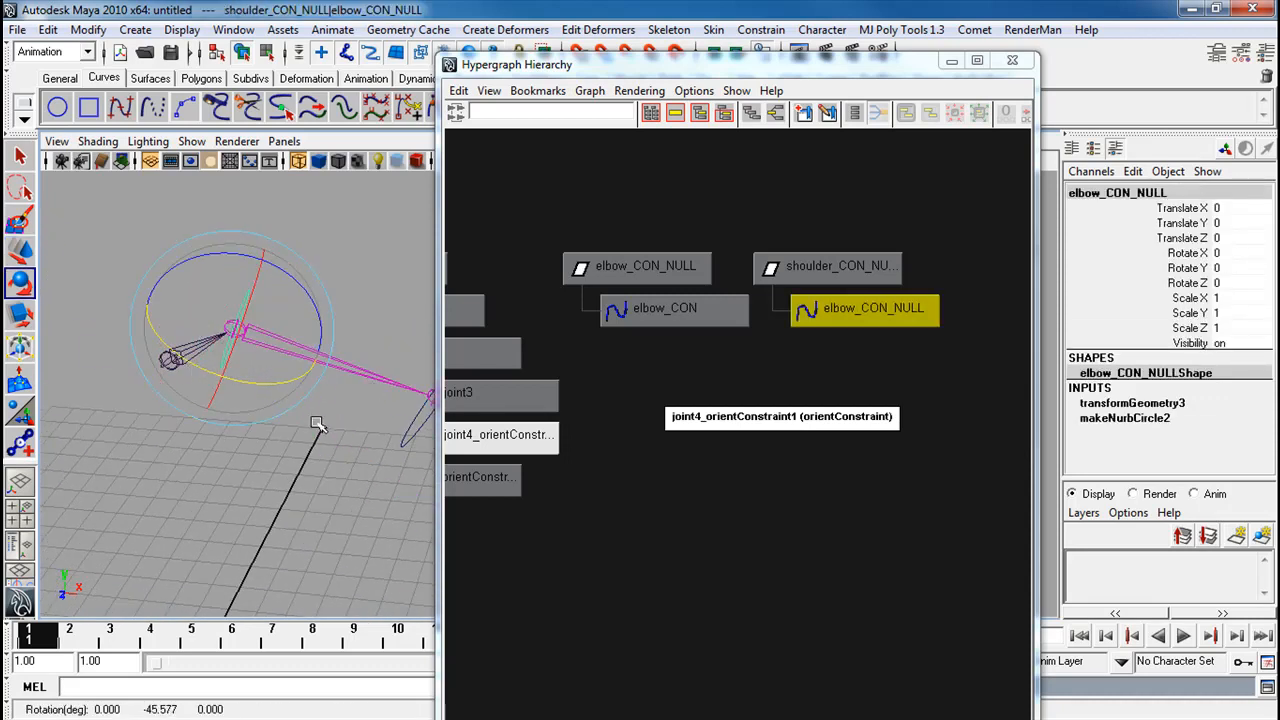
click(645, 267)
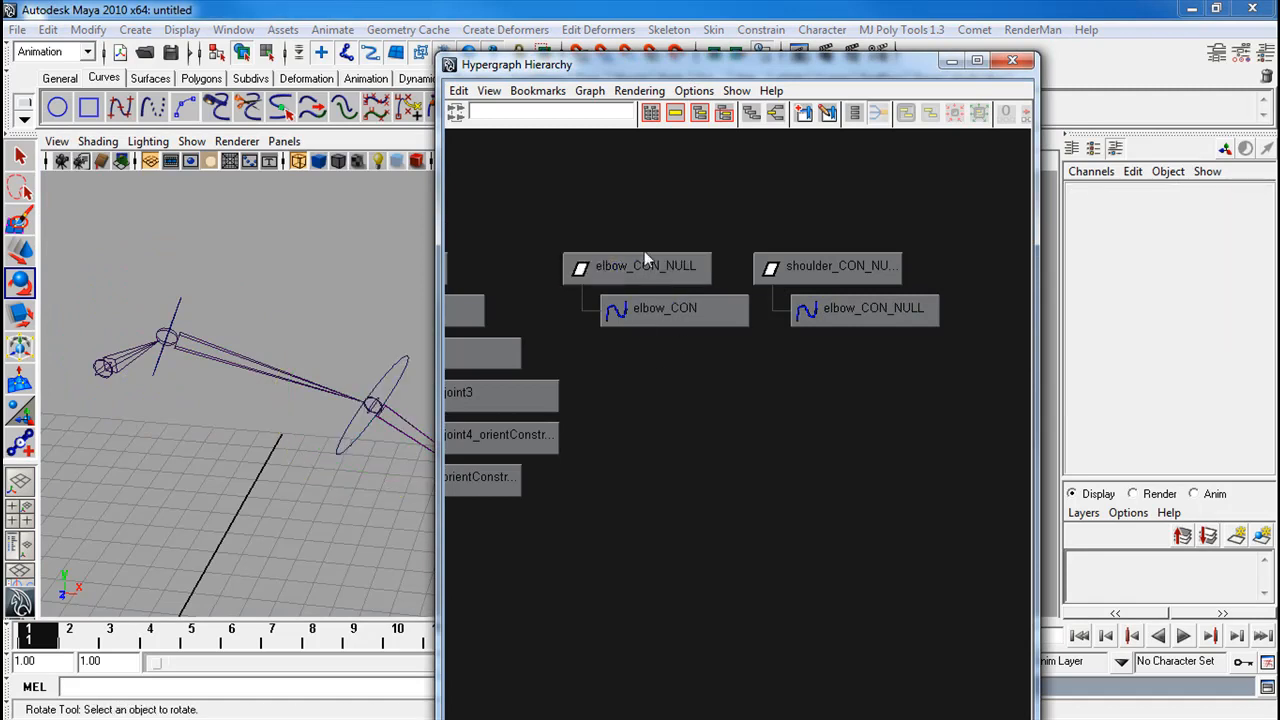
Parent elbow_CON_NULL under the shoulder curve, rename it shoulder_CON, and test-rotate elbow_CON and shoulder_CON
click(637, 265)
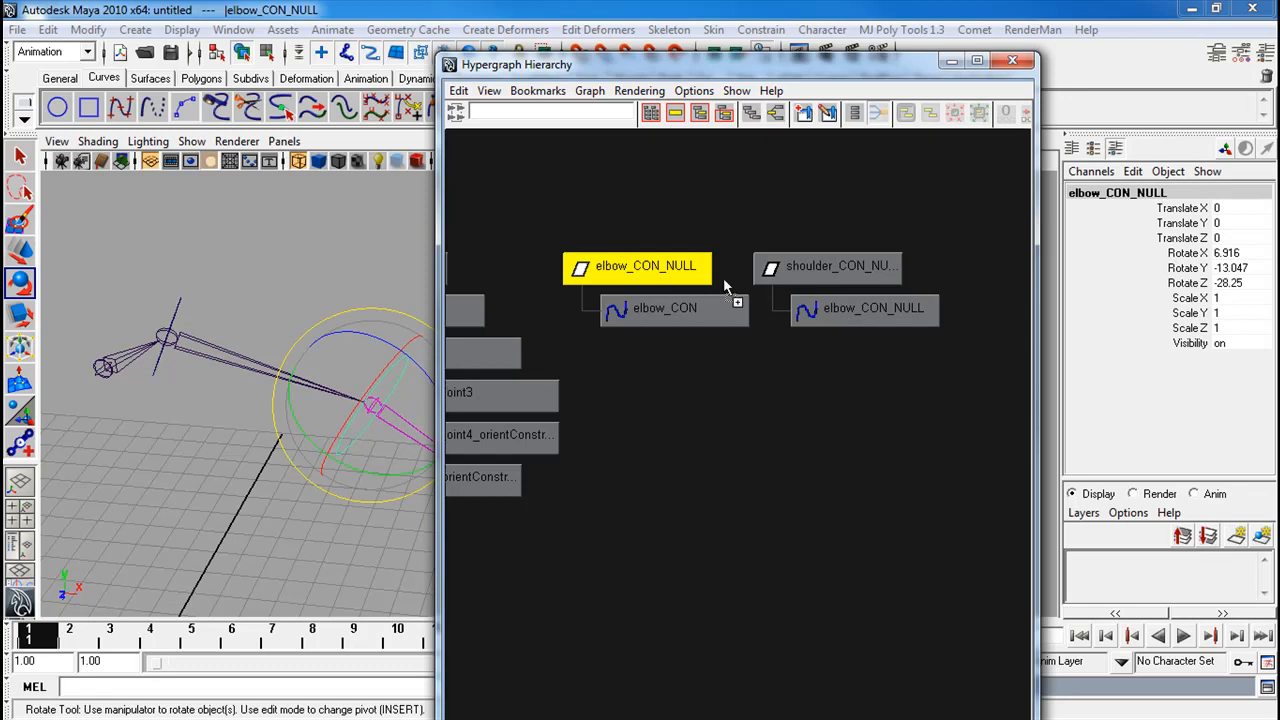
click(873, 308)
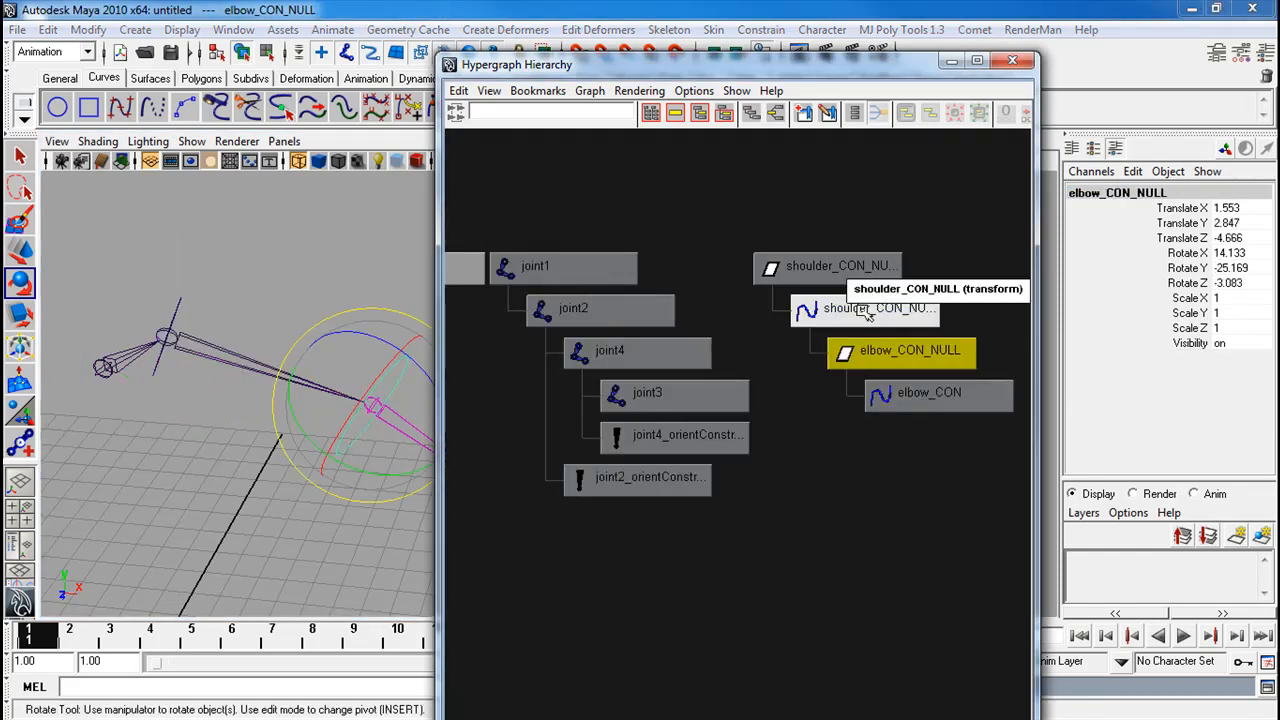
click(878, 308)
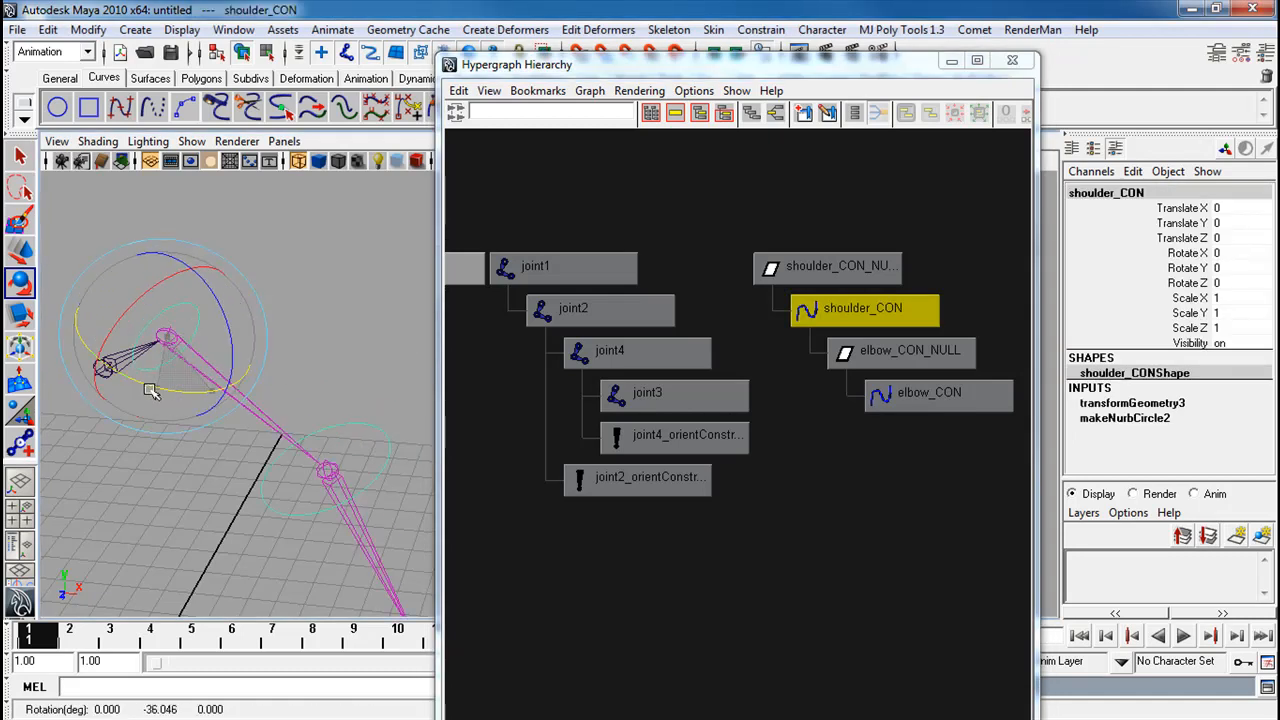
click(928, 392)
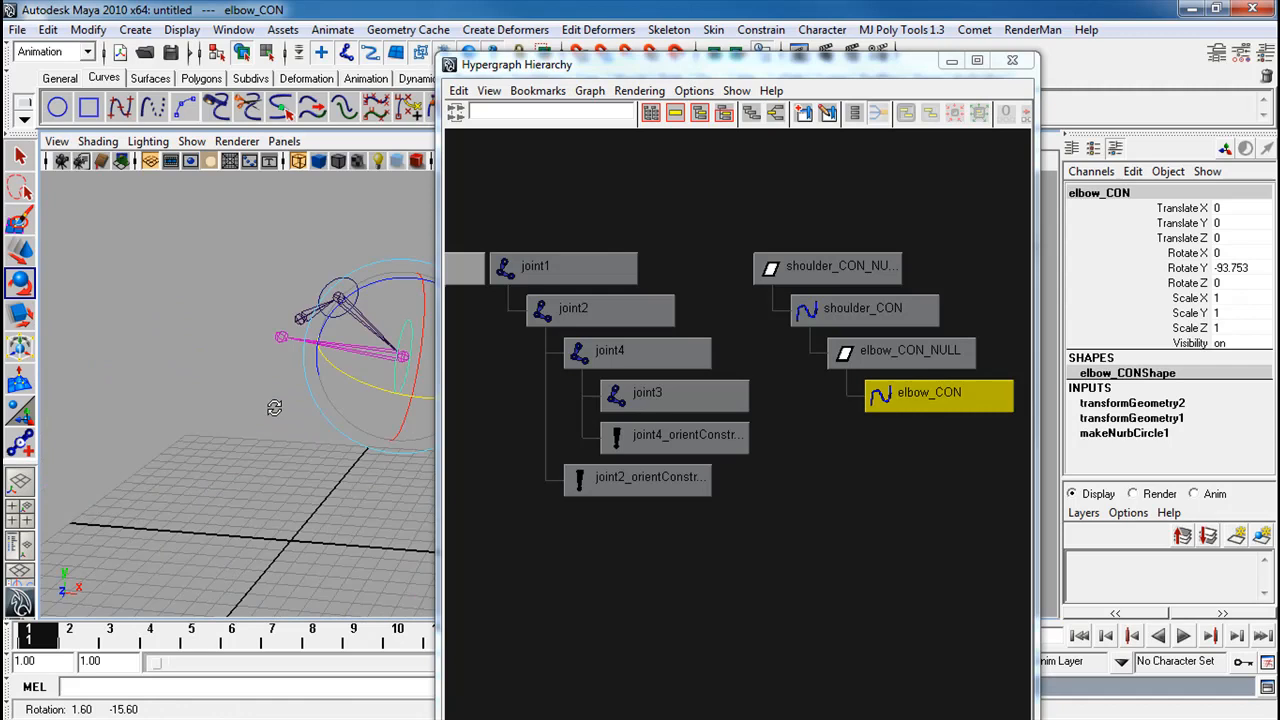
click(862, 308)
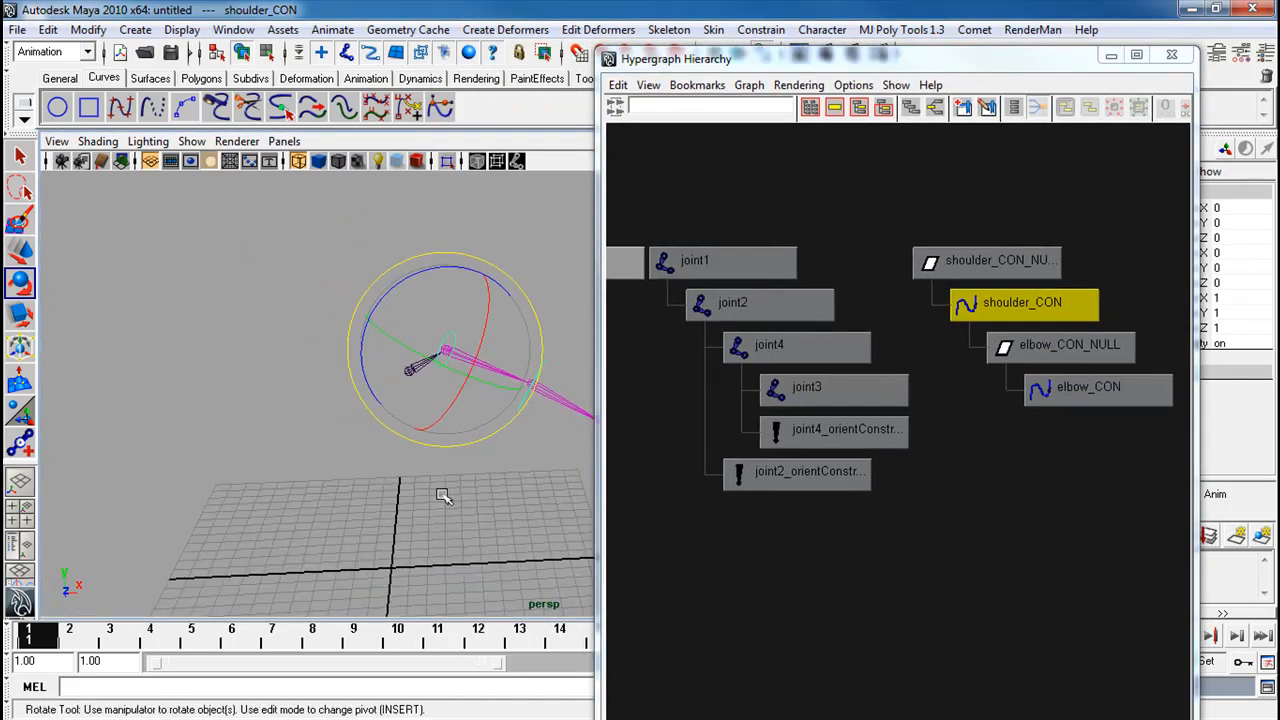
Rename joint1, joint2, joint4 and joint3 to clav_JNT, shoulder_JNT, elbow_JNT and wrist_JNT
click(694, 260)
text(c)
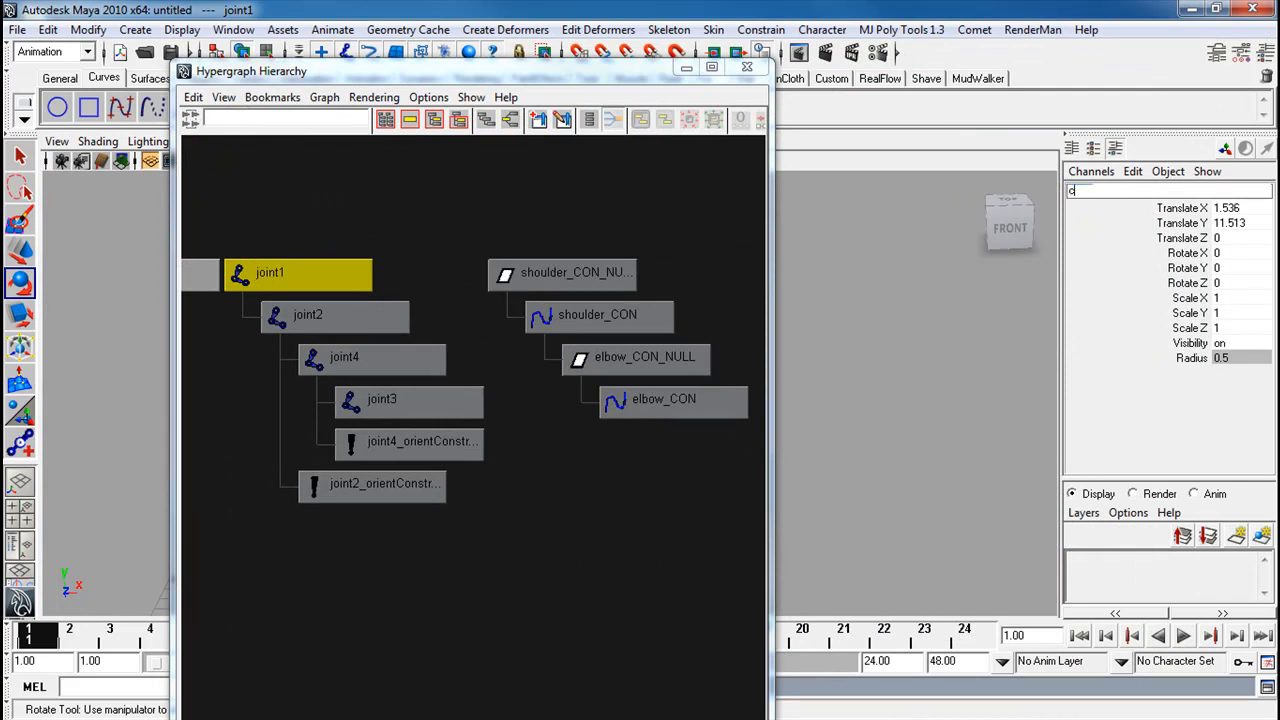
text(lav)
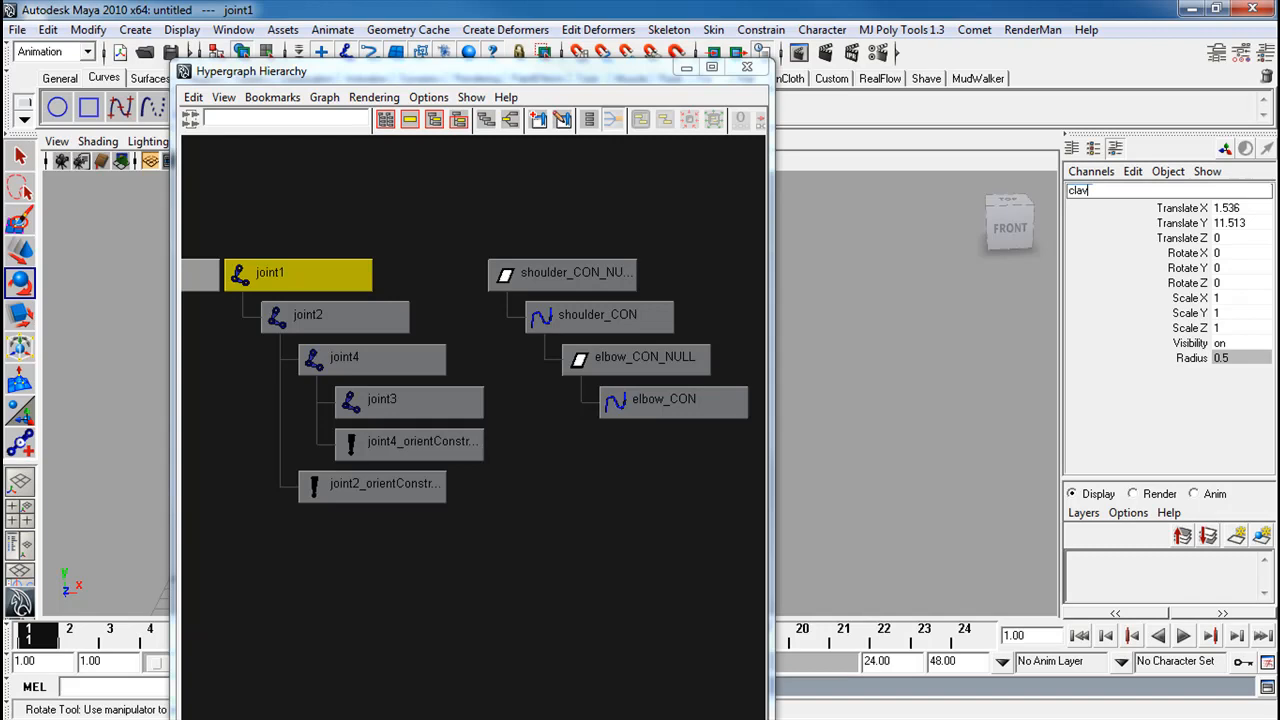
text(_)
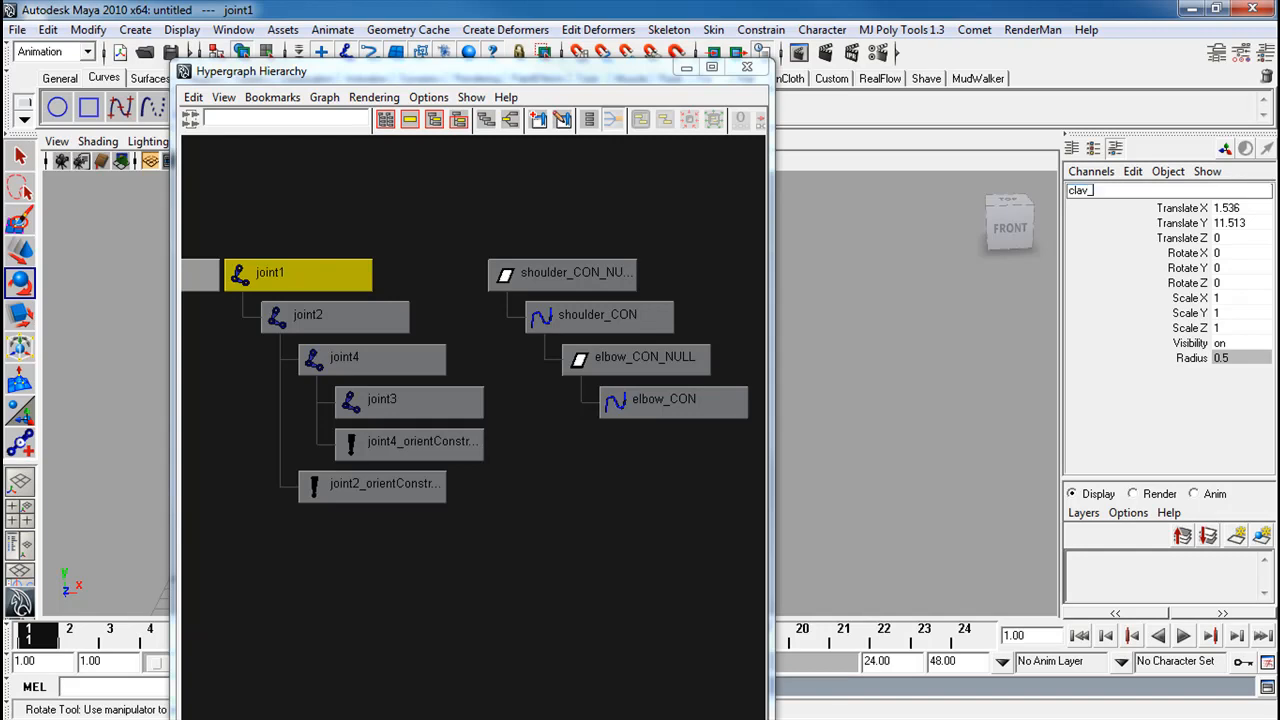
click(308, 314)
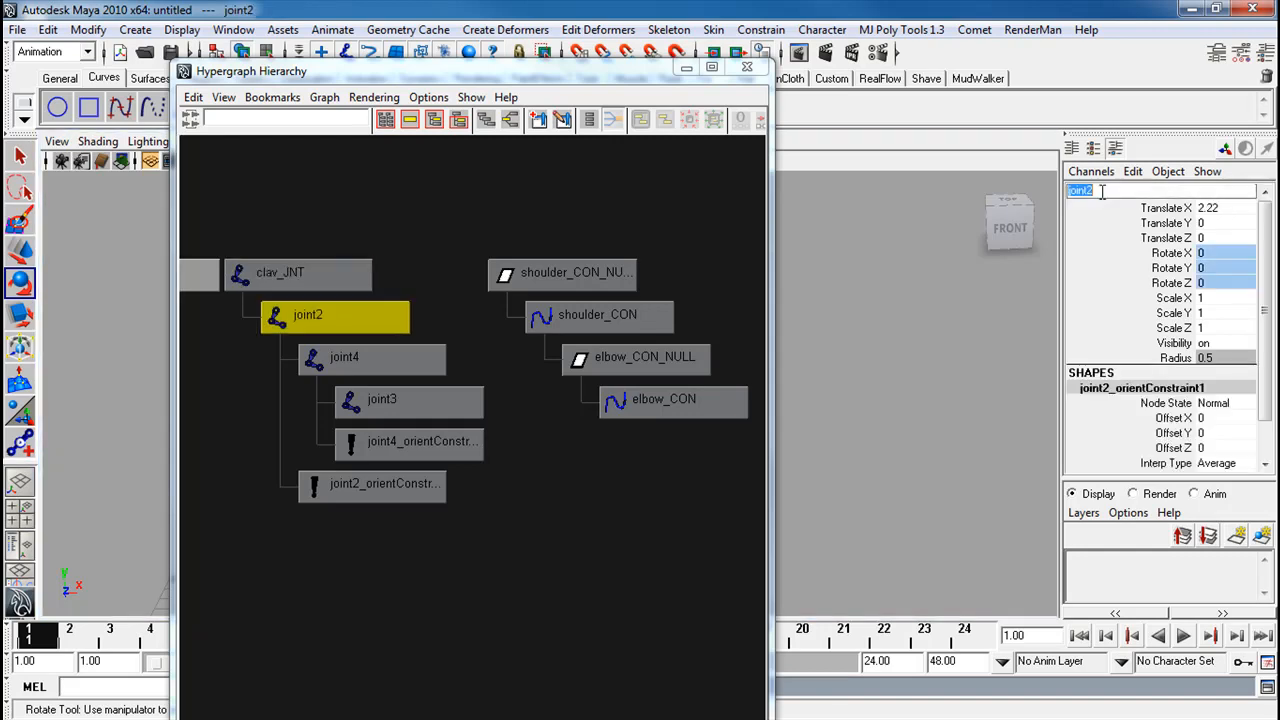
text(shoulder_JNT)
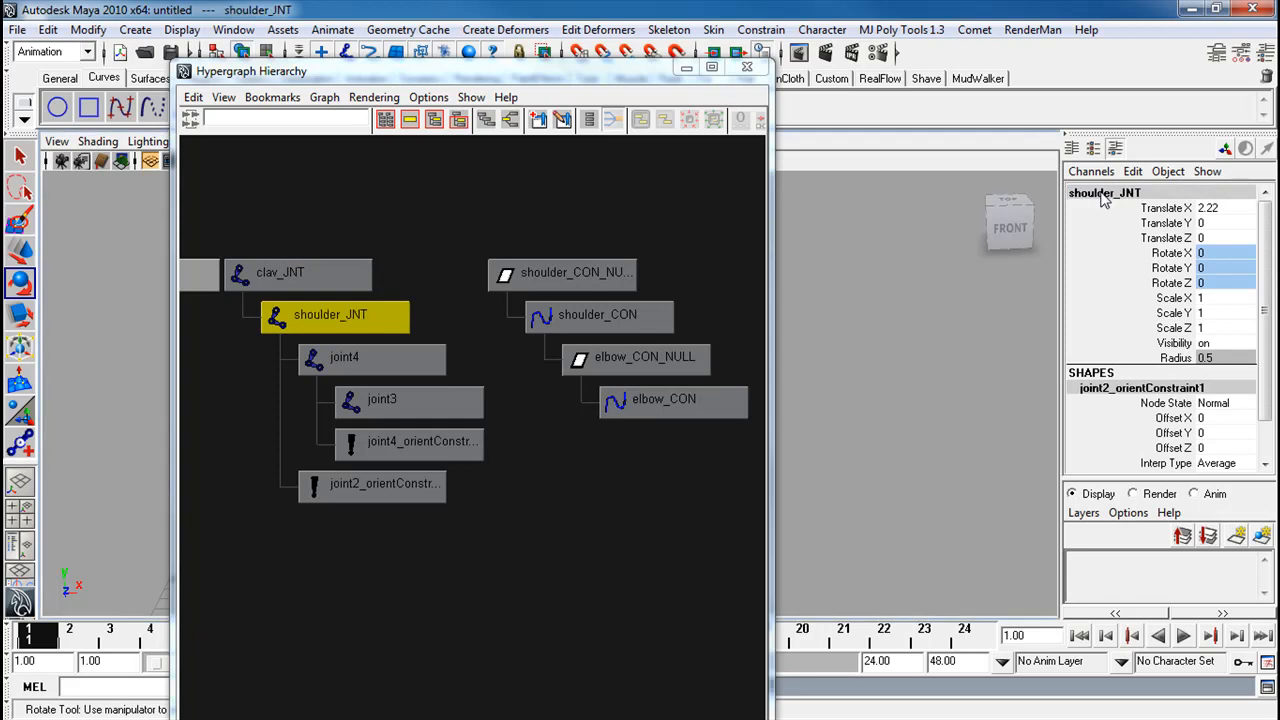
click(343, 357)
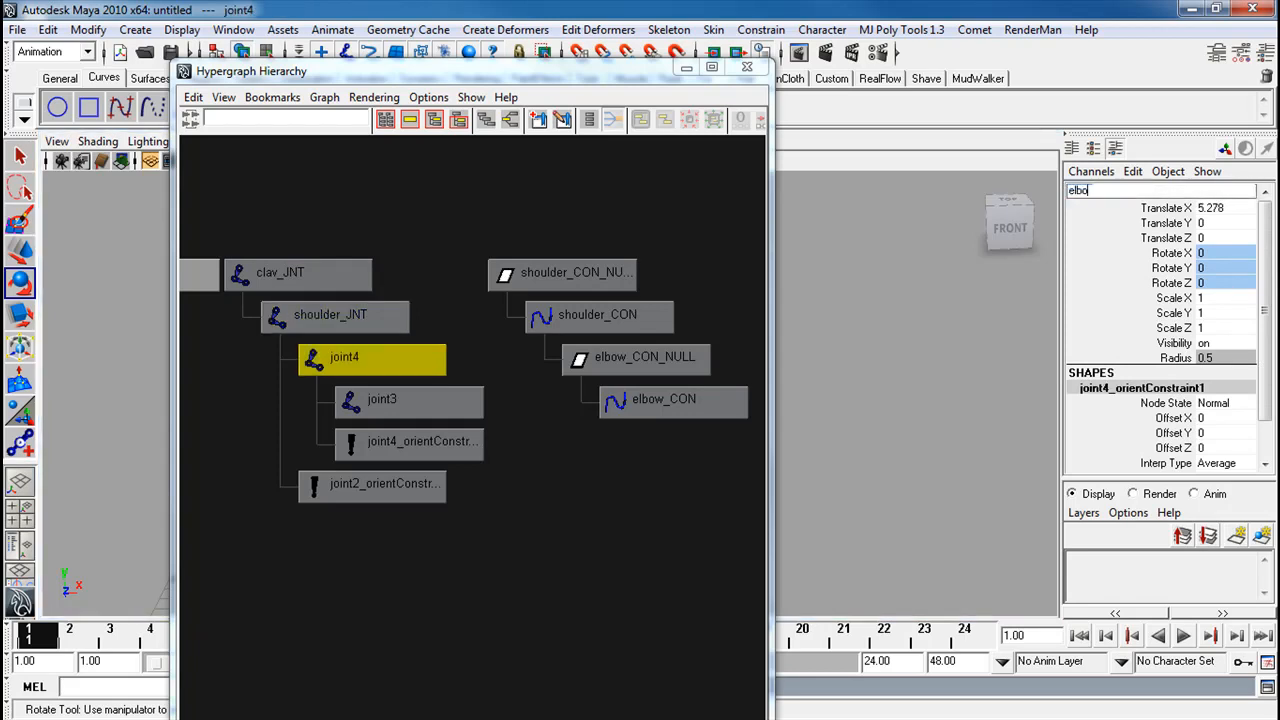
click(381, 399)
text(wrist_JNT)
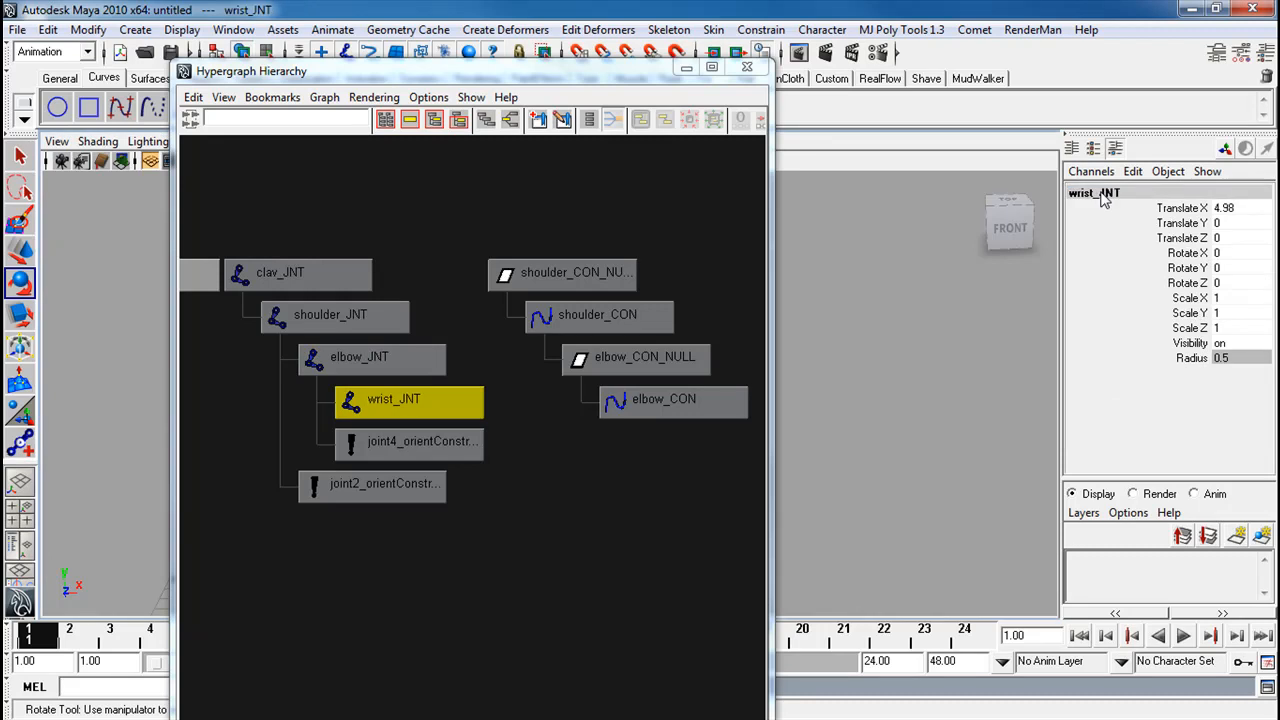
Apply the L_ prefix to the clav_JNT joint chain and the shoulder_CON_NULL hierarchy
click(88, 29)
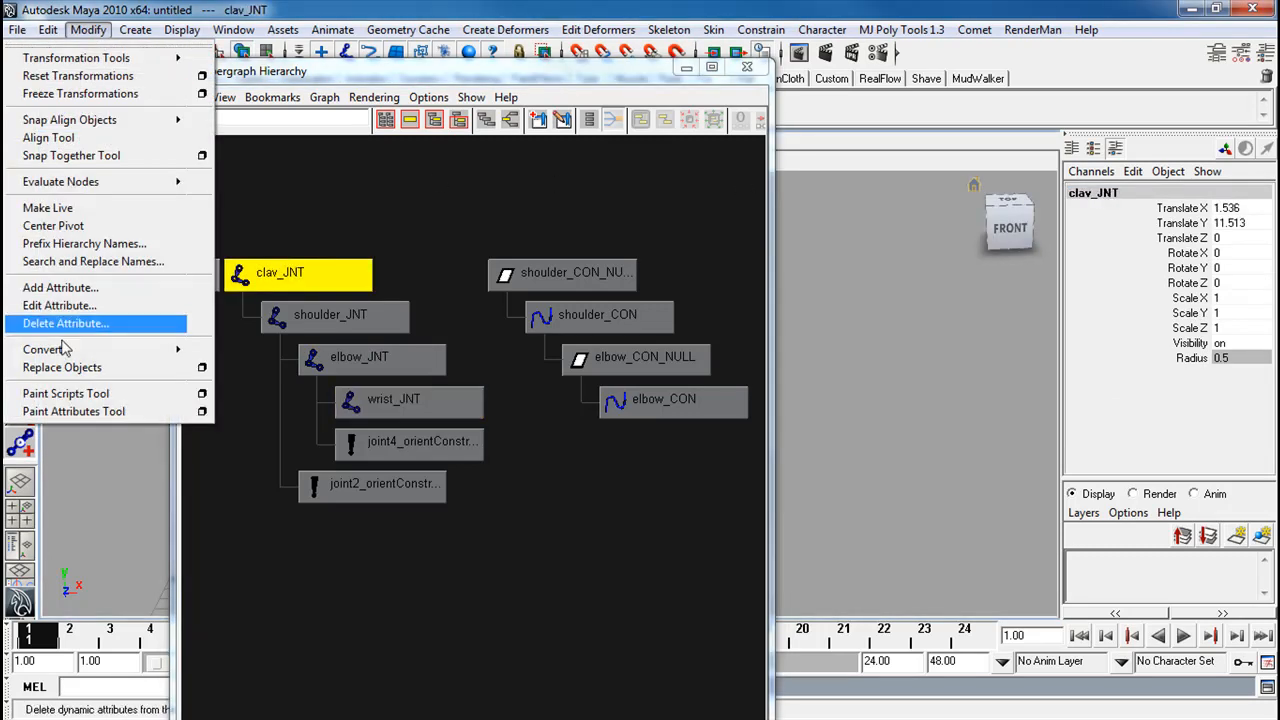
mouse_move(84, 243)
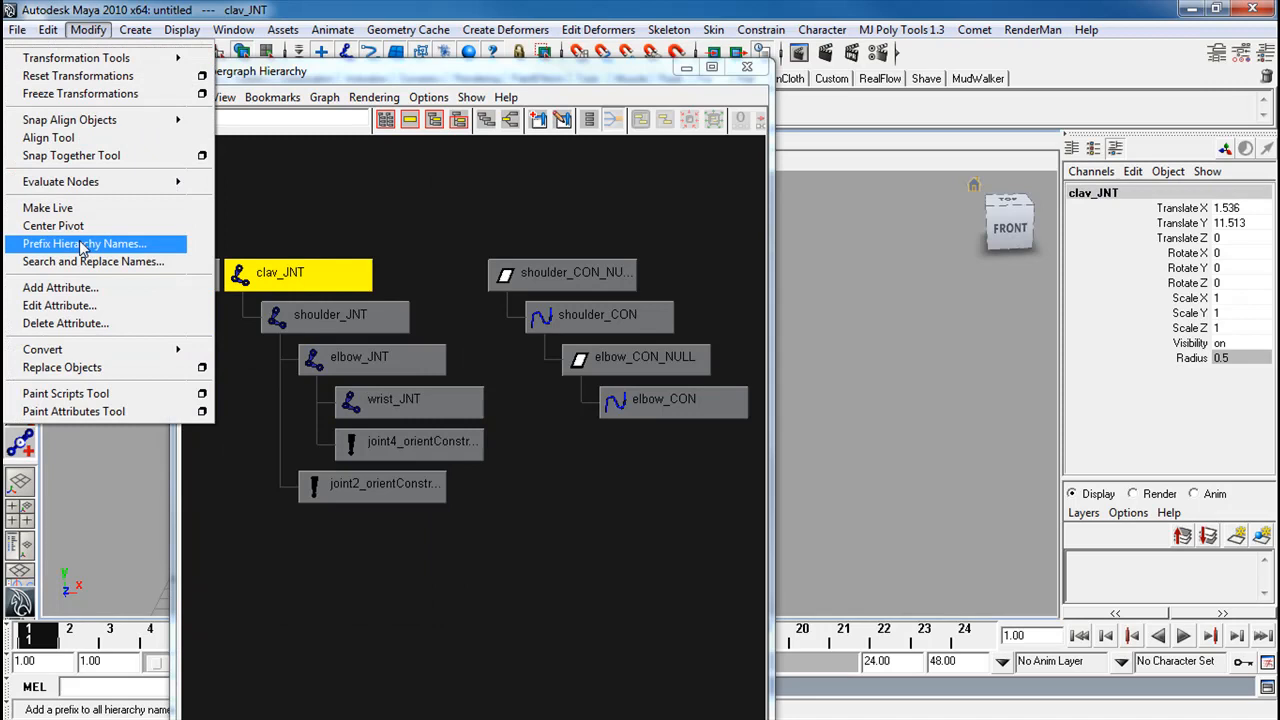
click(84, 243)
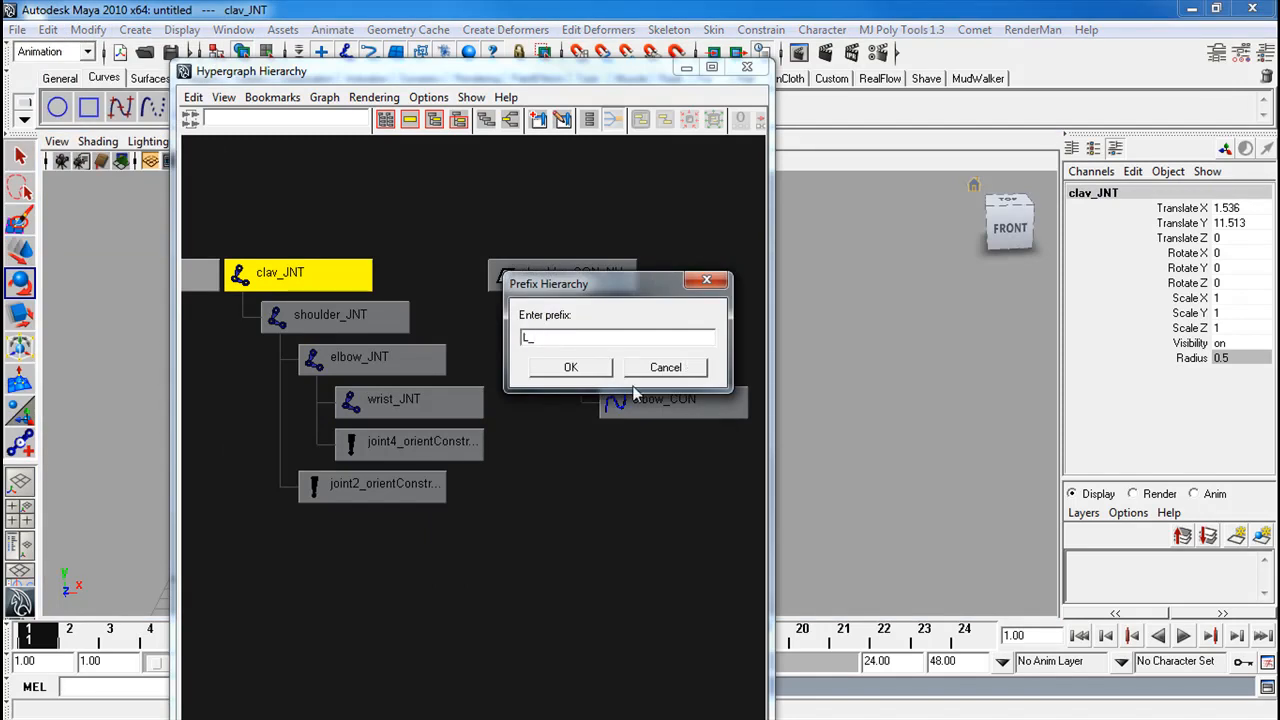
click(570, 367)
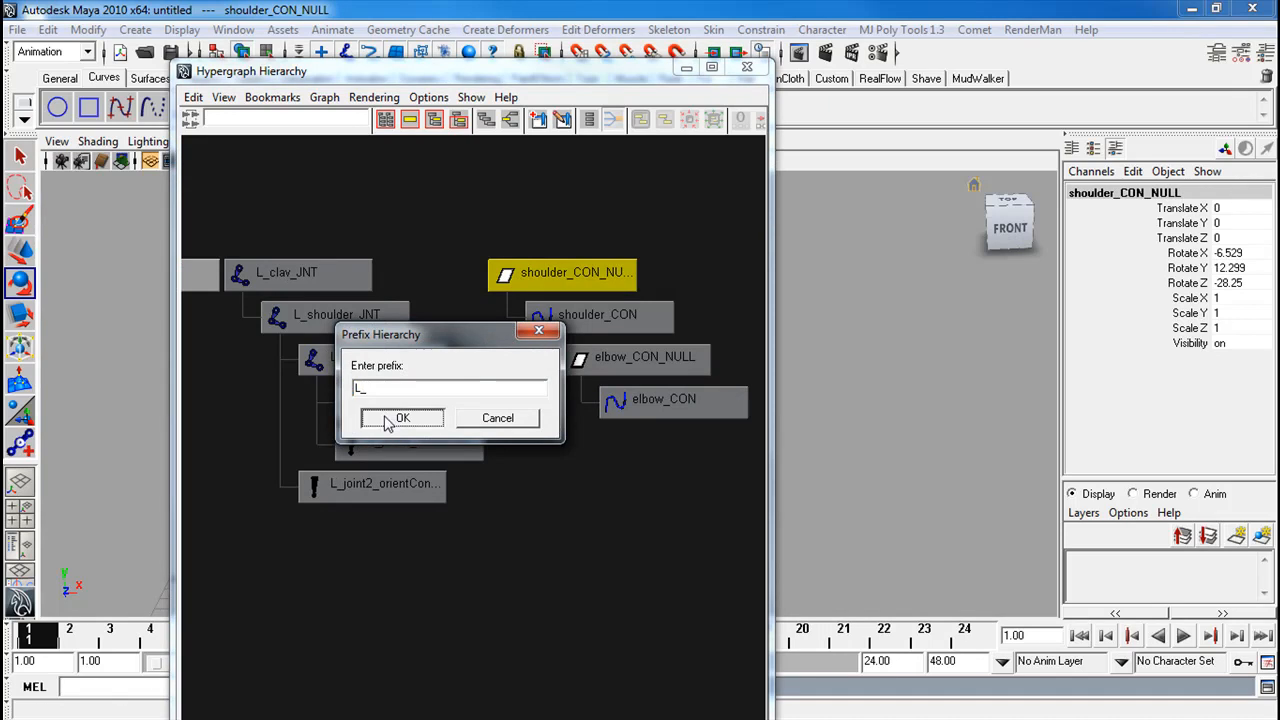
click(402, 417)
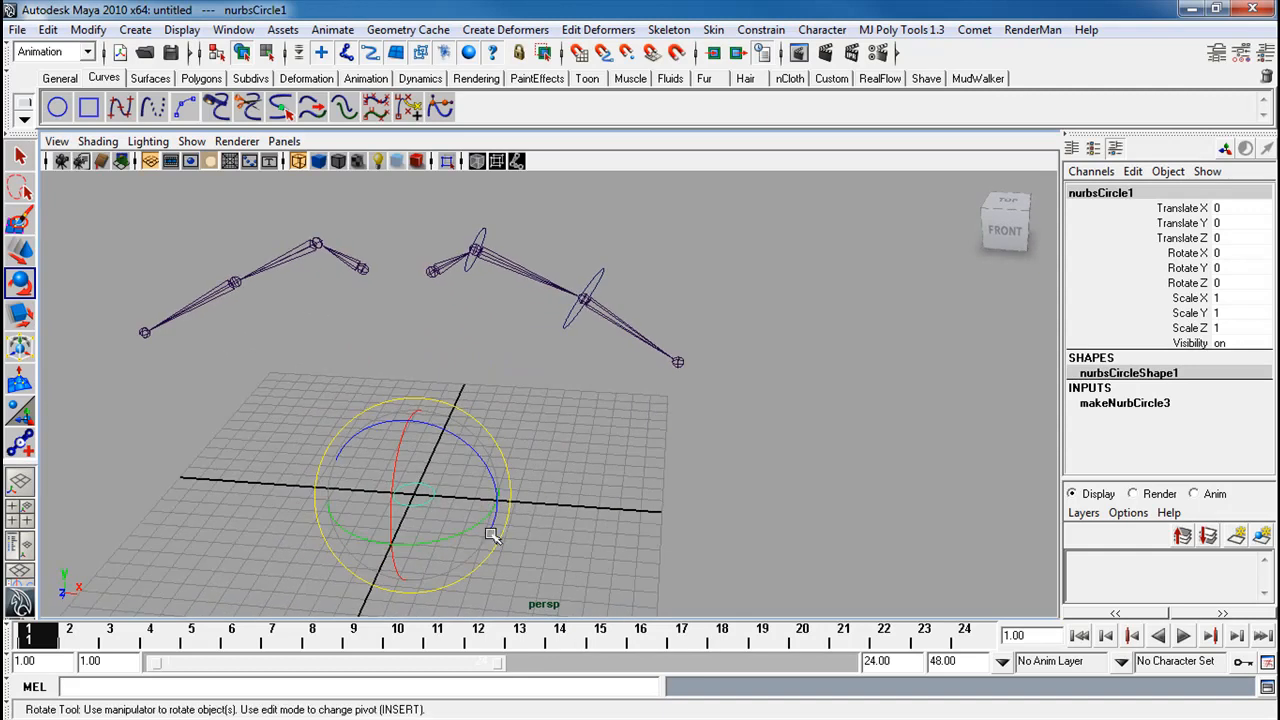
mouse_move(175, 451)
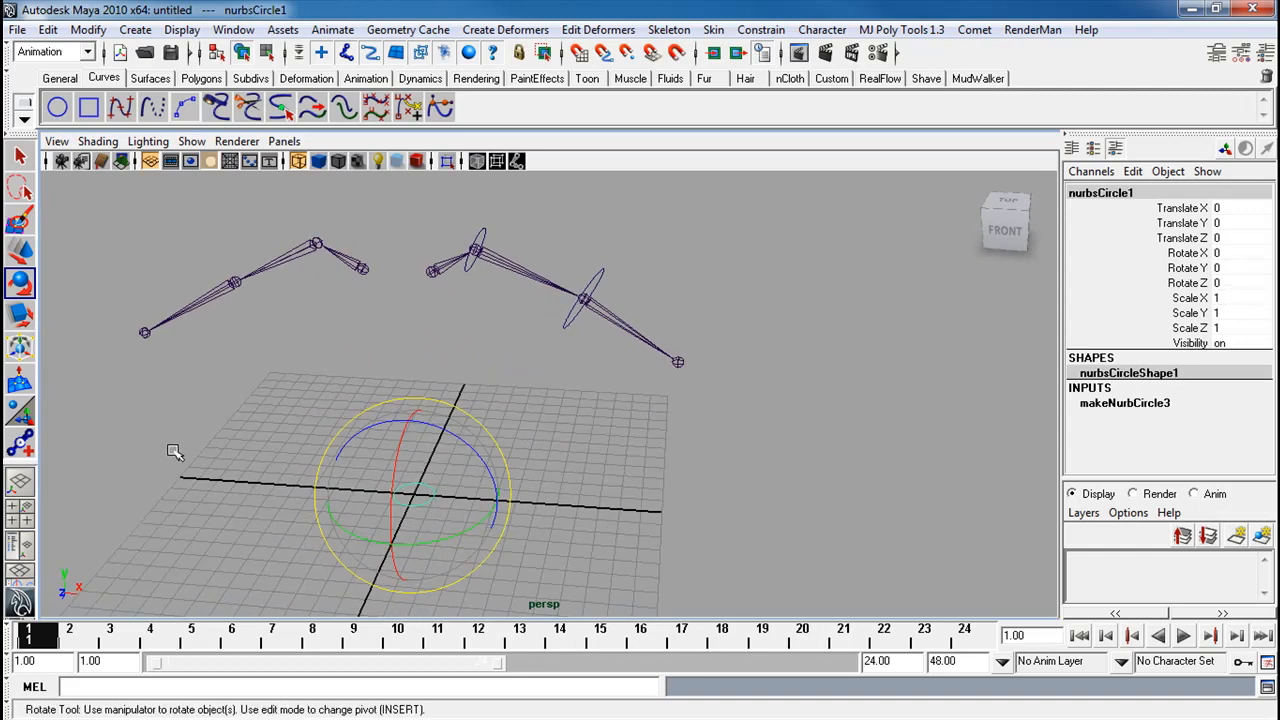
mouse_move(372, 490)
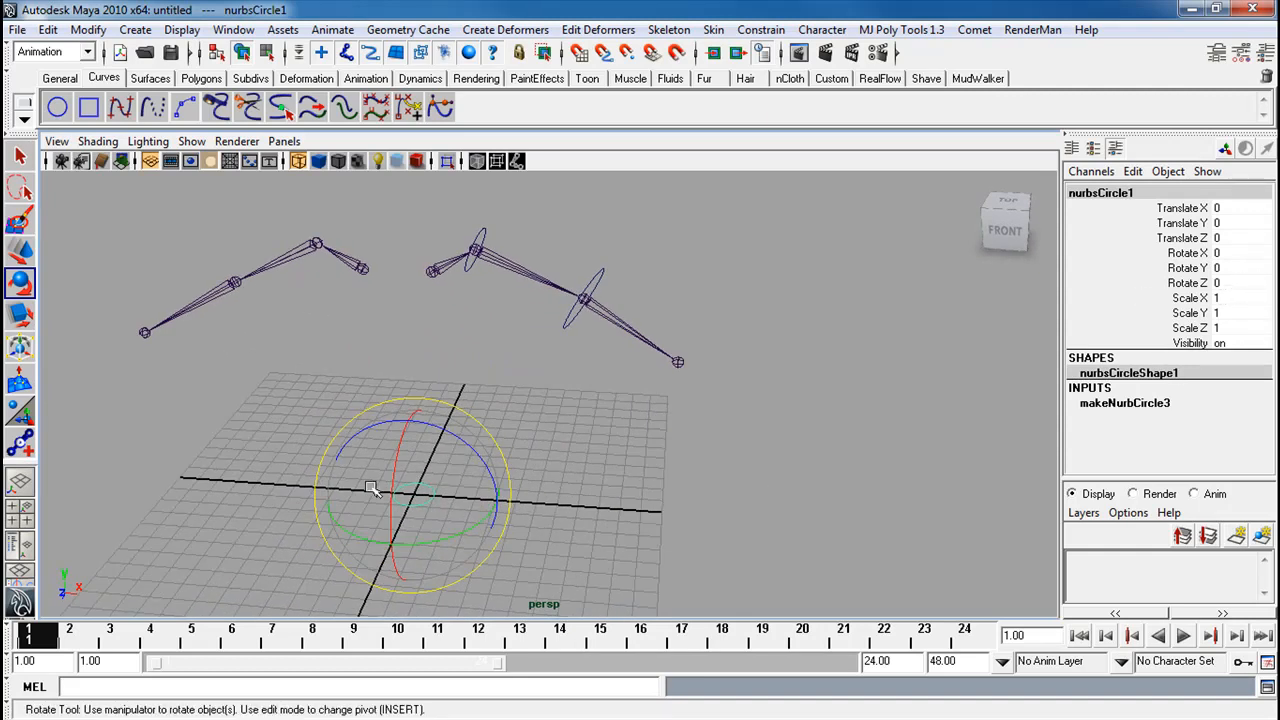
Group the new NURBS circle with Ctrl+G and move group1 onto the left-side arm's shoulder joint
key(ctrl+g)
text(-90)
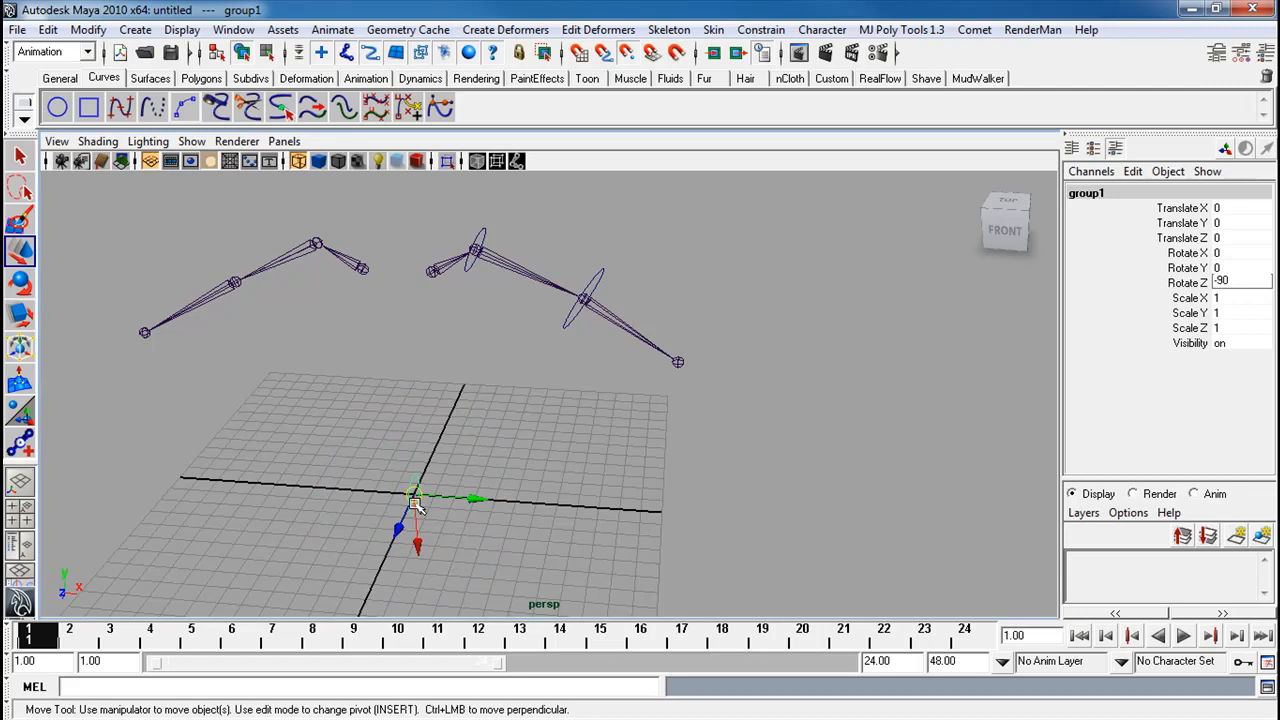
drag(415, 500, 318, 243)
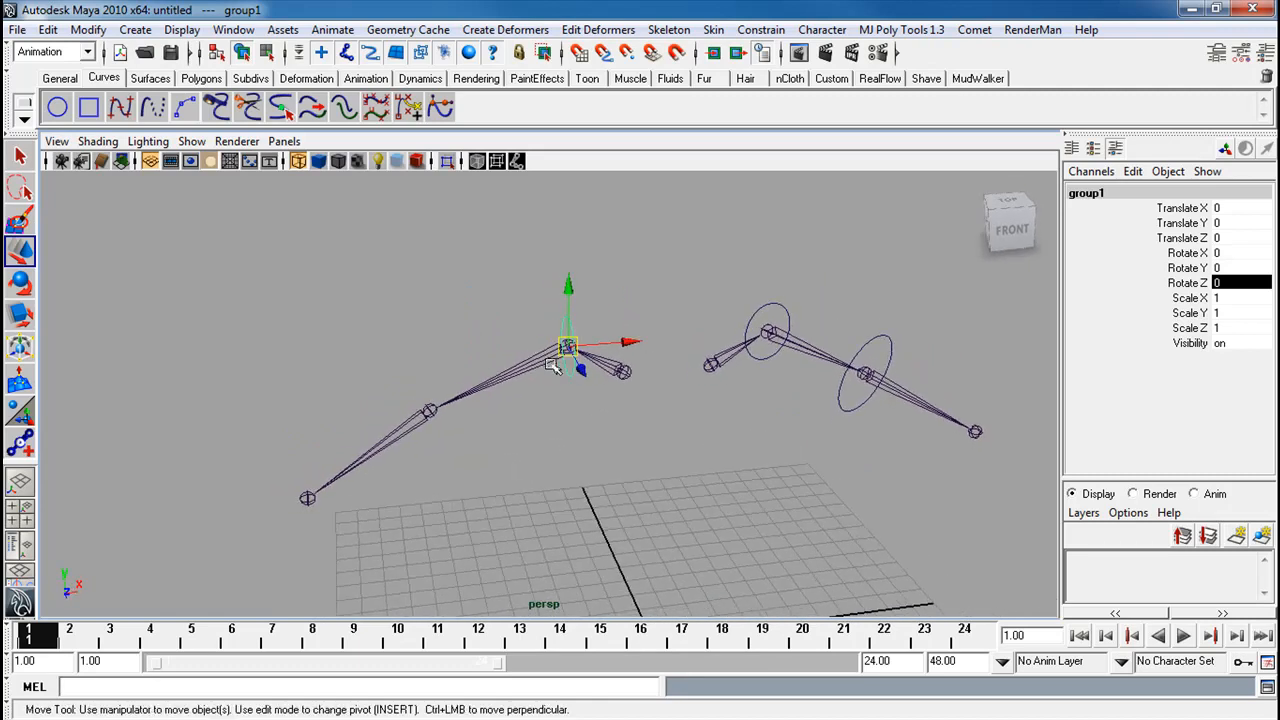
Orient group1 to match R_shoulder_JNT with an orient constraint in the Hypergraph
click(233, 29)
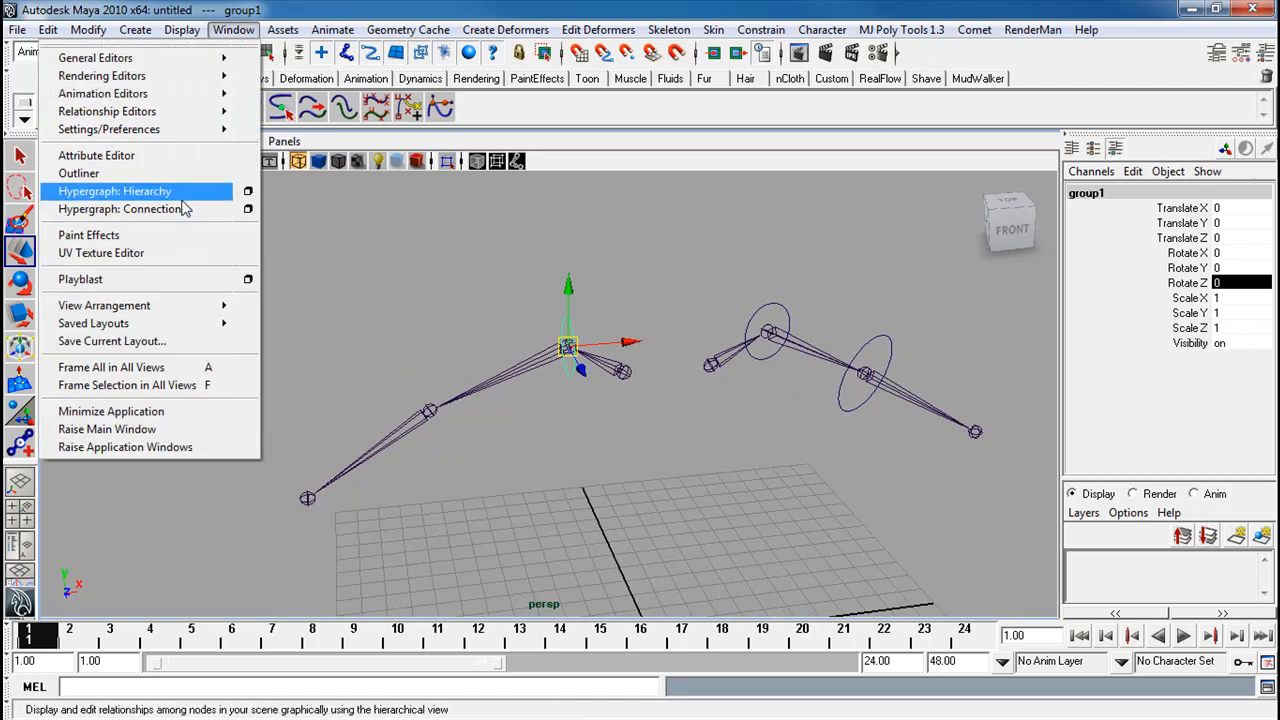
click(114, 191)
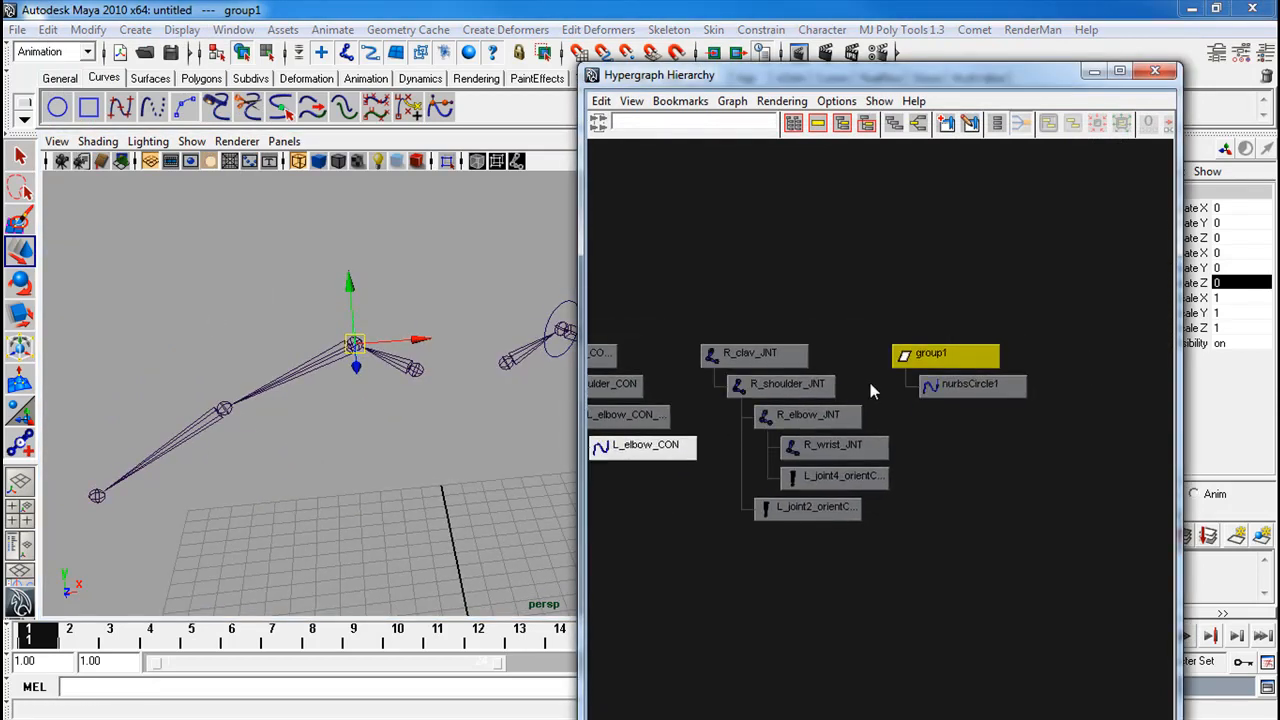
click(787, 383)
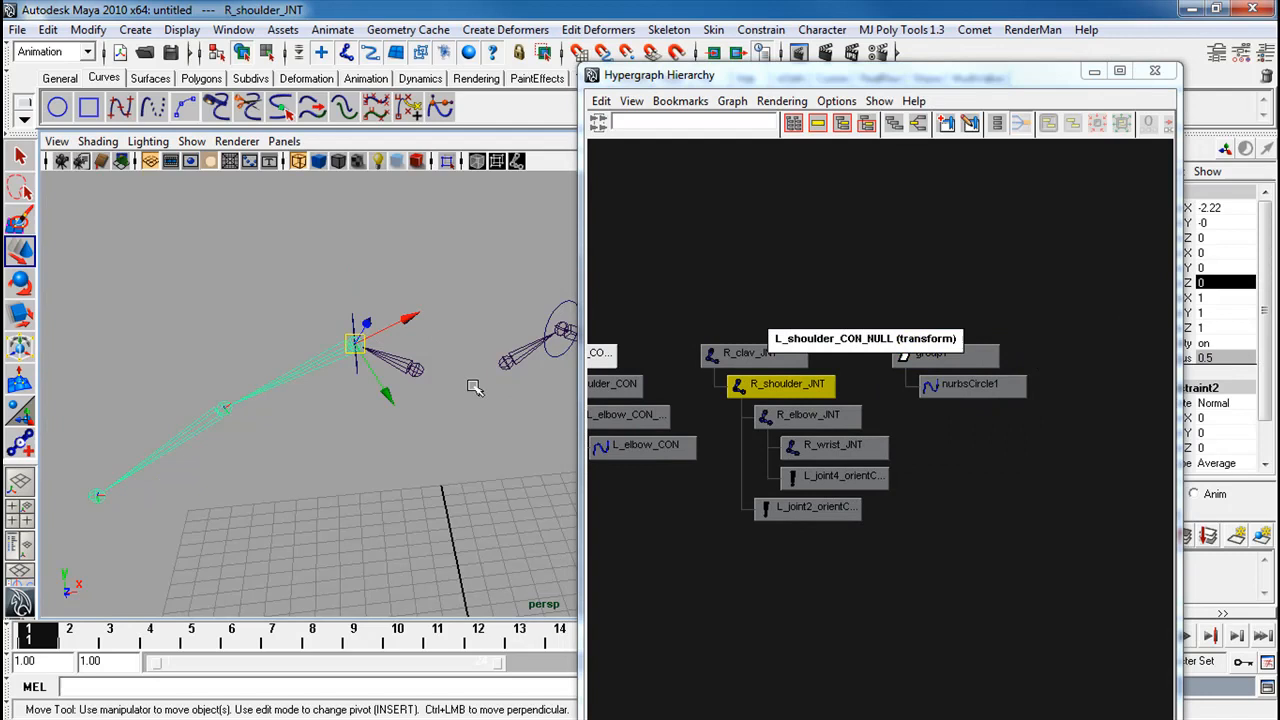
click(761, 29)
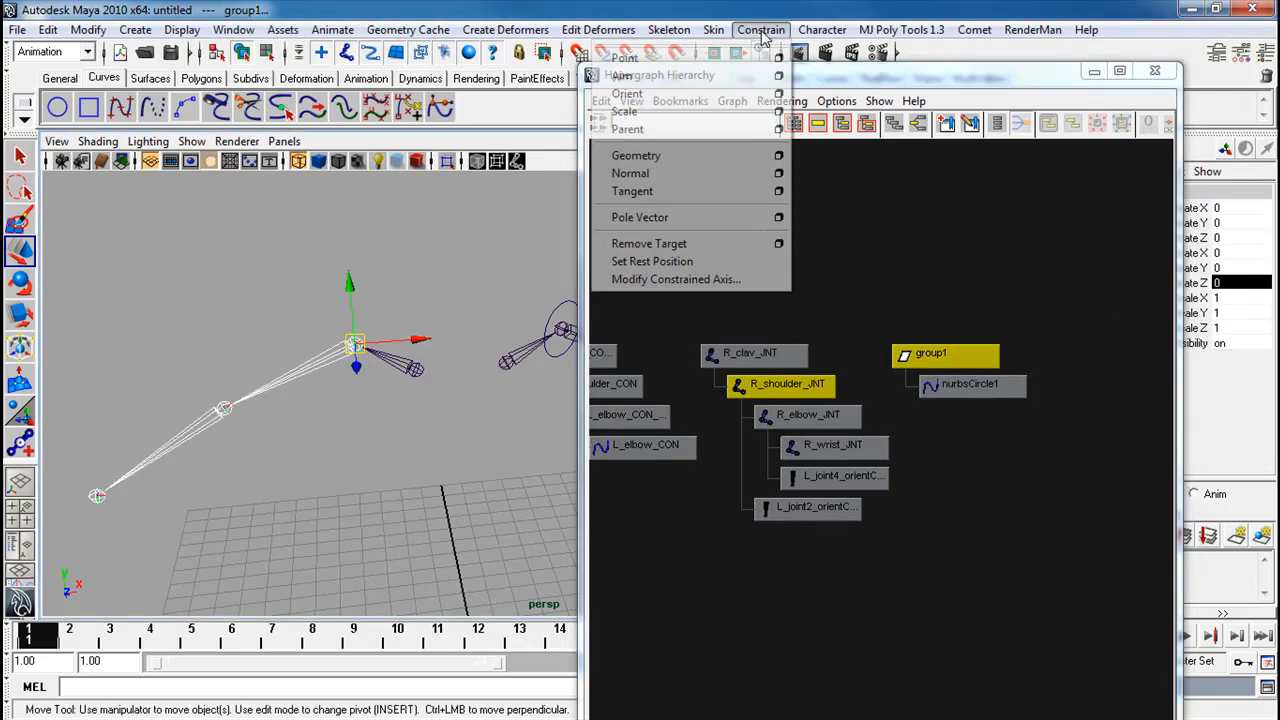
click(627, 93)
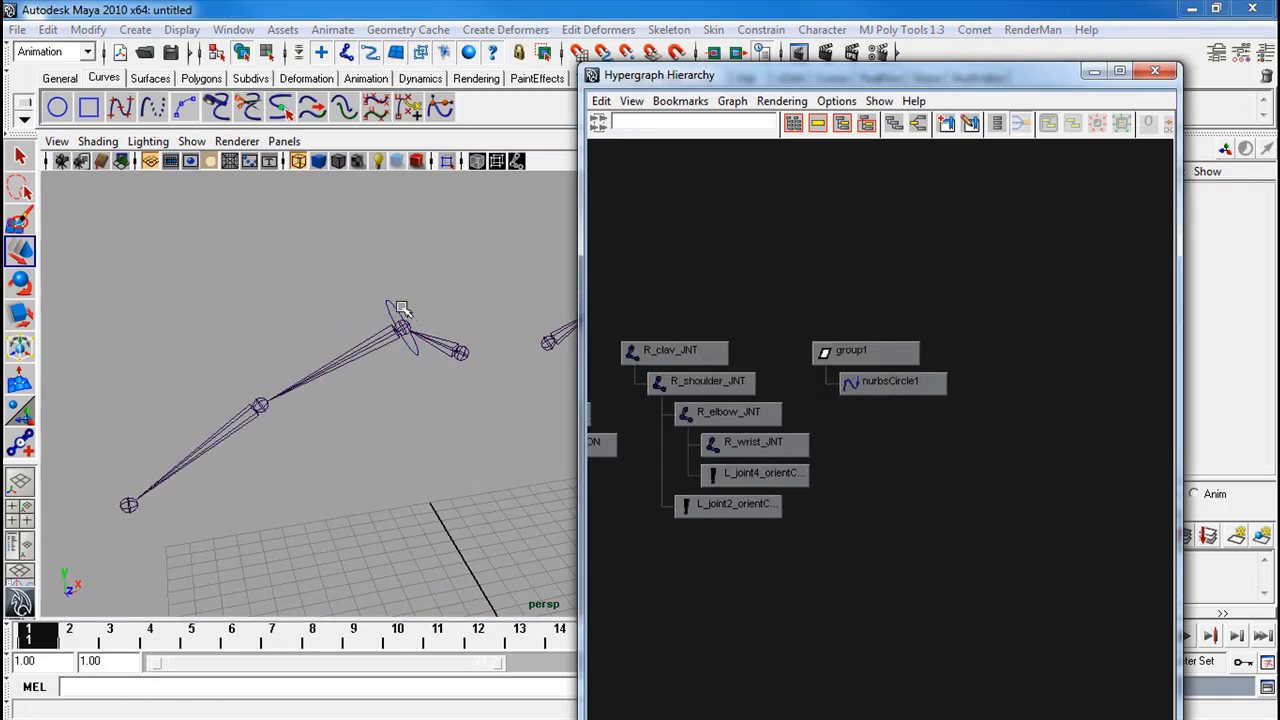
Rename the circle R_shoulder_CON and its group R_shoulder_CON_NULL
click(700, 380)
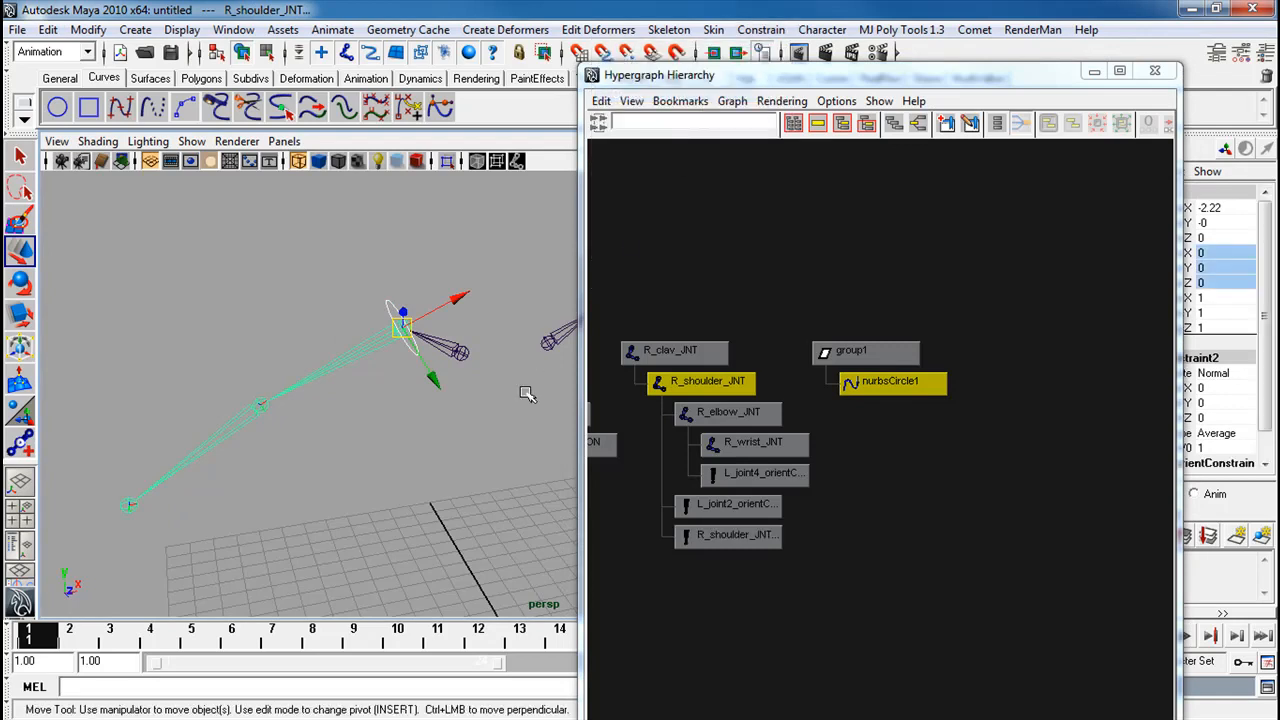
click(888, 380)
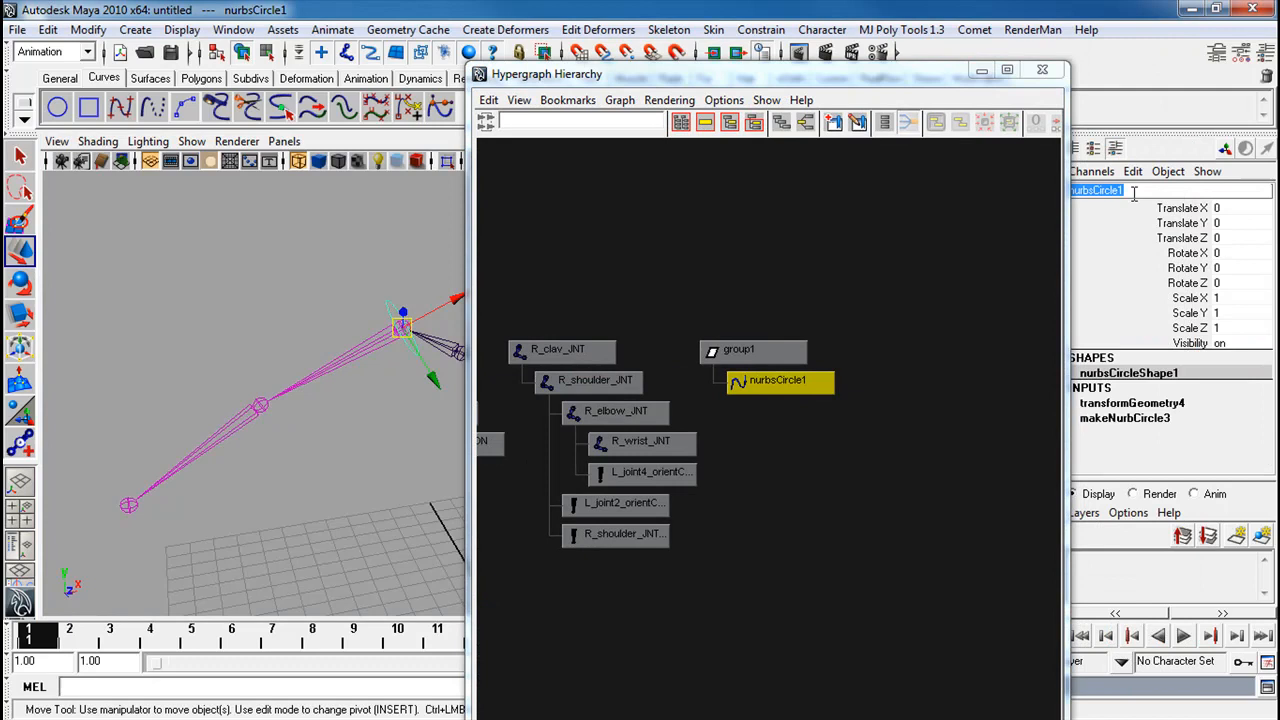
text(R_sc)
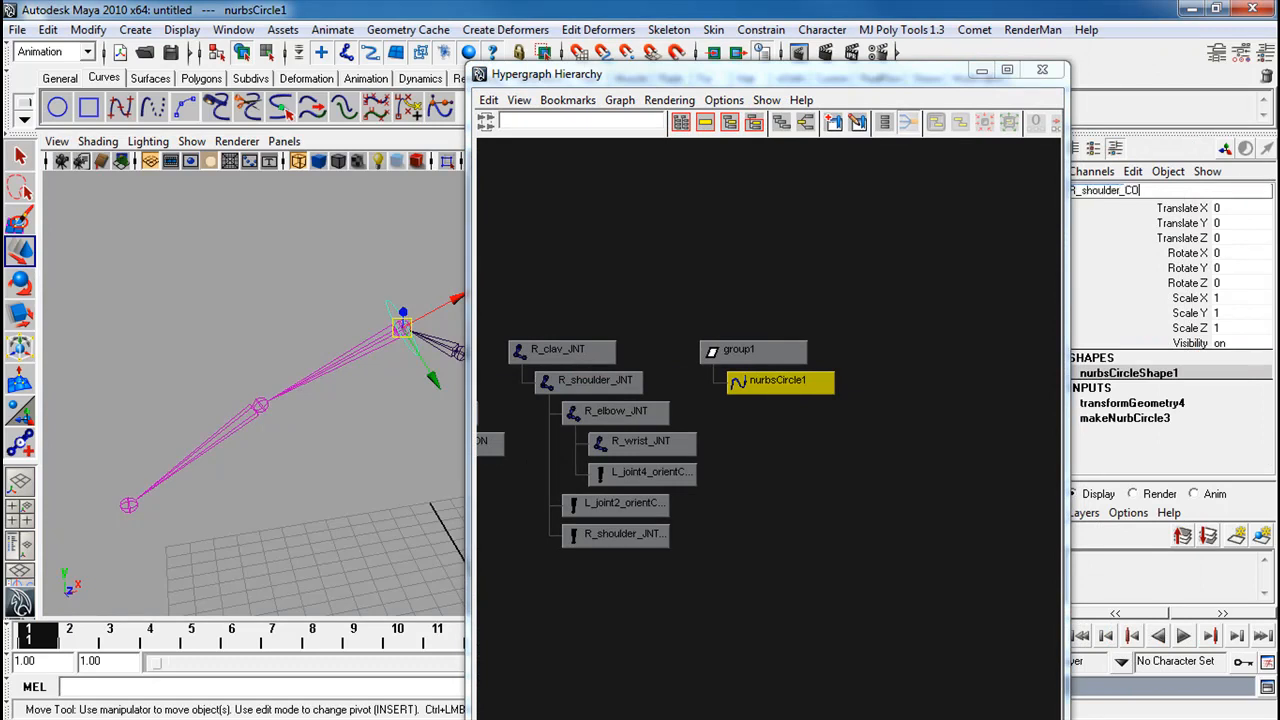
click(740, 349)
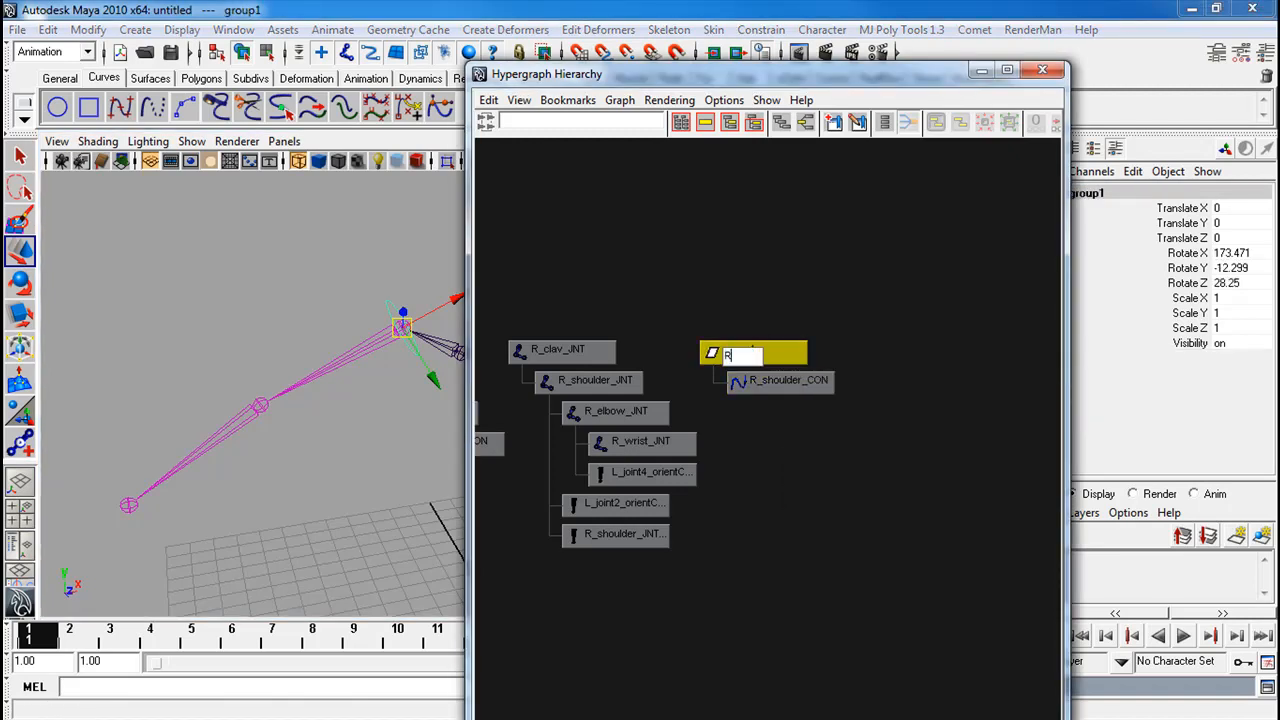
text(R_shoulder_CON_NUL)
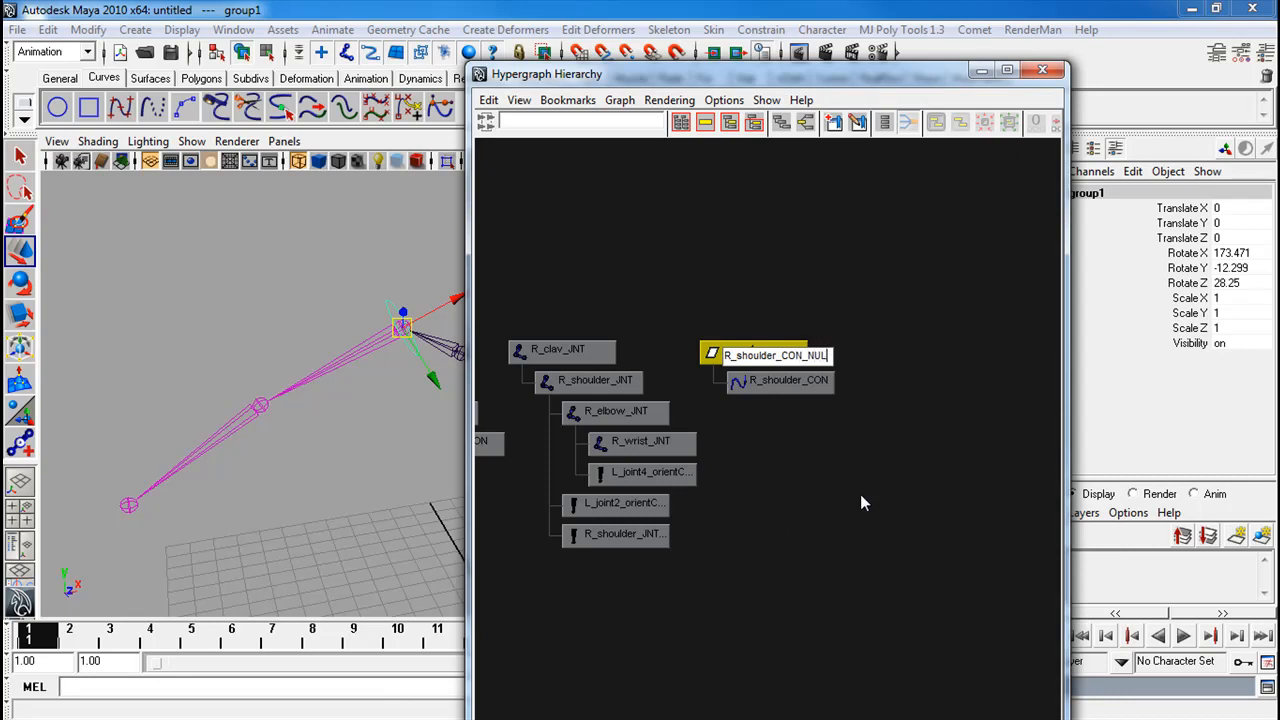
Rotate R_shoulder_CON and L_elbow_CON to test both arms' controls
click(788, 380)
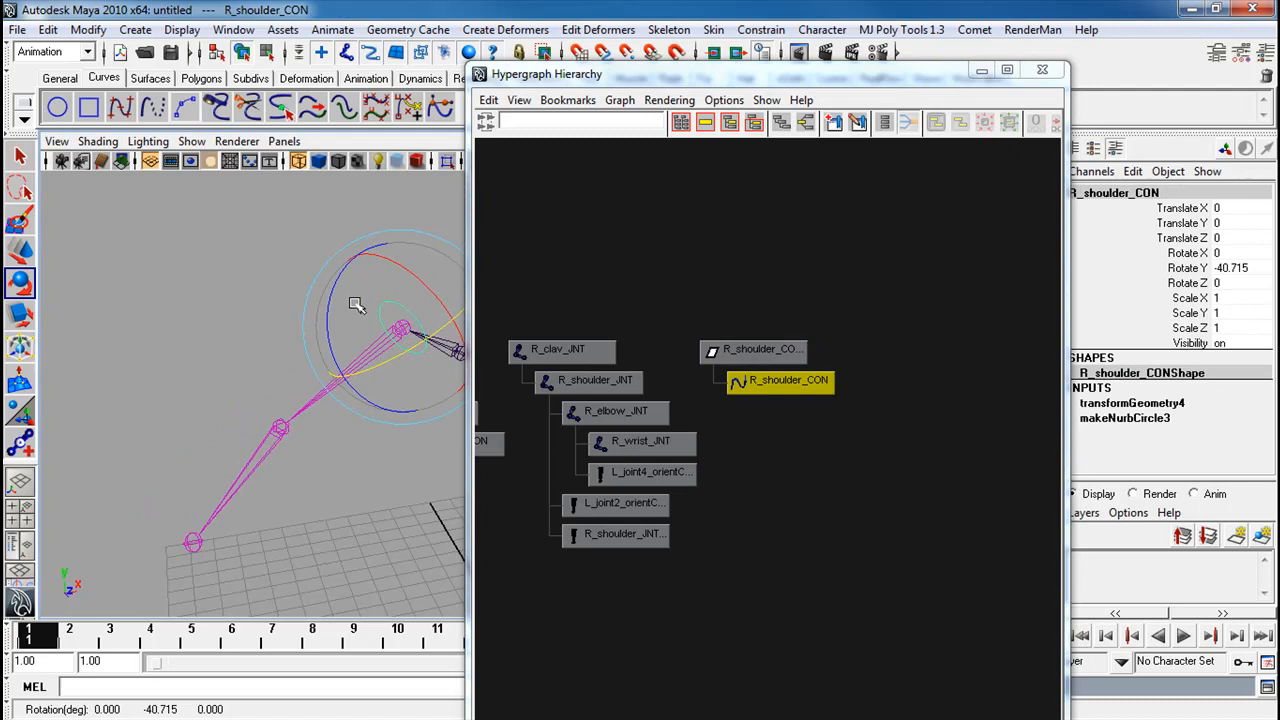
drag(357, 300, 330, 330)
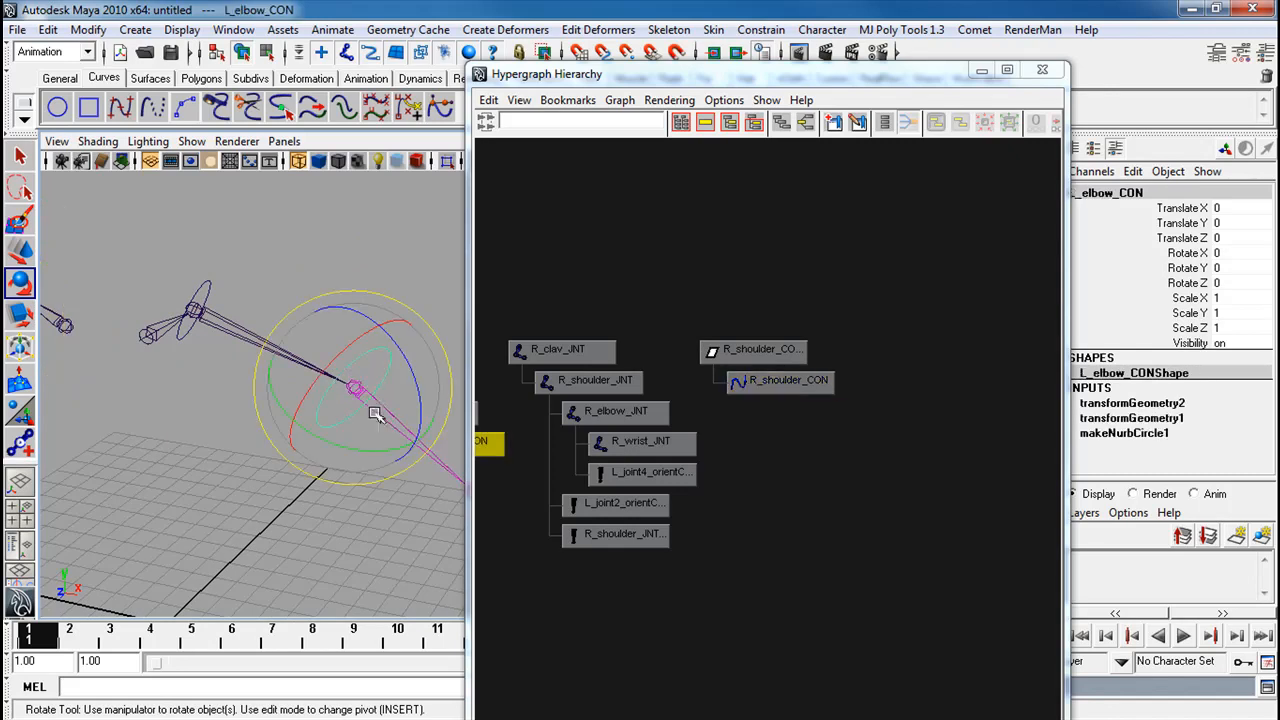
drag(375, 413, 215, 300)
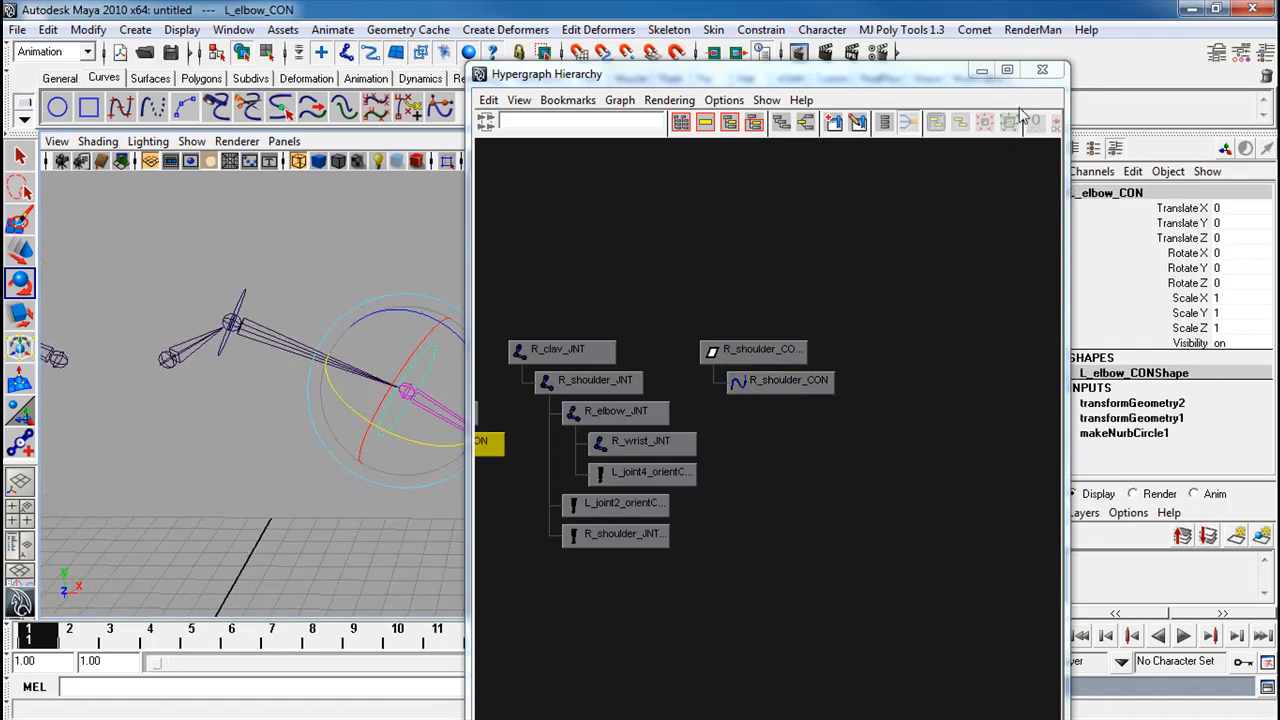
Create a NURBS circle rotated 90 in Z and align it at R_elbow_JNT
click(1042, 69)
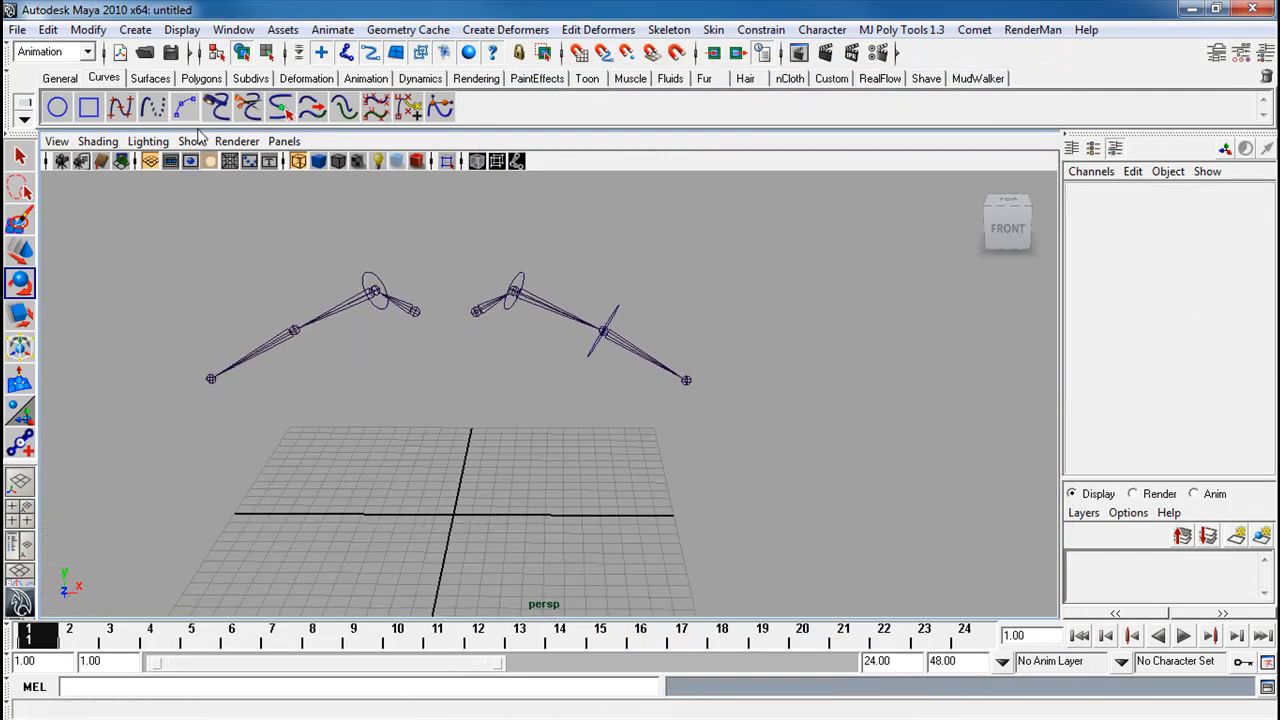
click(57, 107)
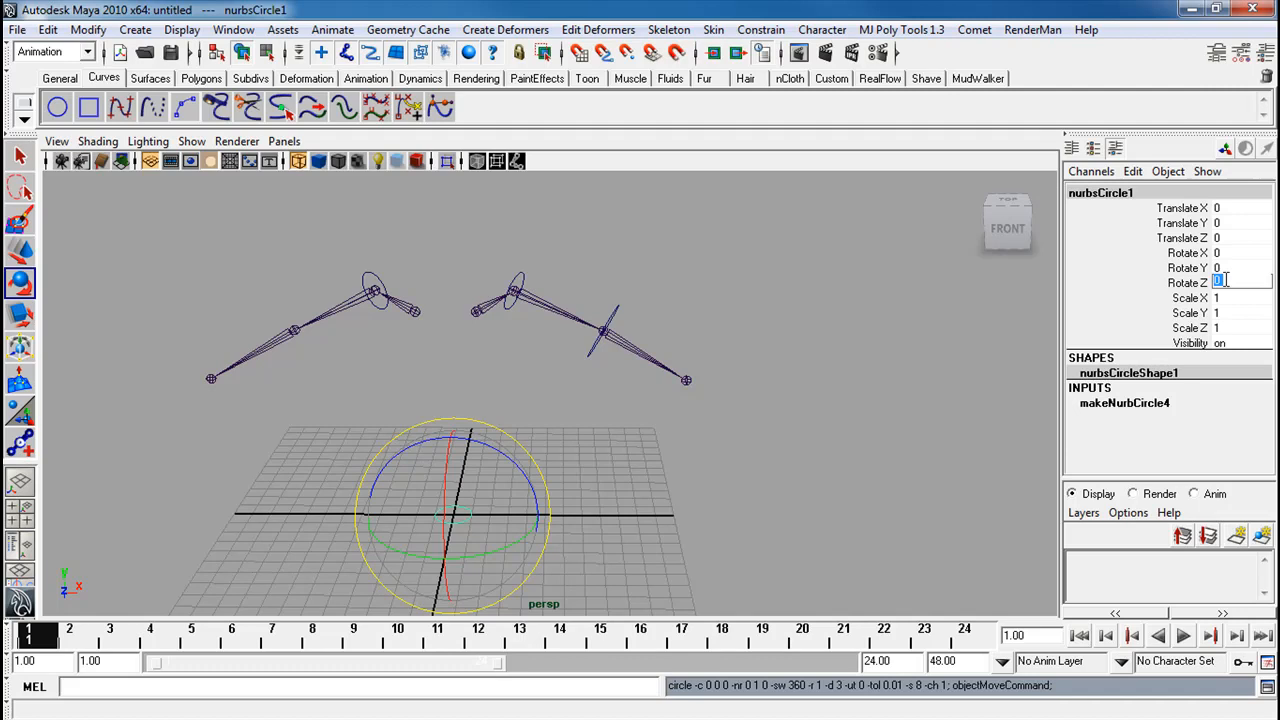
text(90)
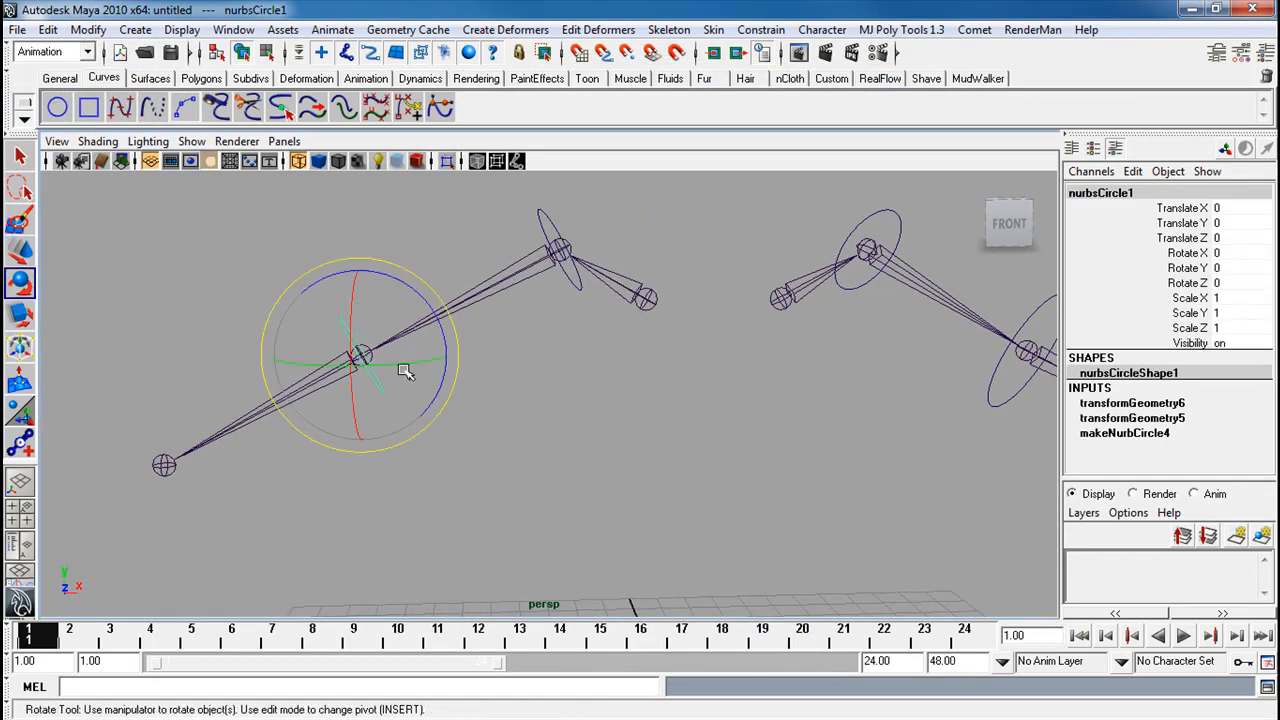
drag(420, 360, 410, 365)
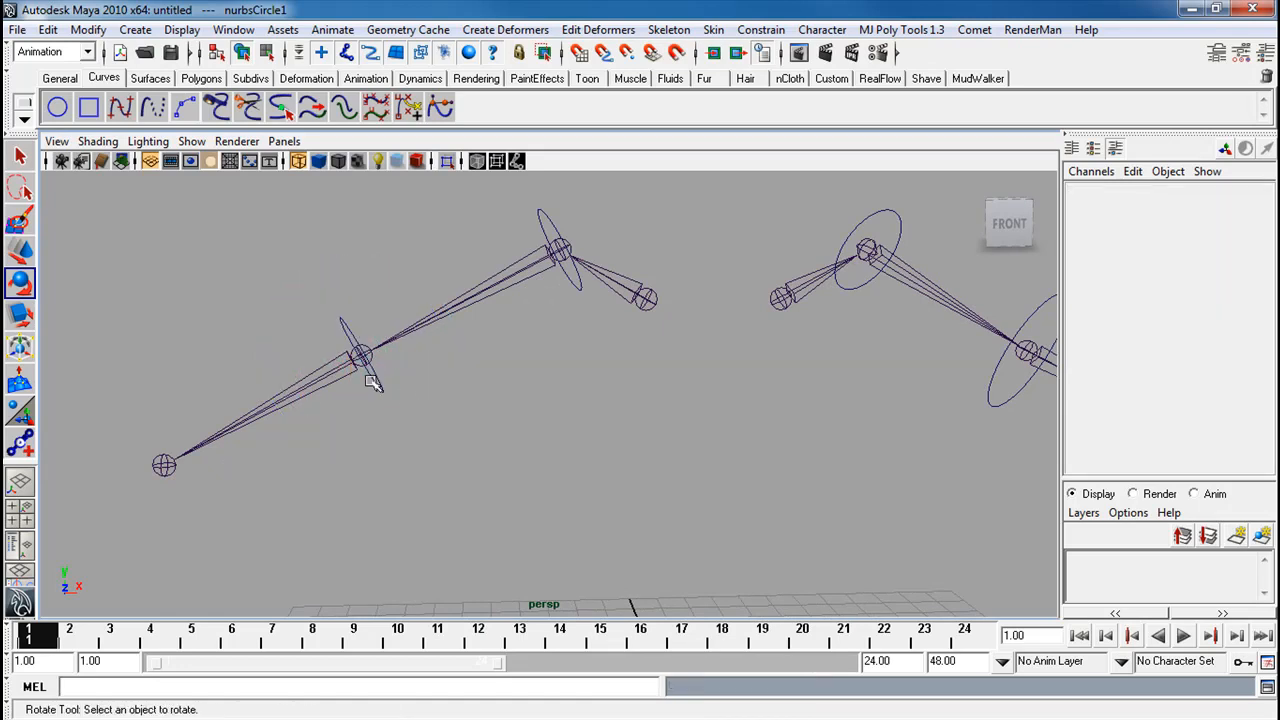
Orient-constrain the elbow joint to the circle with Maintain offset, then test-rotate L_elbow_CON
click(360, 355)
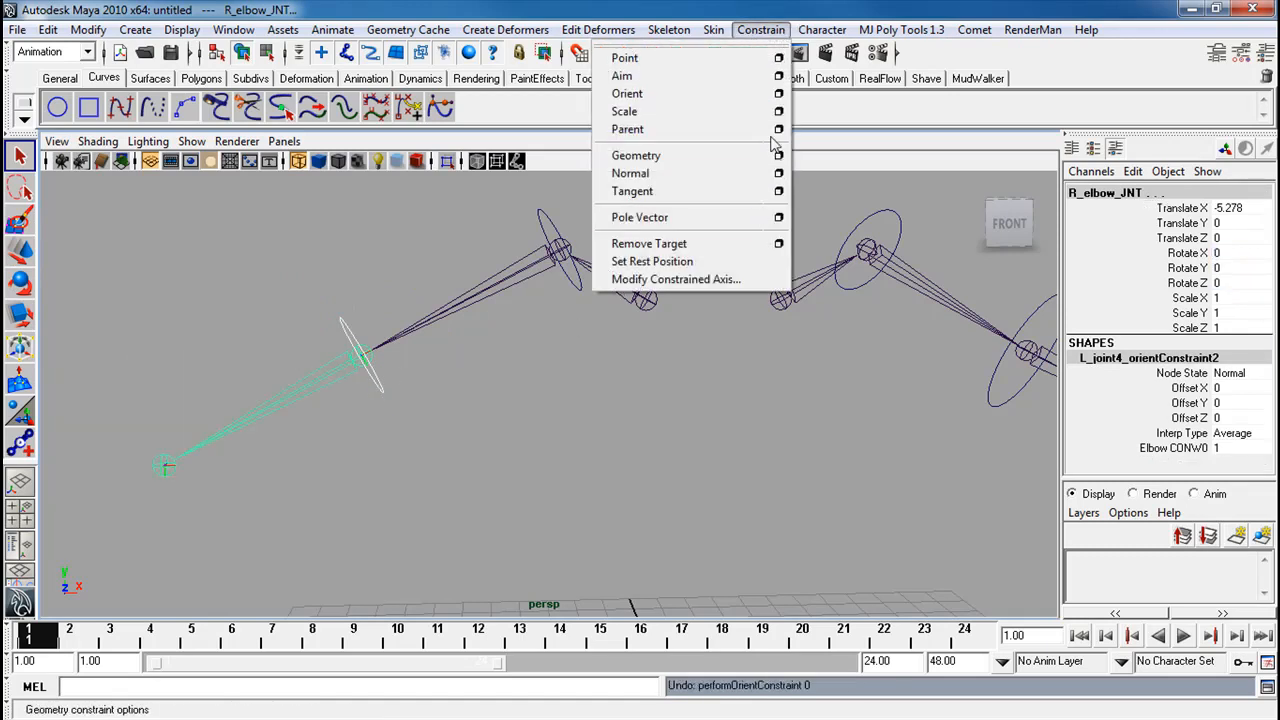
click(778, 93)
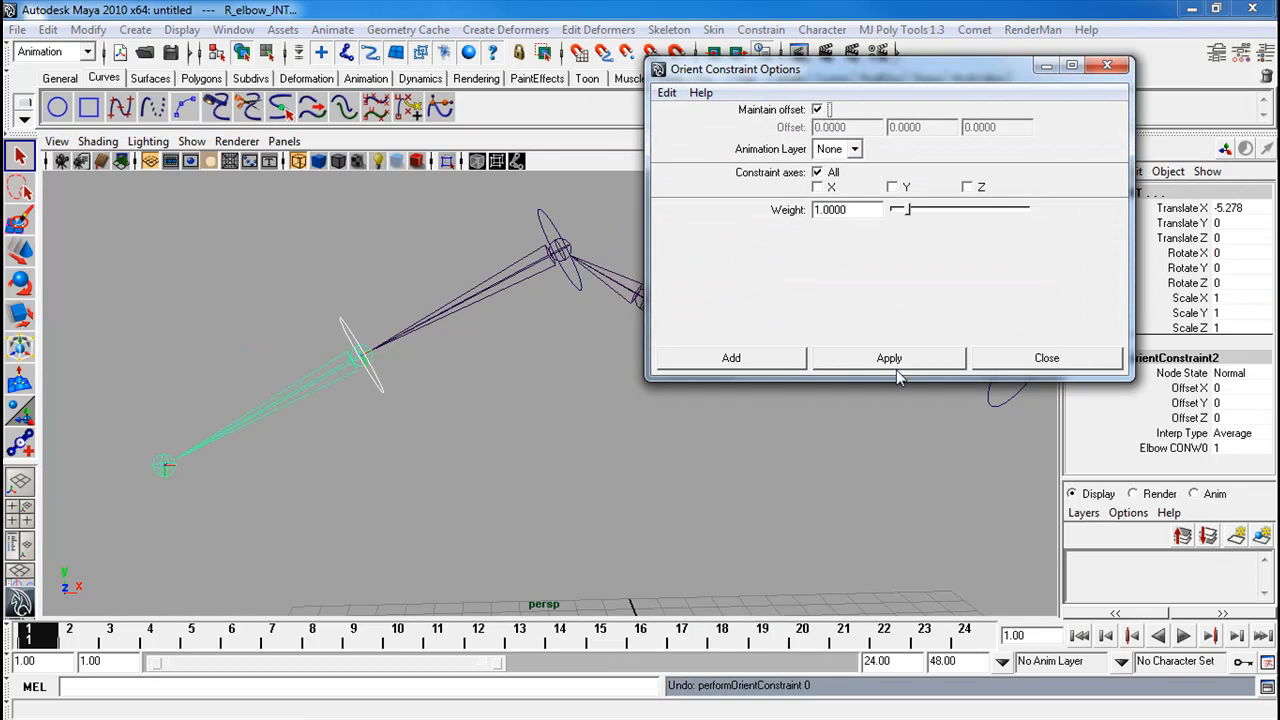
click(1046, 357)
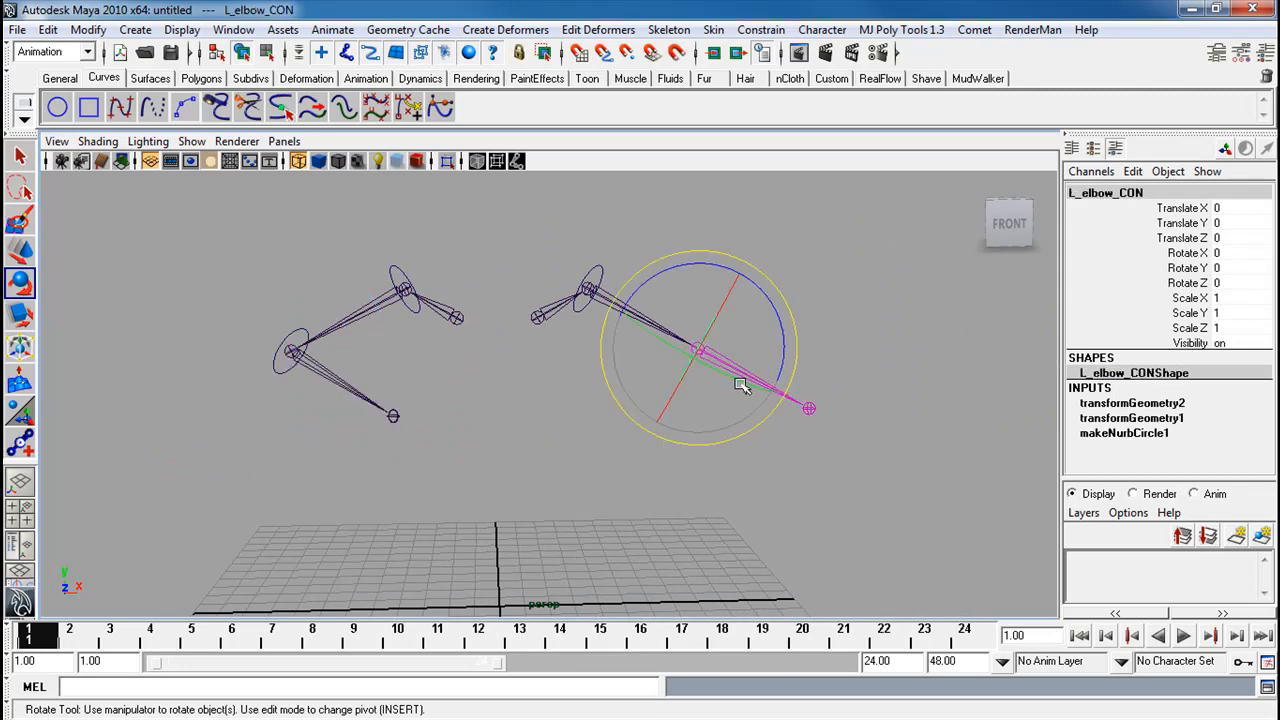
drag(740, 385, 665, 343)
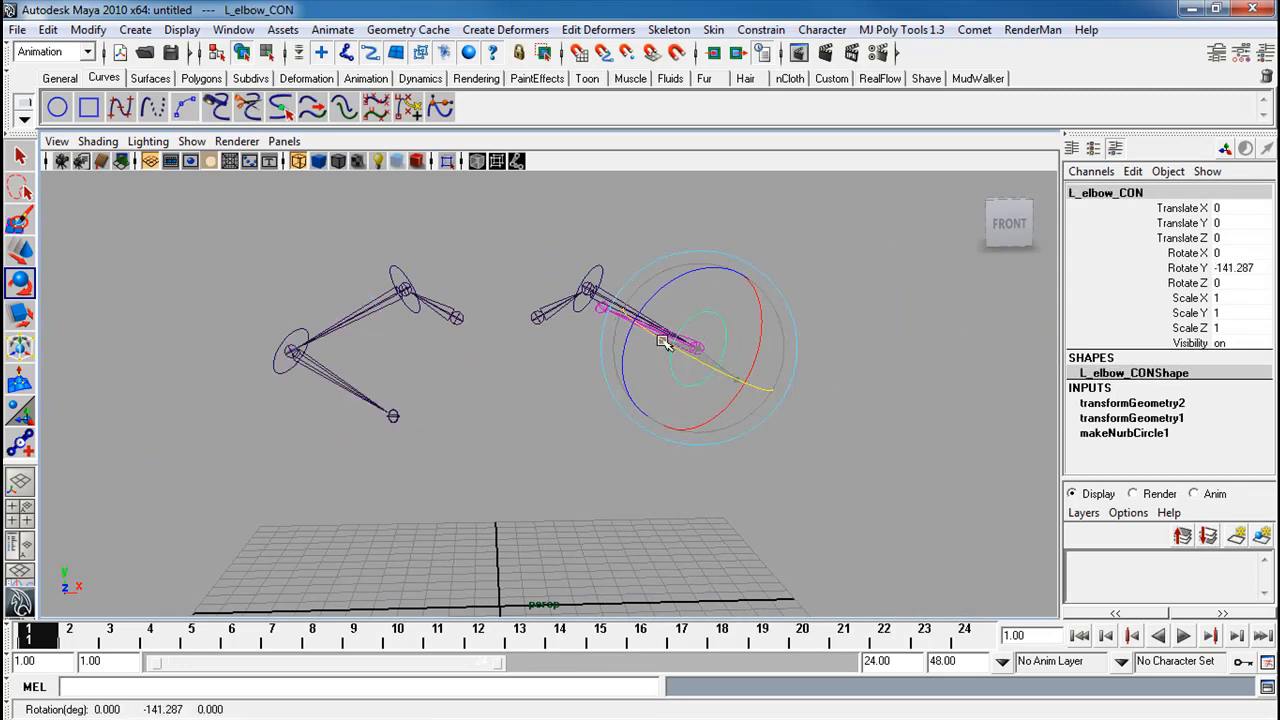